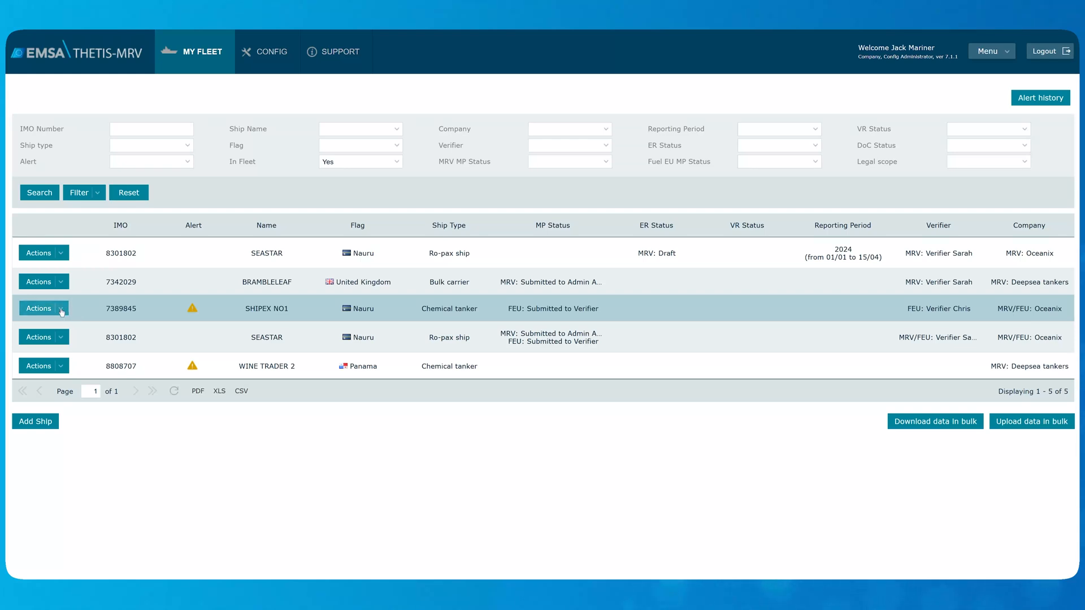
- Open the SHIPEX NO1 ship record via the row's Actions > Ship > Edit
click(43, 308)
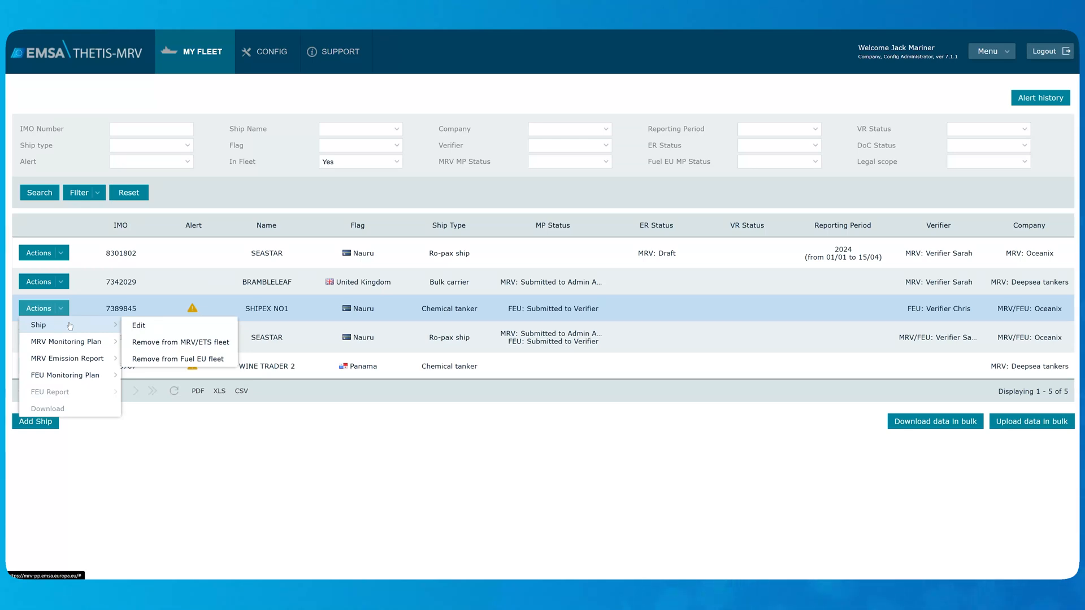
click(139, 326)
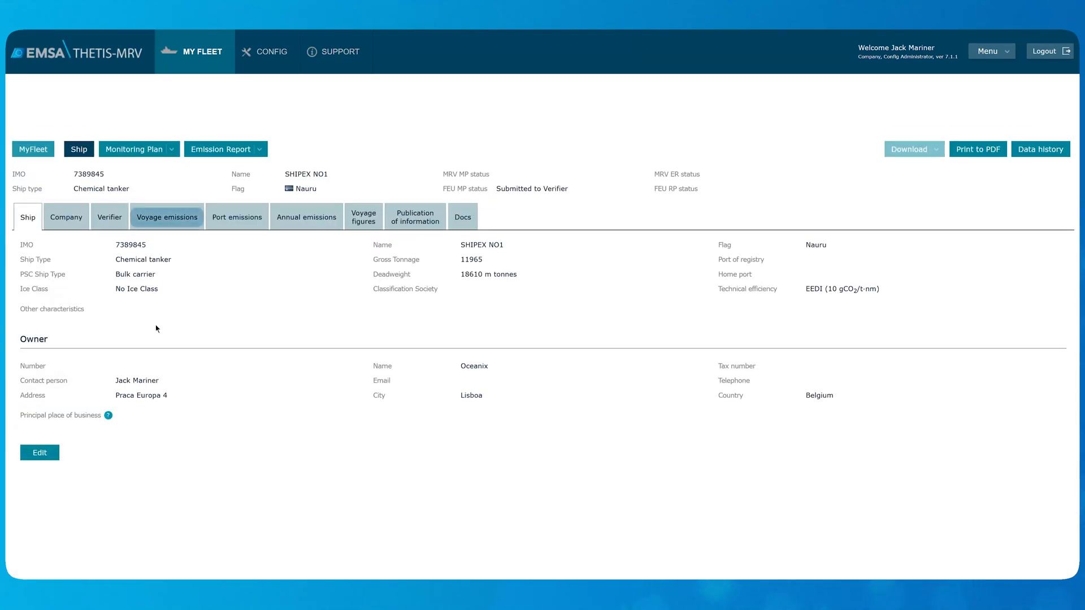
- Start a new voyage emission entry from the ship's Voyage emissions list
click(167, 216)
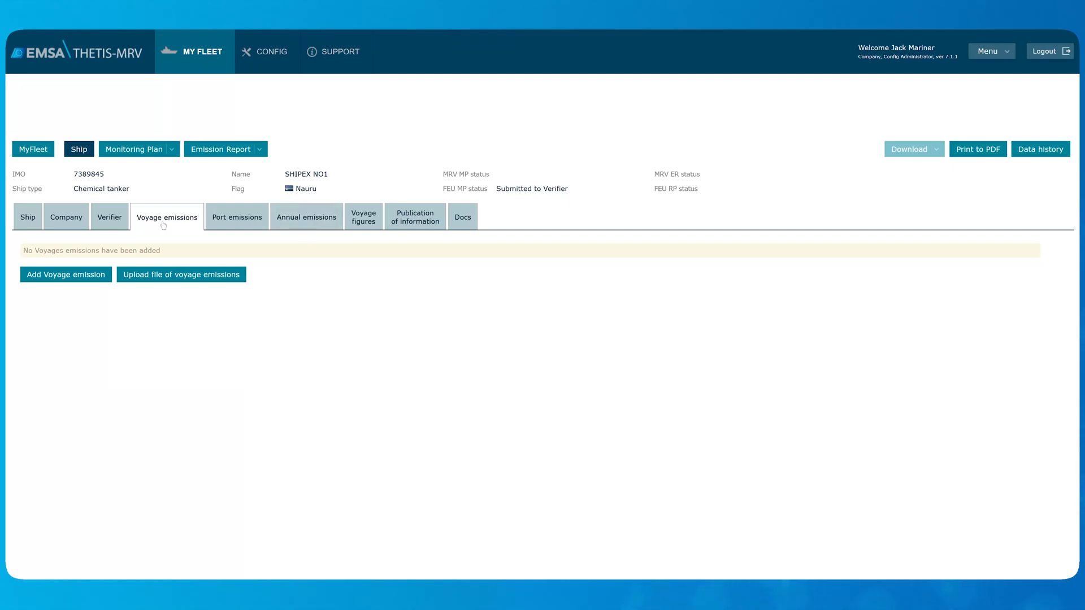
mouse_move(66, 275)
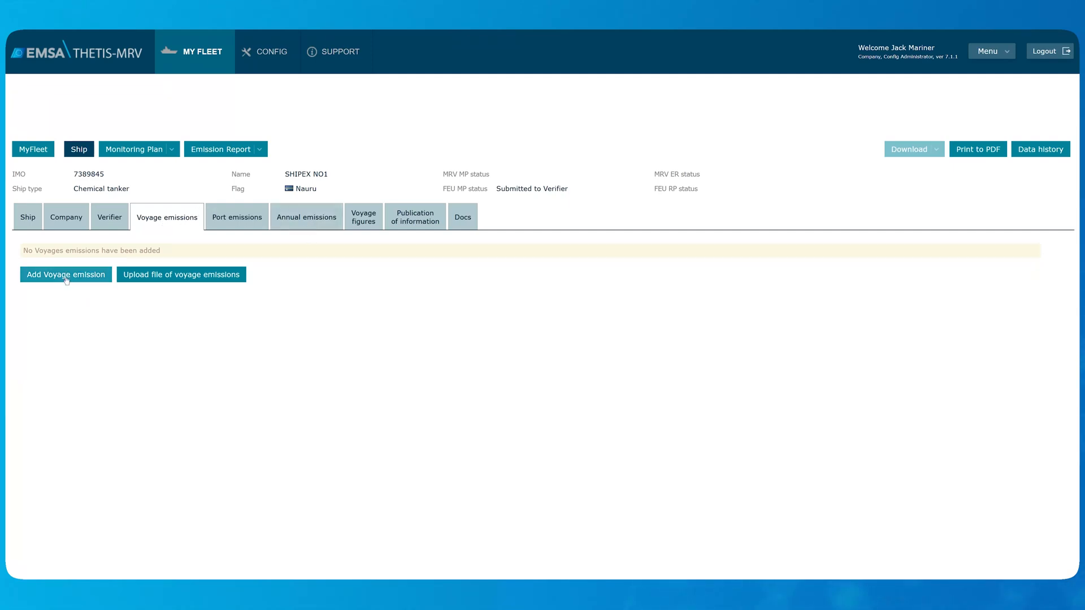
click(65, 274)
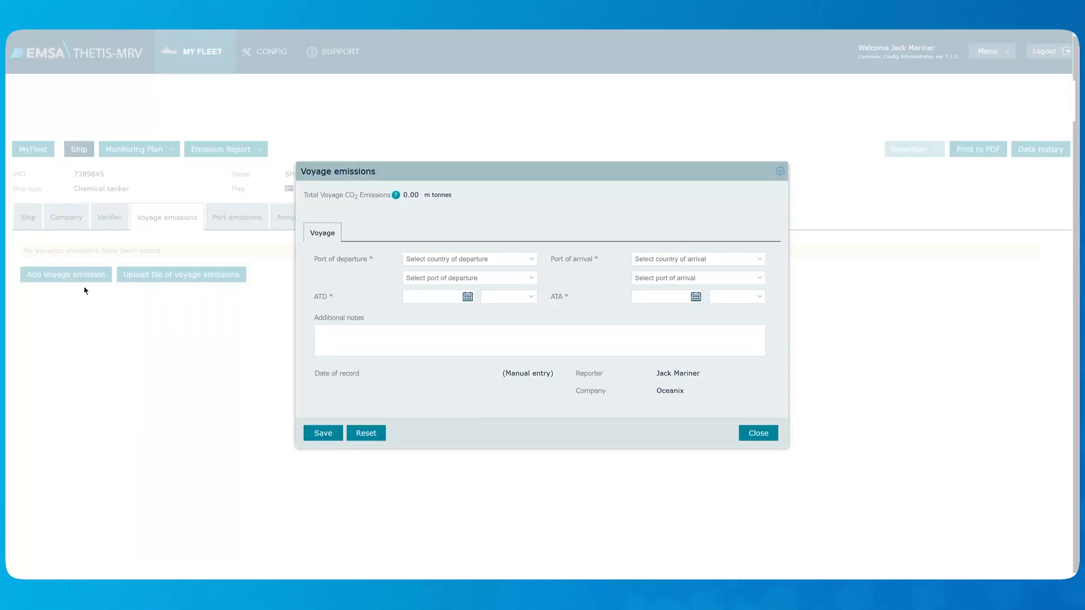
click(469, 259)
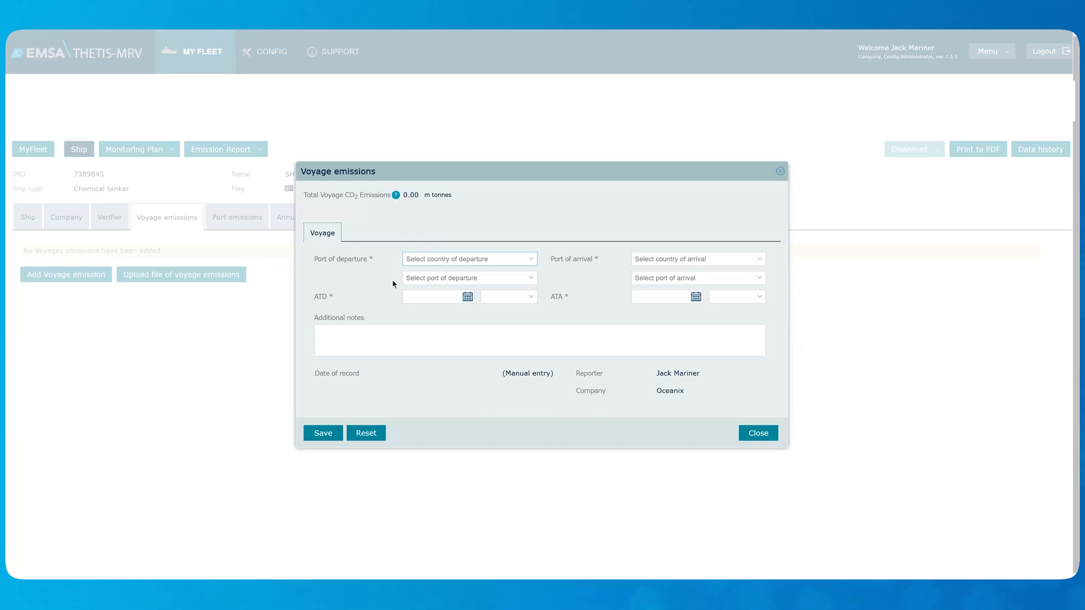
text(Rio de Janeiro)
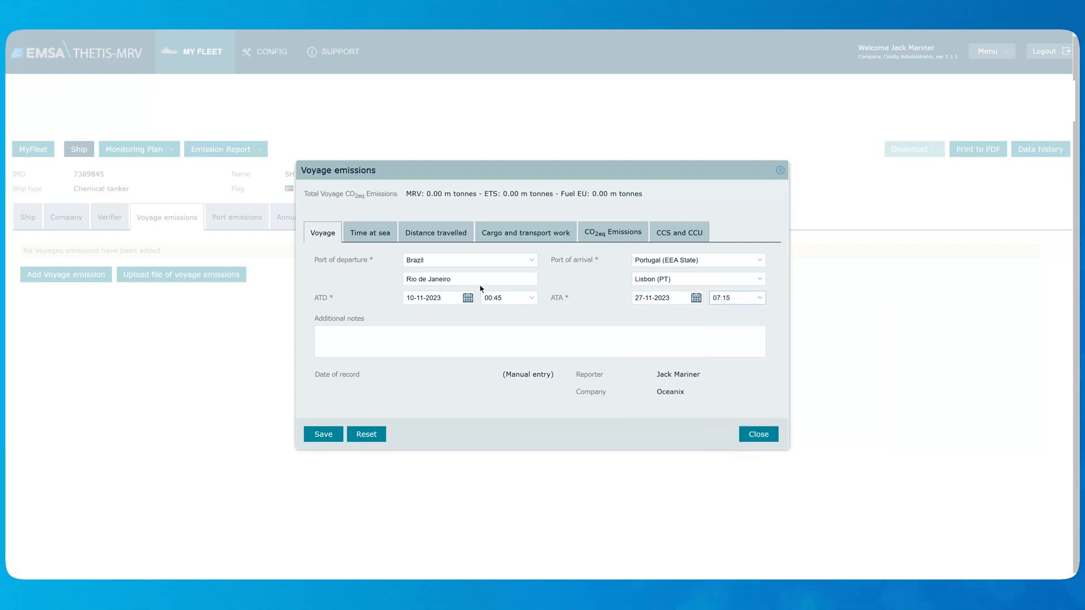
click(471, 278)
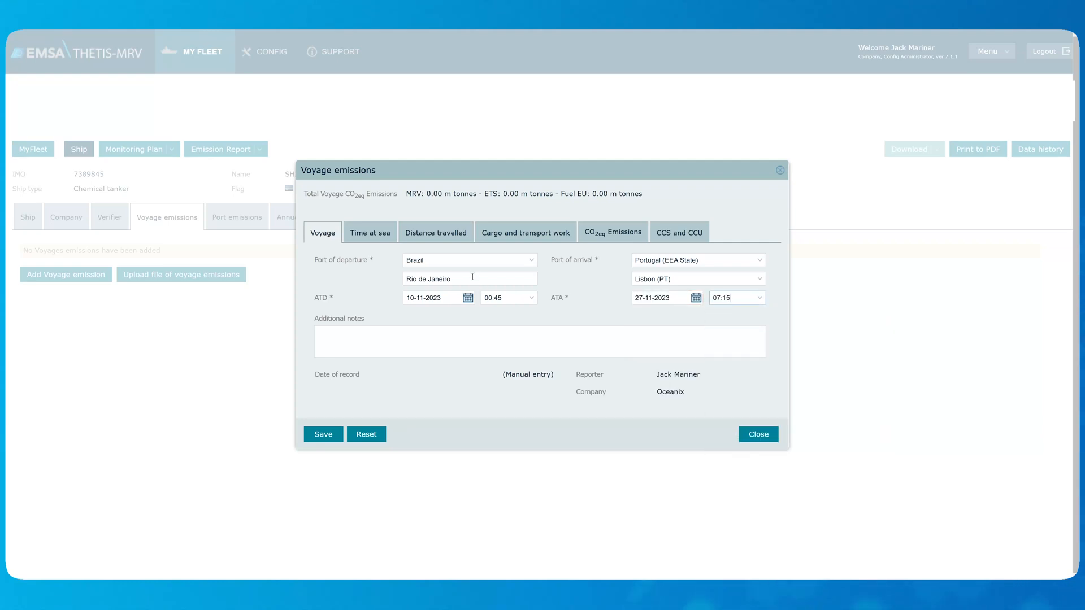
mouse_move(625, 263)
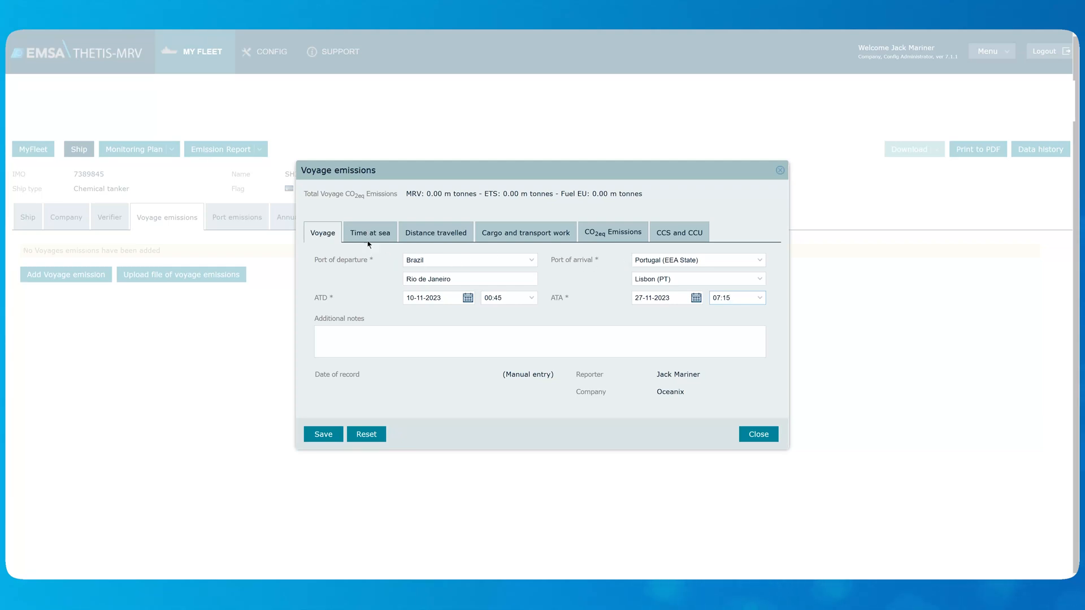
- Record time at sea as 362 hours regular navigation and 12 hours at anchorage
click(370, 232)
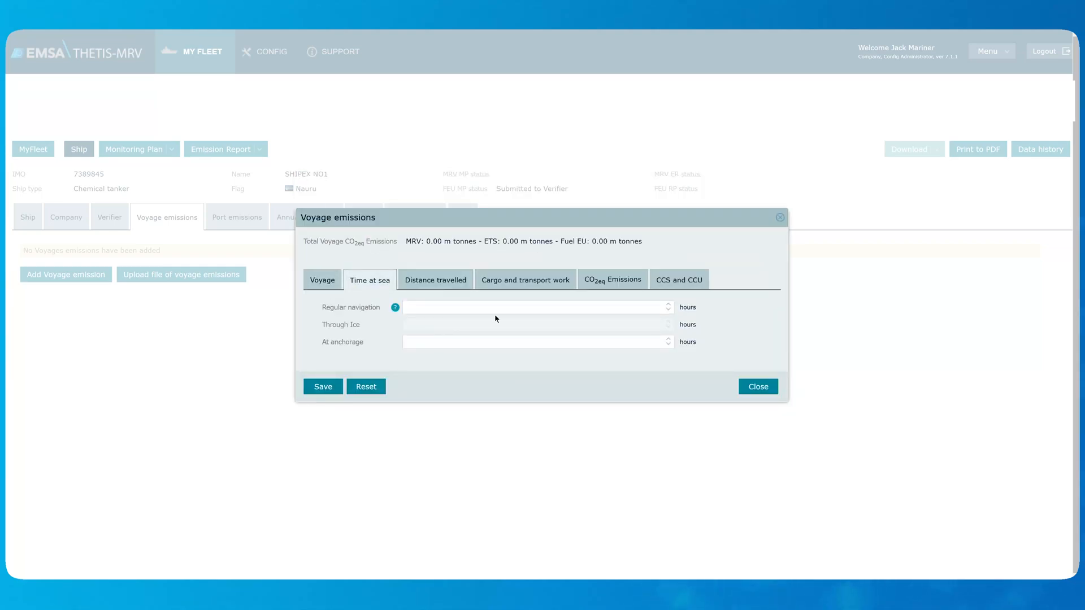
click(532, 307)
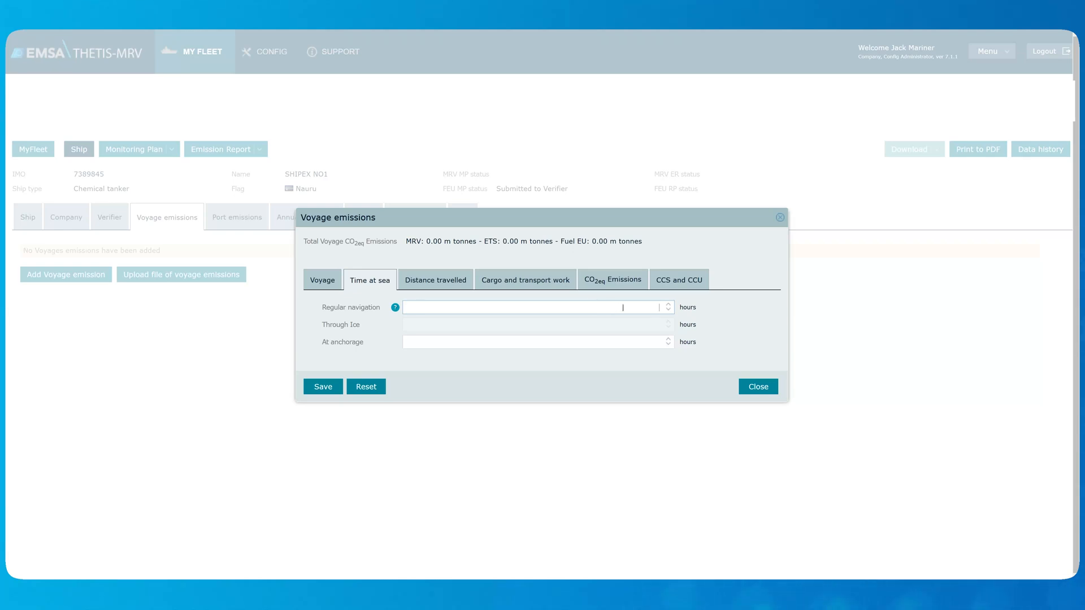
text(362)
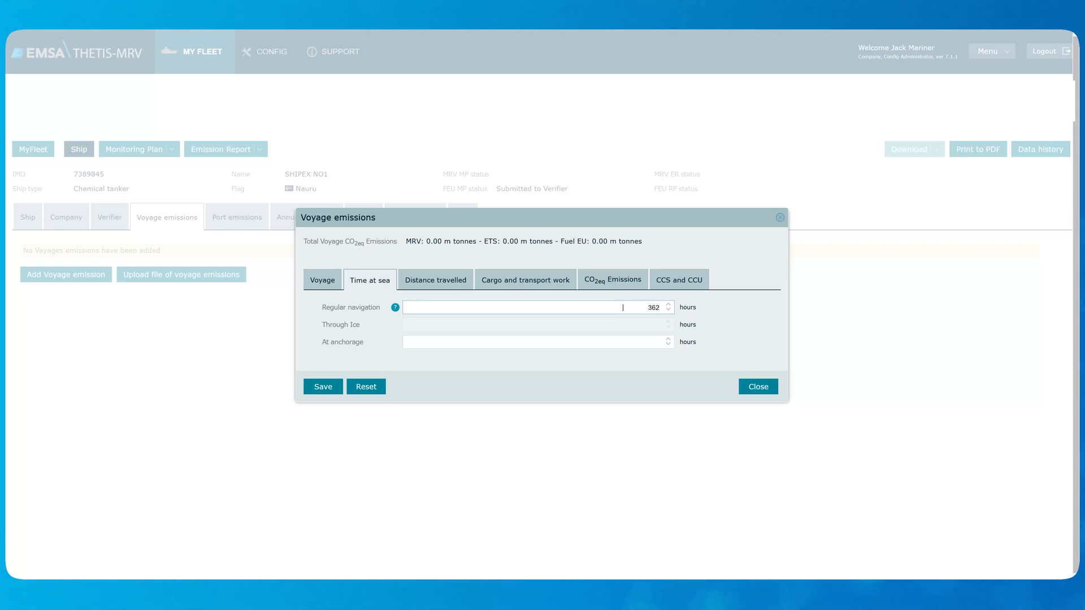
click(537, 341)
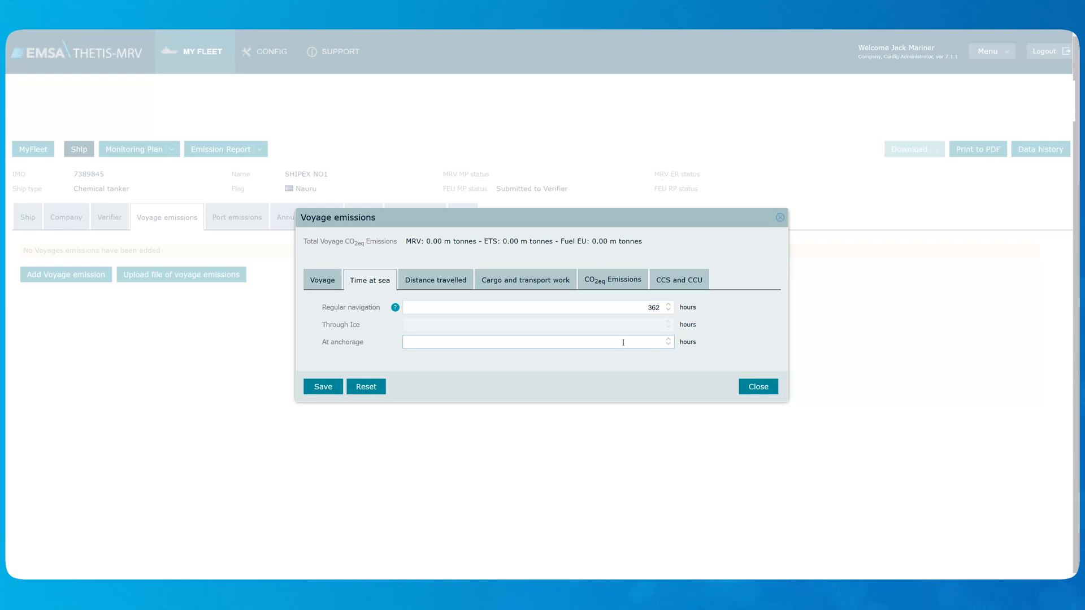
text(12)
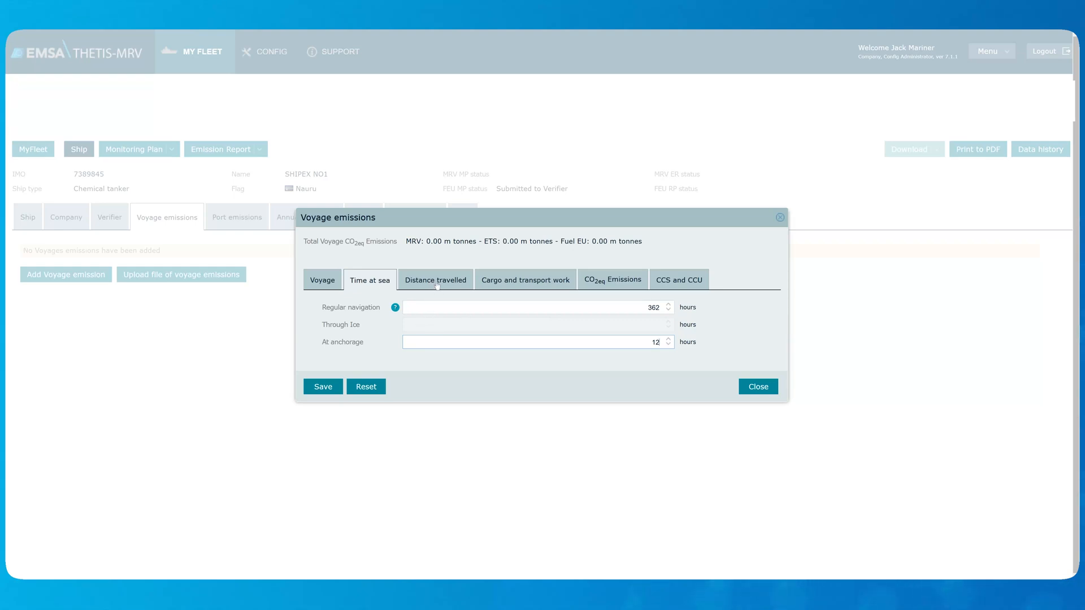
- Record 4226 nautical miles of regular-navigation distance travelled
click(435, 280)
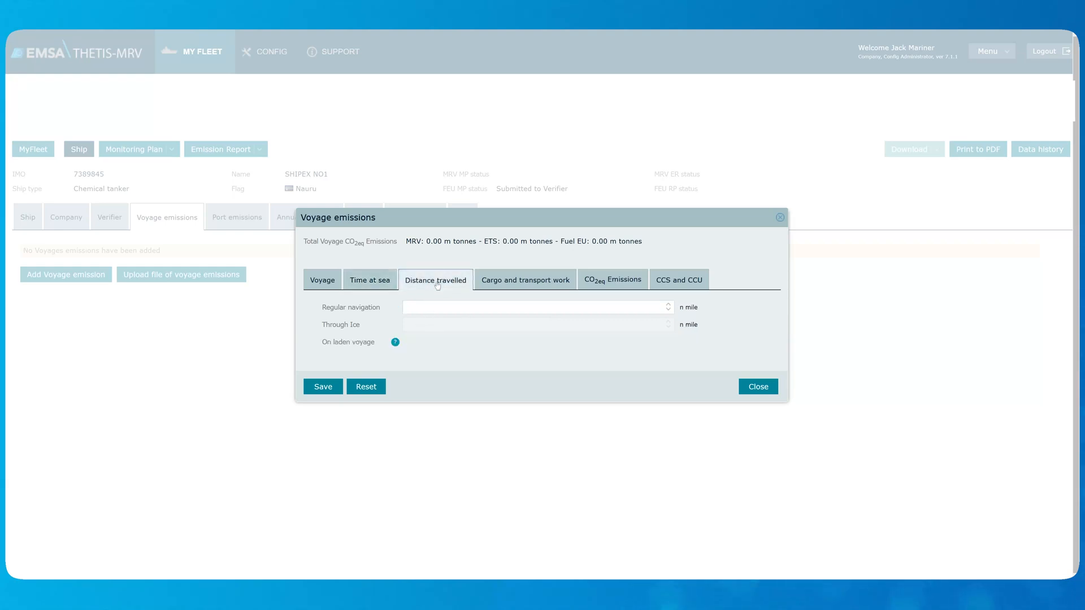
mouse_move(464, 329)
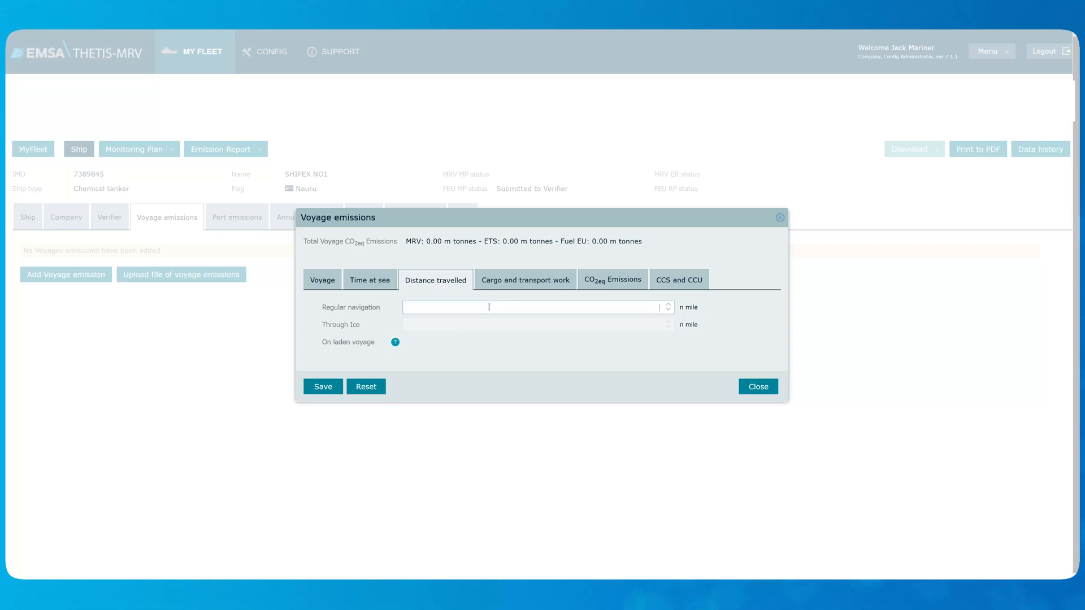
text(4226)
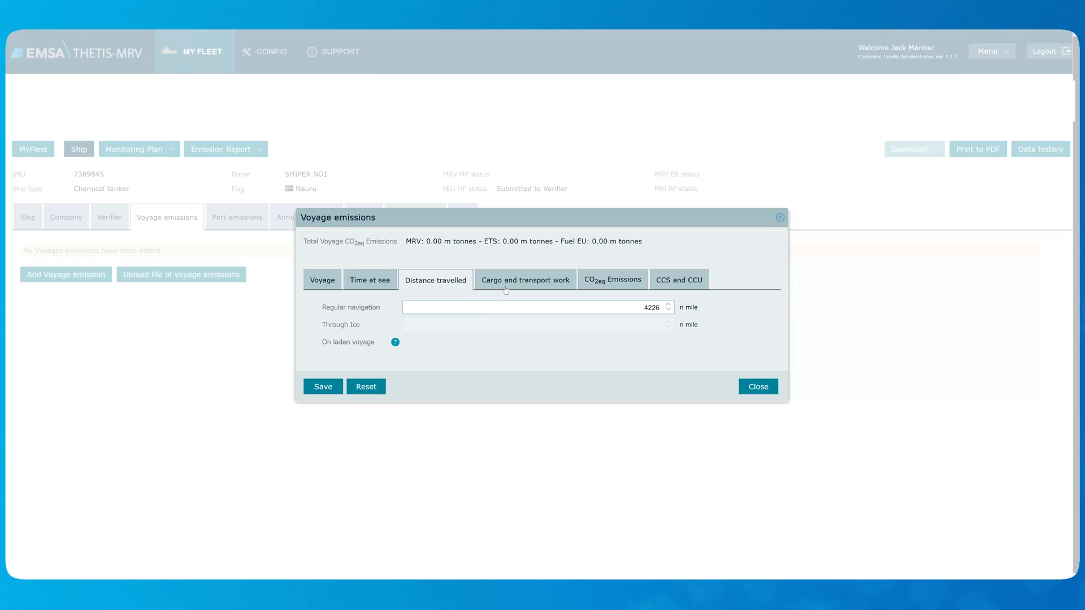
click(524, 281)
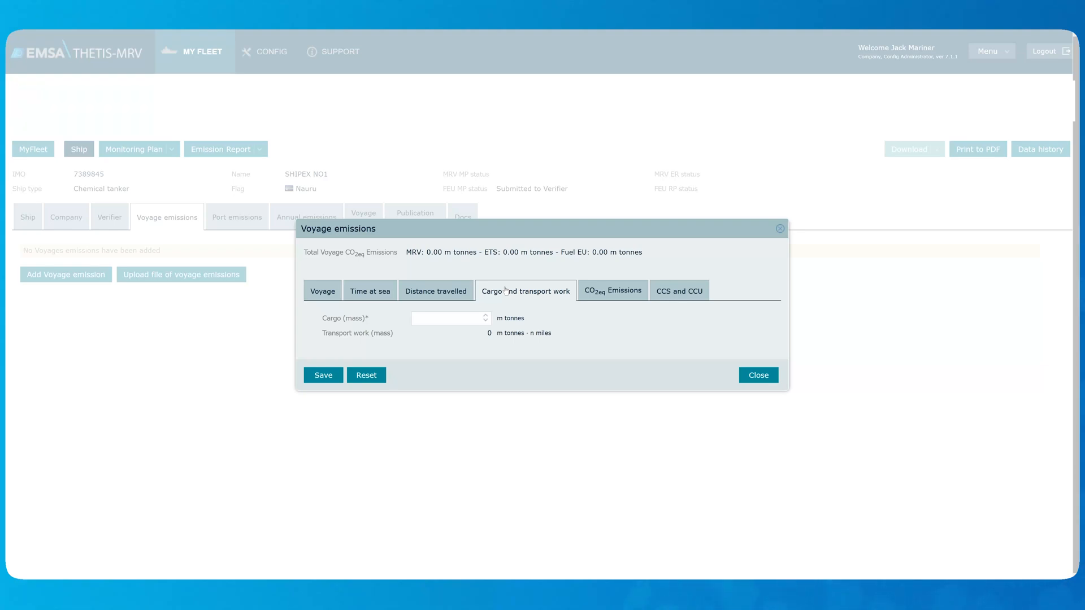
- Enter a cargo mass of 12365 tonnes, giving 52254490 tonne-miles transport work
click(447, 317)
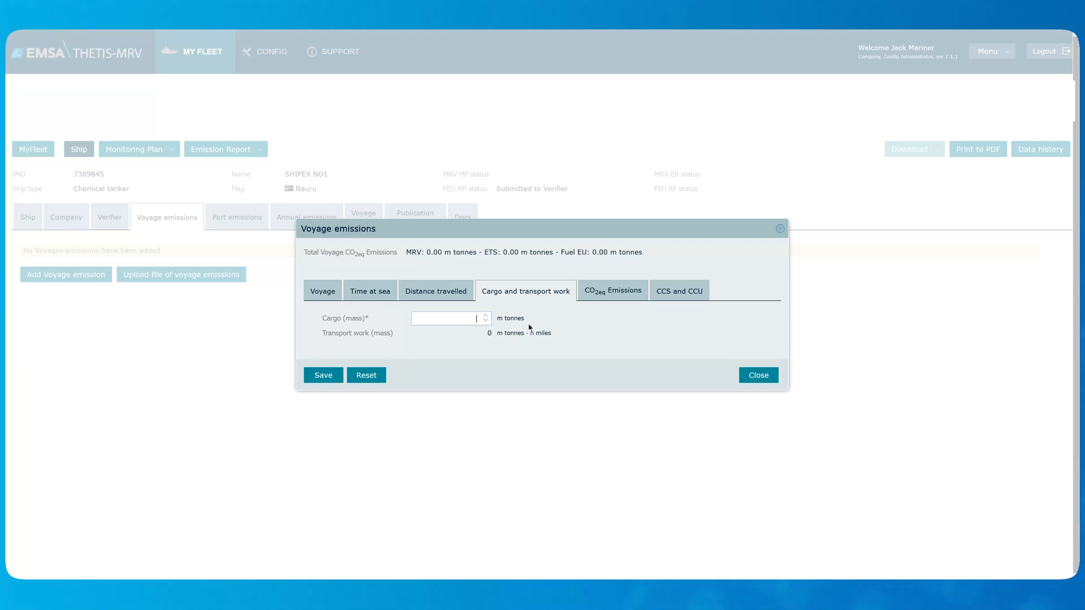
text(12365)
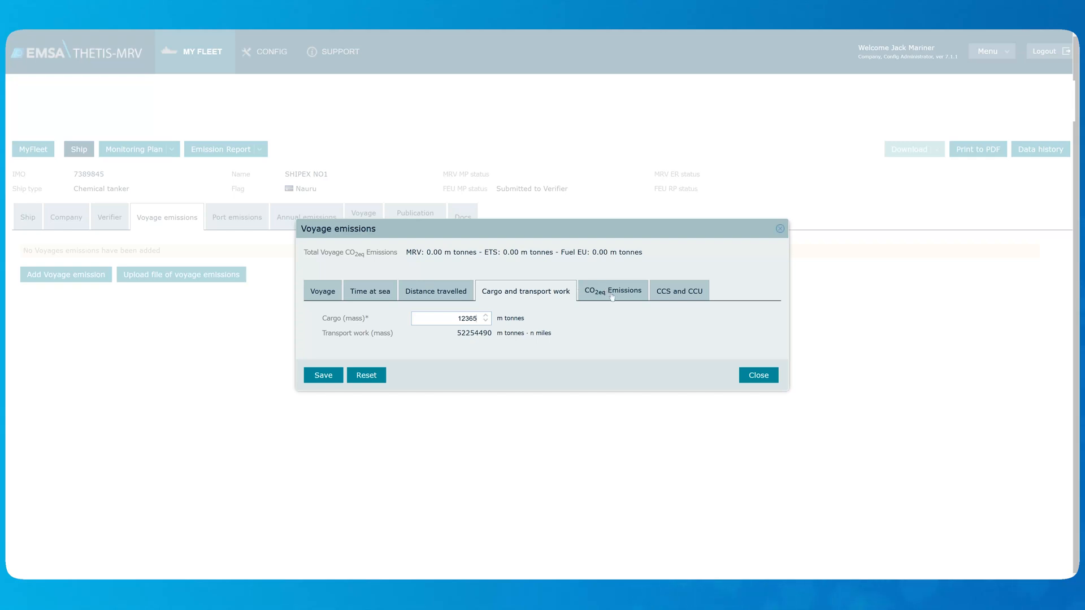
- Show the voyage's empty CO2eq emissions records
click(612, 291)
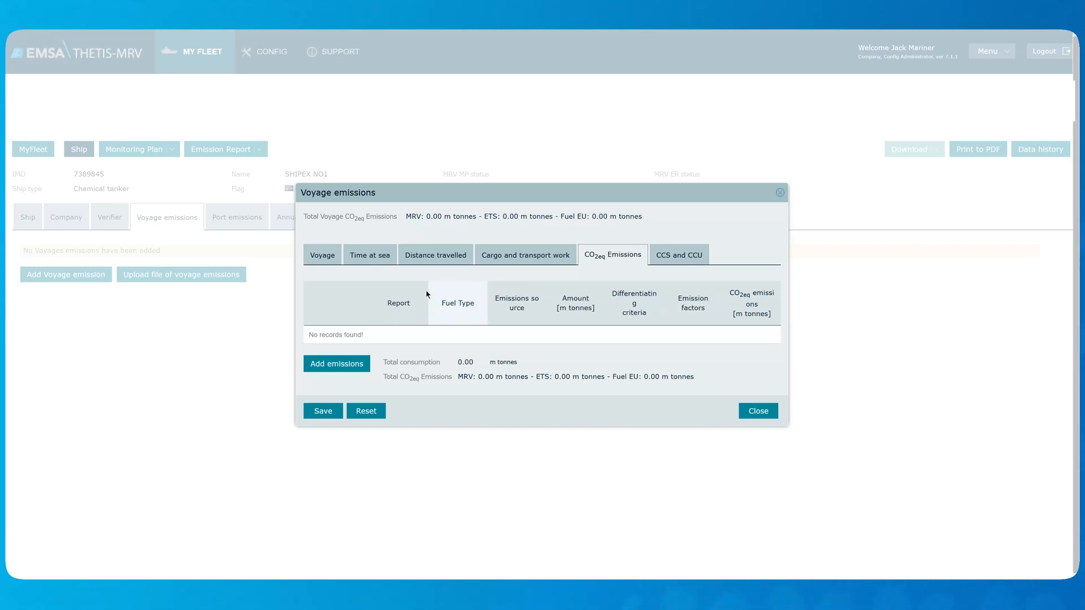
mouse_move(337, 388)
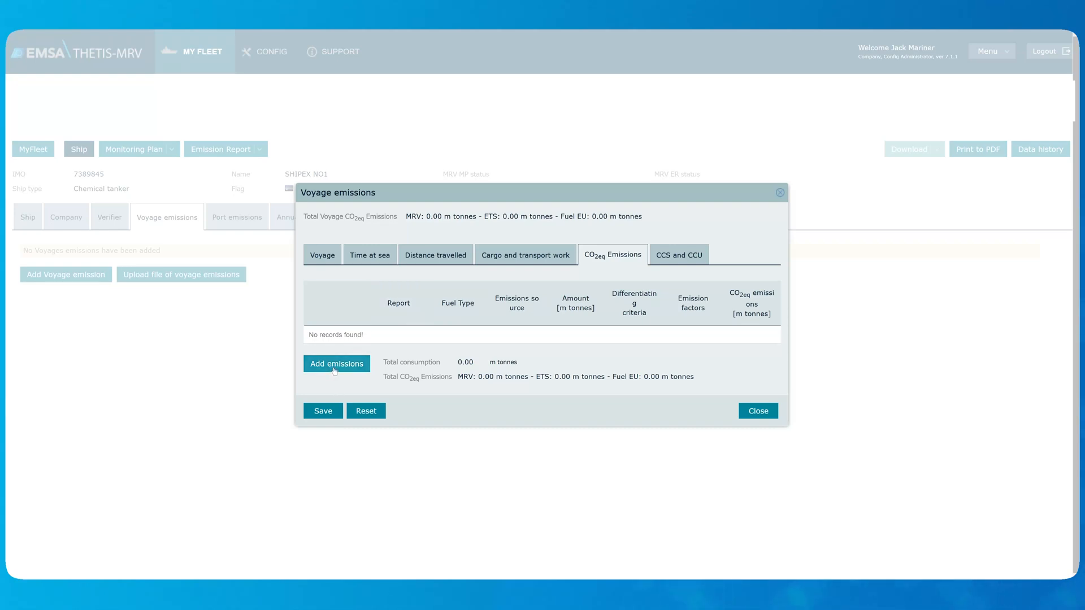
- Add 100 tonnes of Gas oil (MGO) for the main engine, totalling 326.18 tonnes CO2eq
click(336, 363)
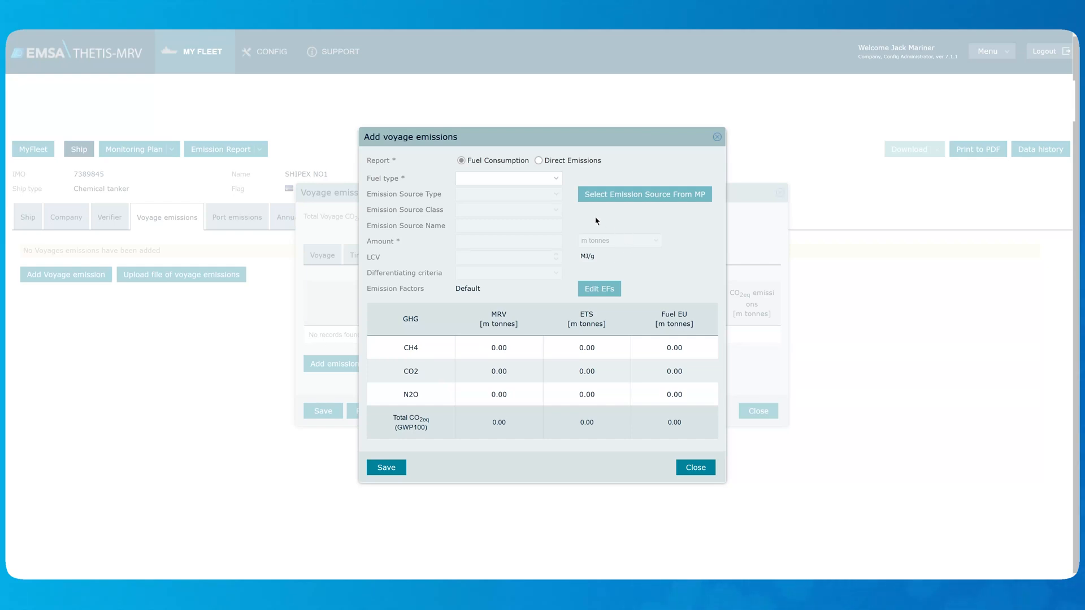
mouse_move(577, 173)
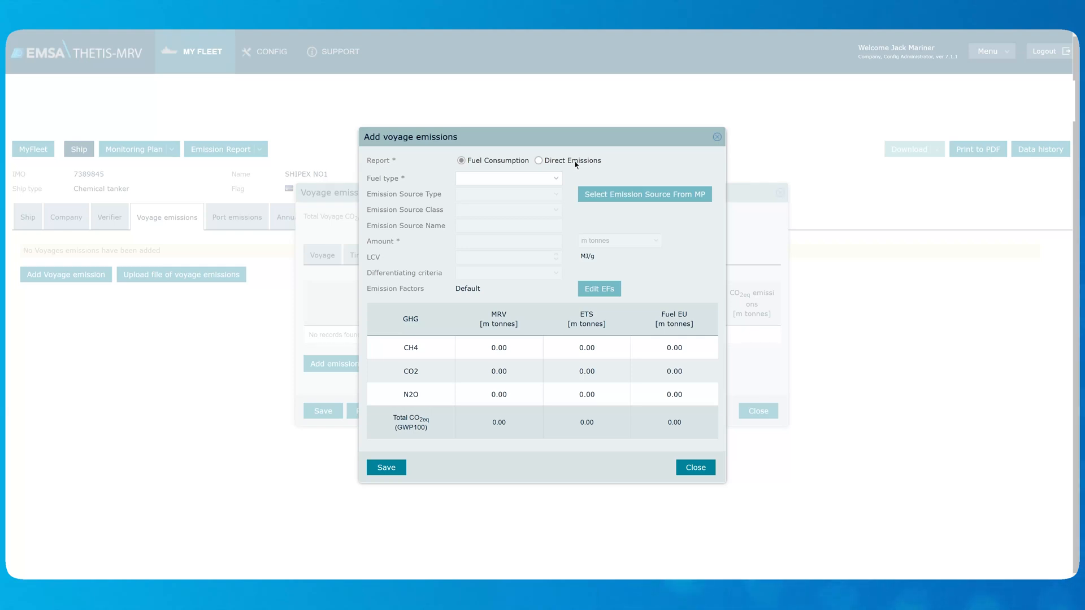
click(507, 178)
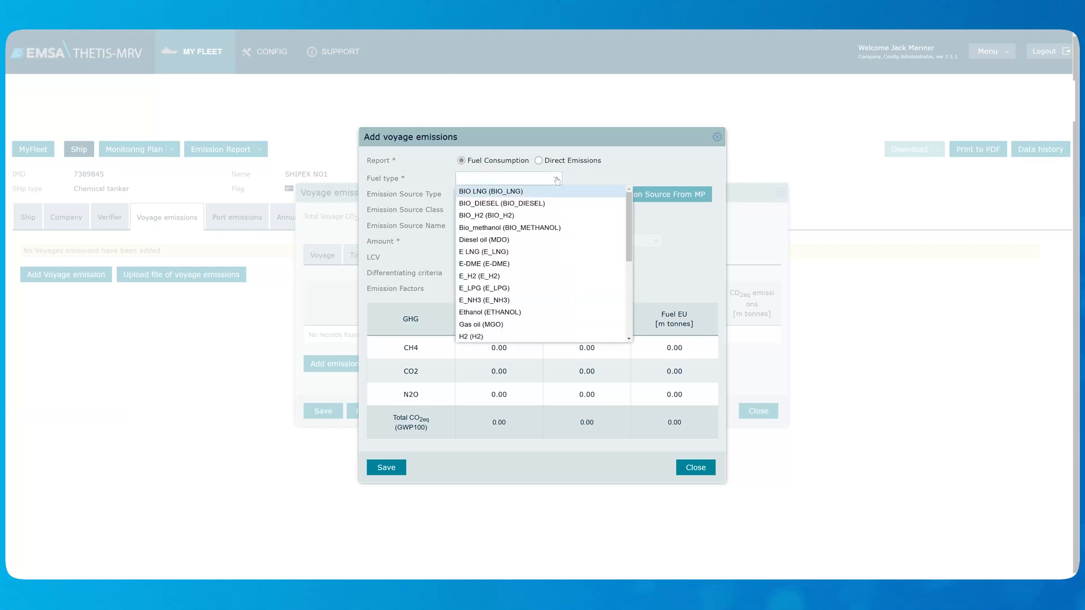
click(482, 324)
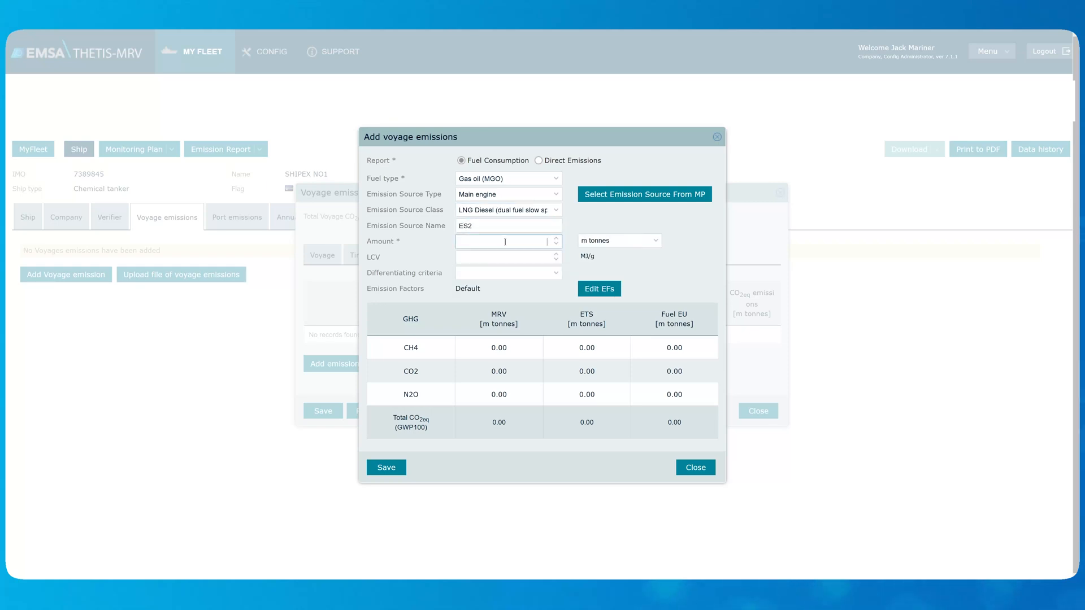
text(100)
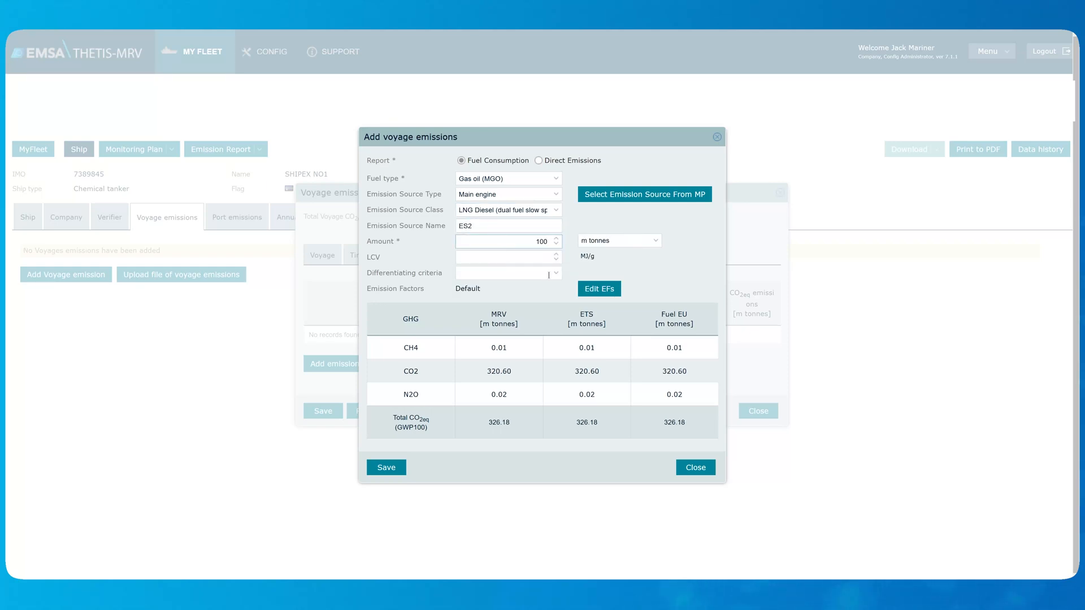
click(386, 467)
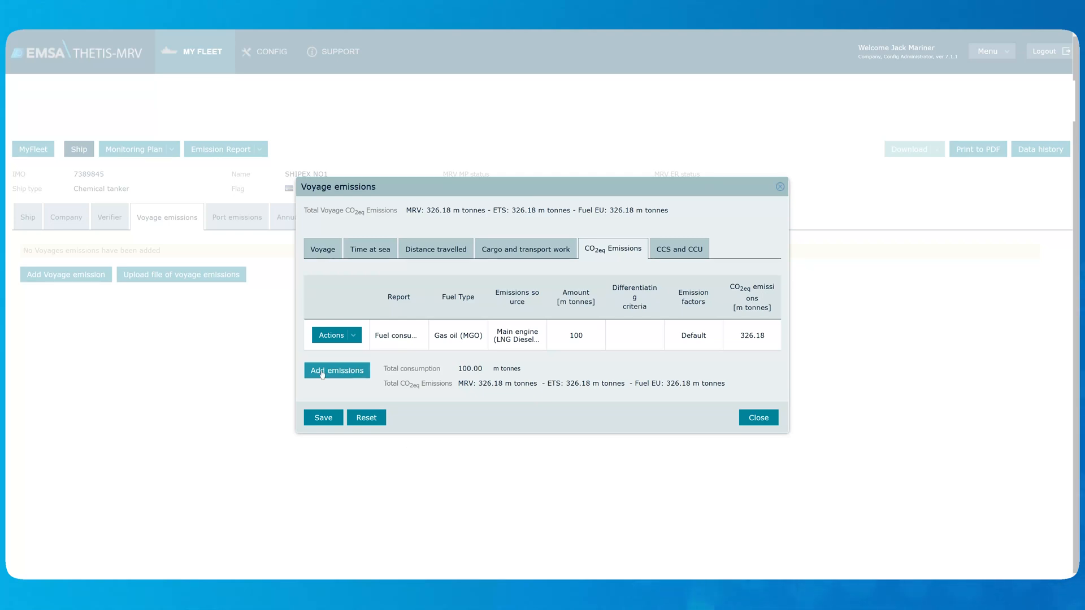
mouse_move(234, 354)
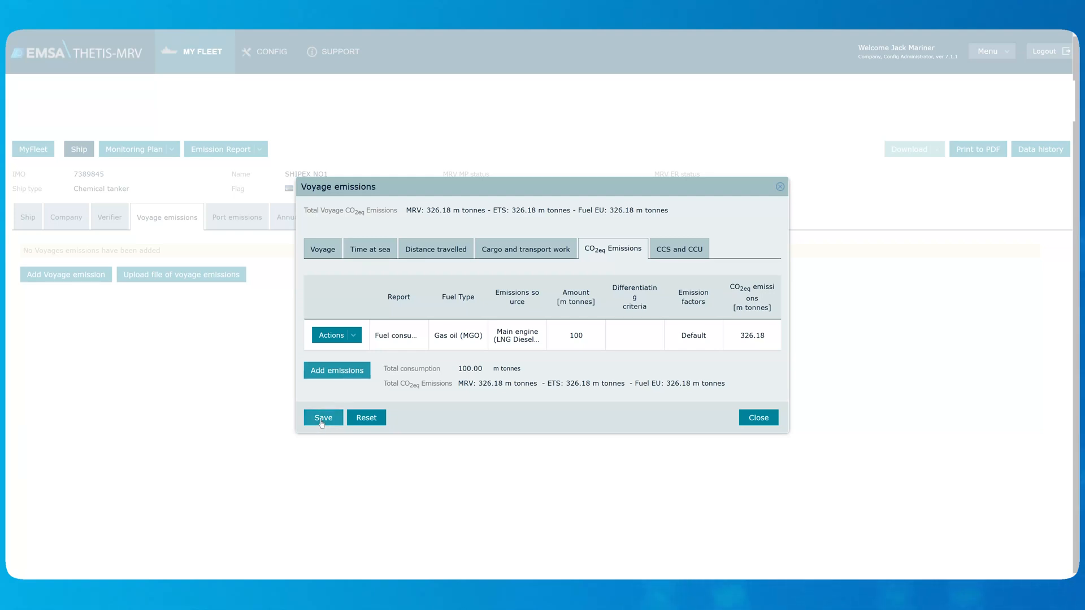
- Save the Rio de Janeiro–Lisbon voyage with its 326.18 tonnes CO2eq
click(323, 417)
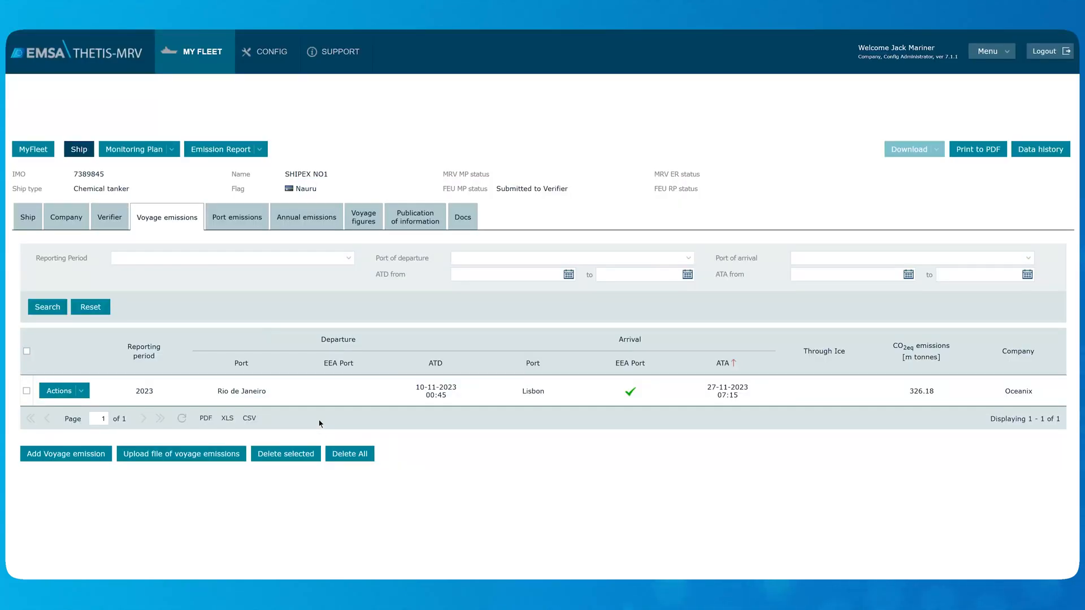
mouse_move(197, 474)
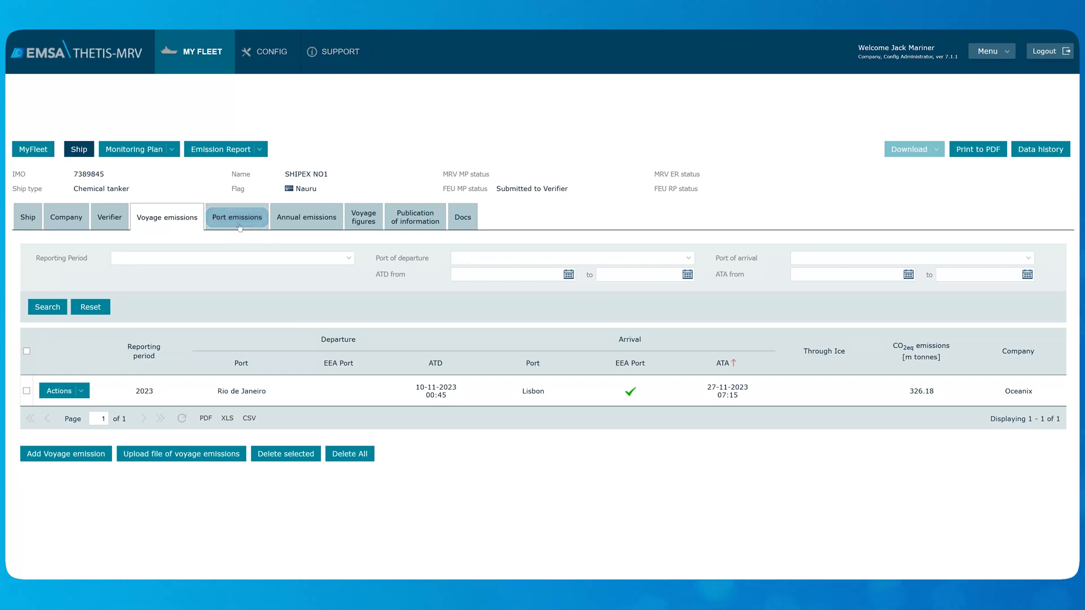
- Show SHIPEX NO1's empty port emissions records
click(236, 217)
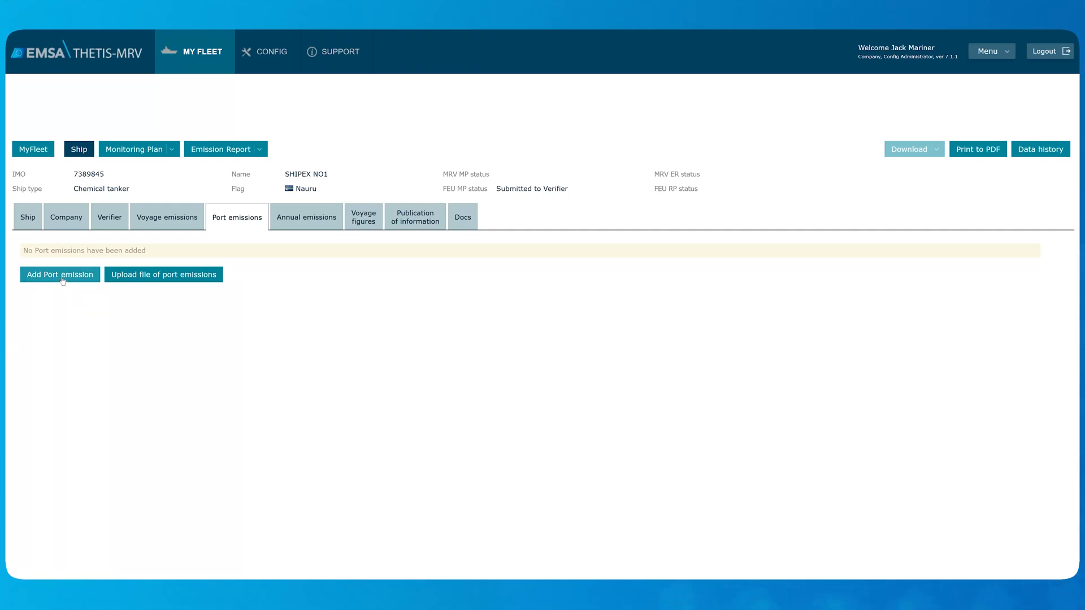
click(59, 274)
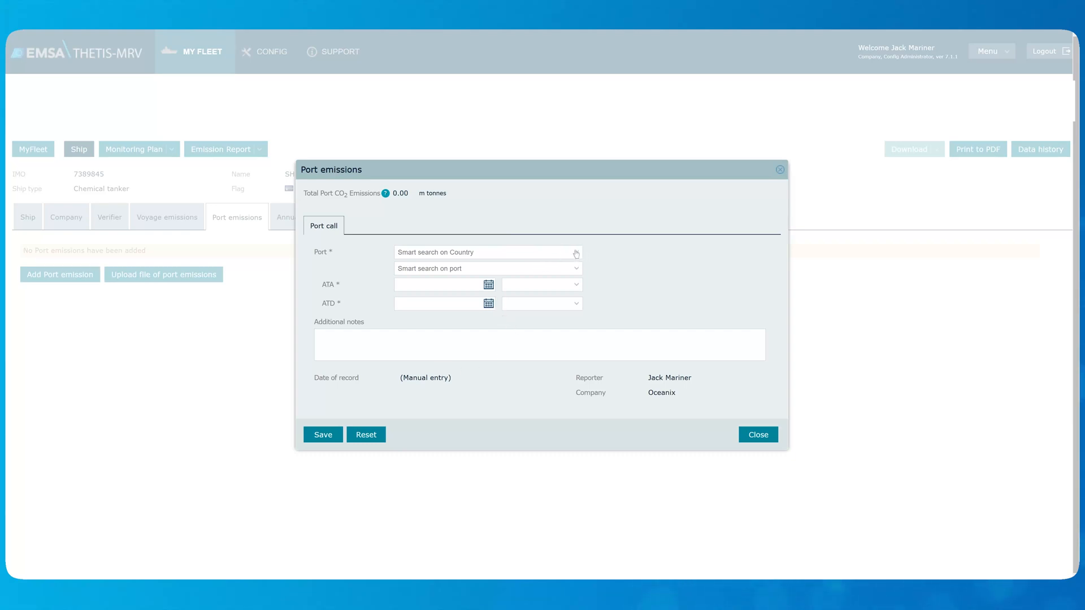
text(po)
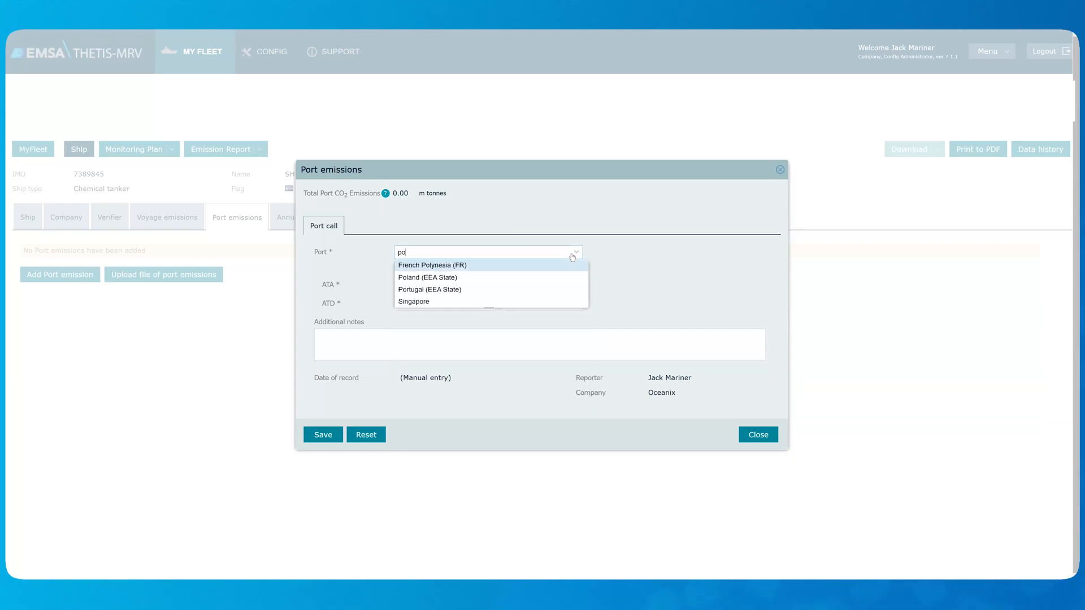
click(429, 290)
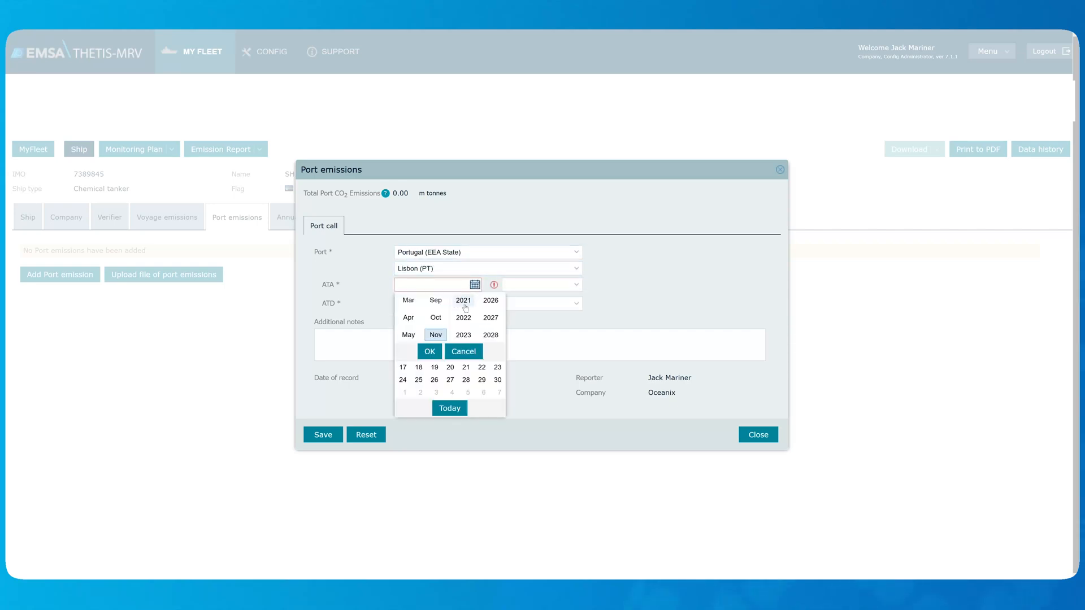
click(542, 284)
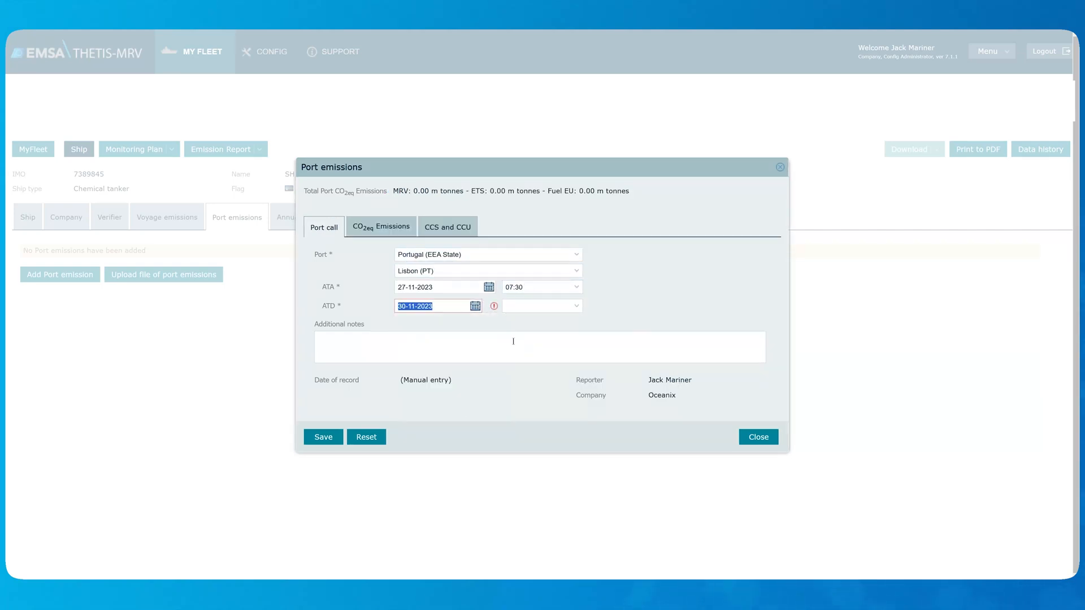
click(540, 305)
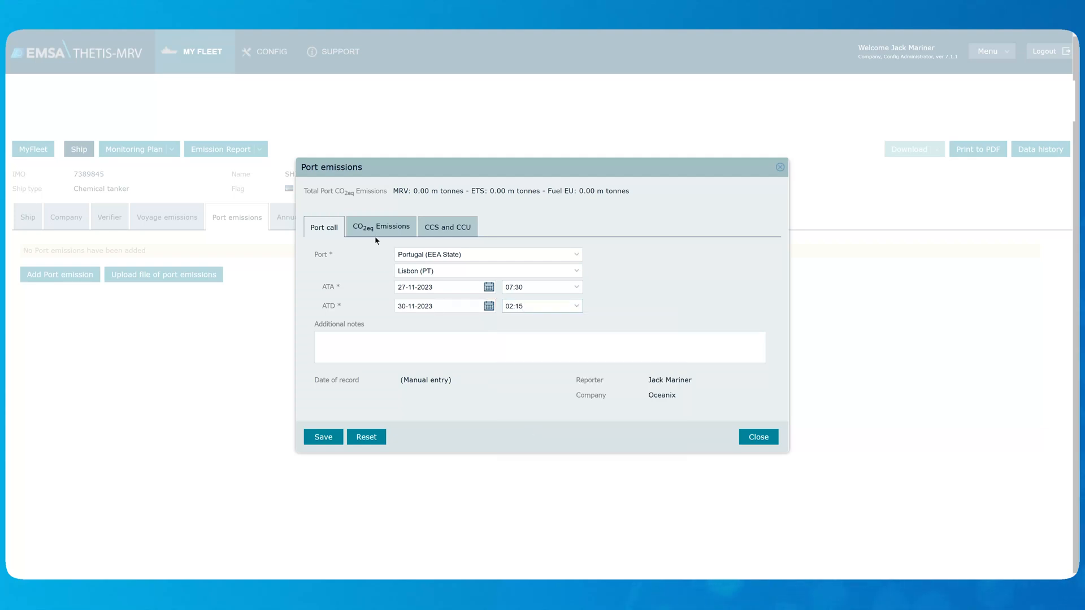
click(380, 227)
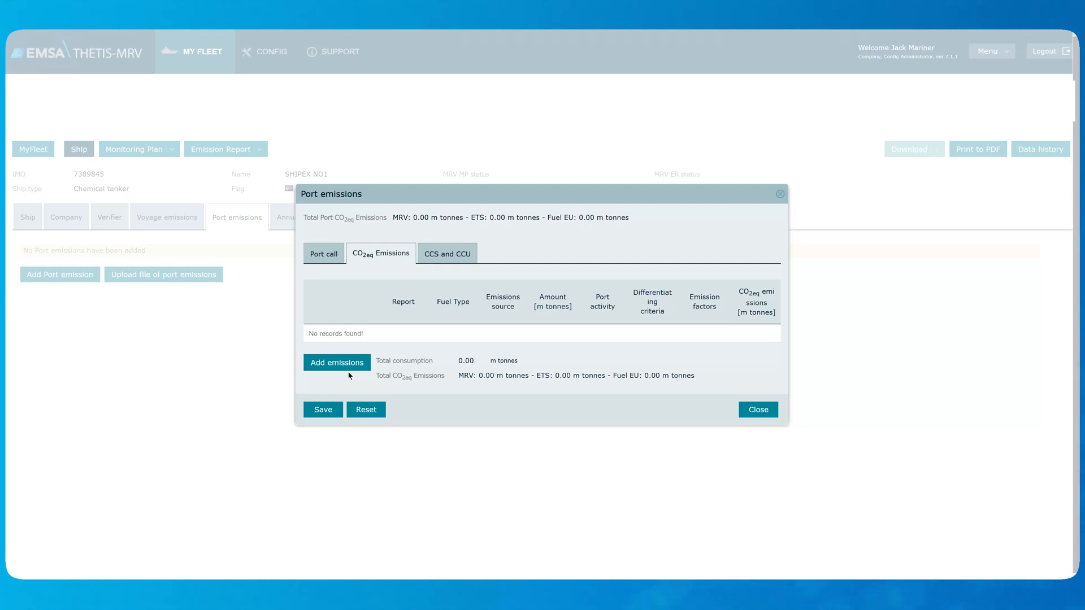
- Add 50 tonnes of gas oil (MGO) for auxiliary engine ES1 at berth and save the Lisbon port call at 162.95 tonnes CO2eq
click(337, 363)
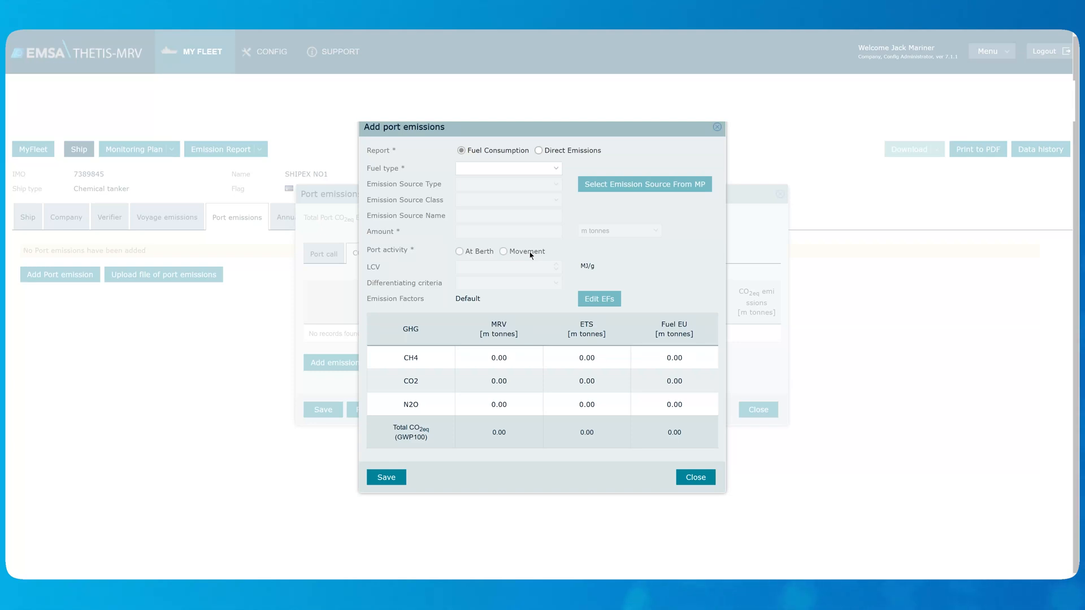
click(508, 167)
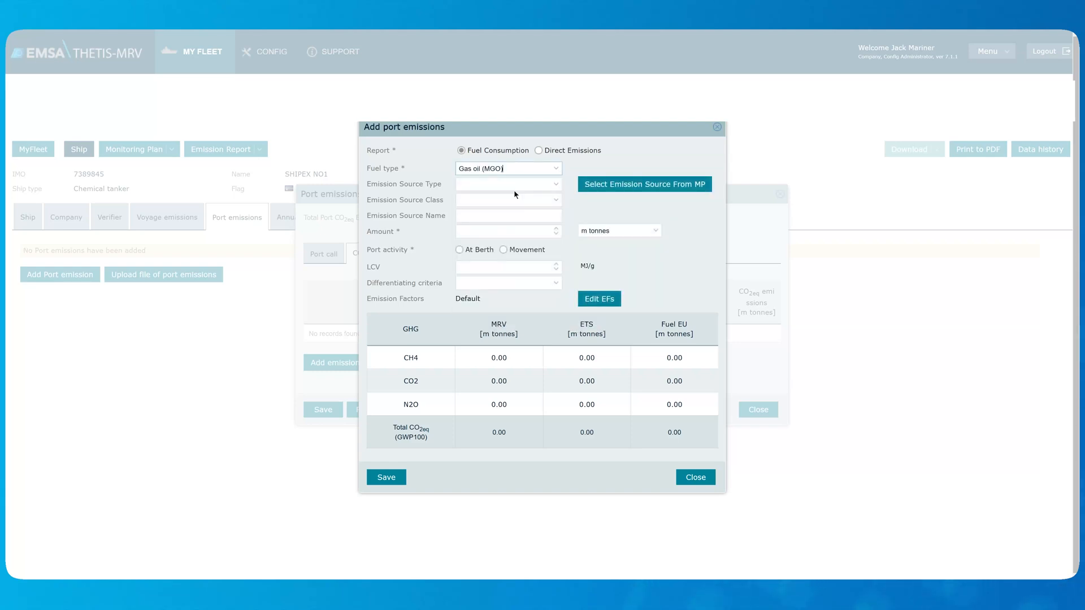
click(507, 185)
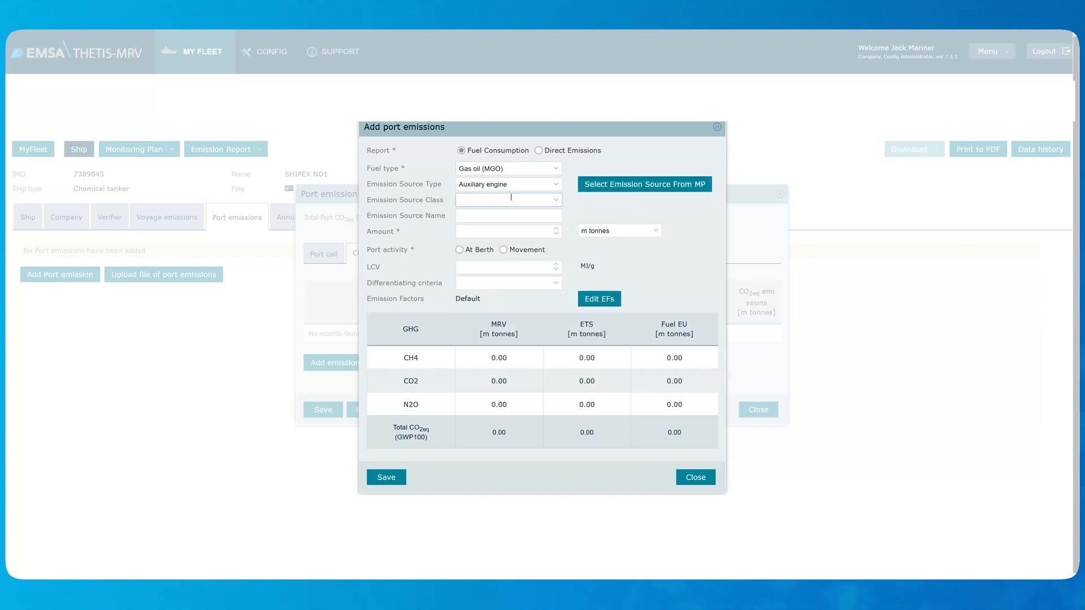
text(ES1)
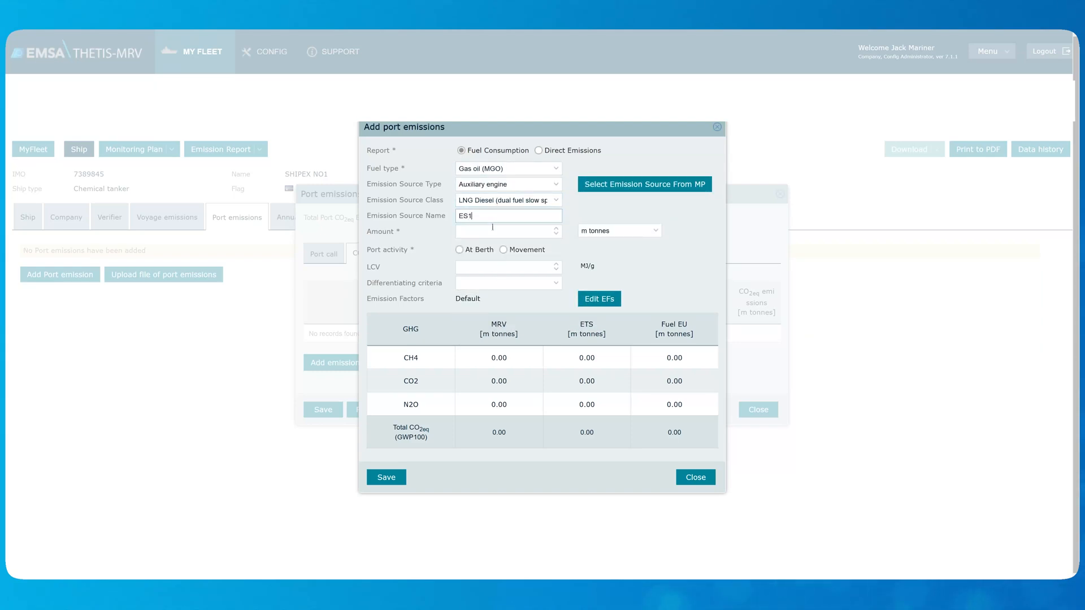
text(50)
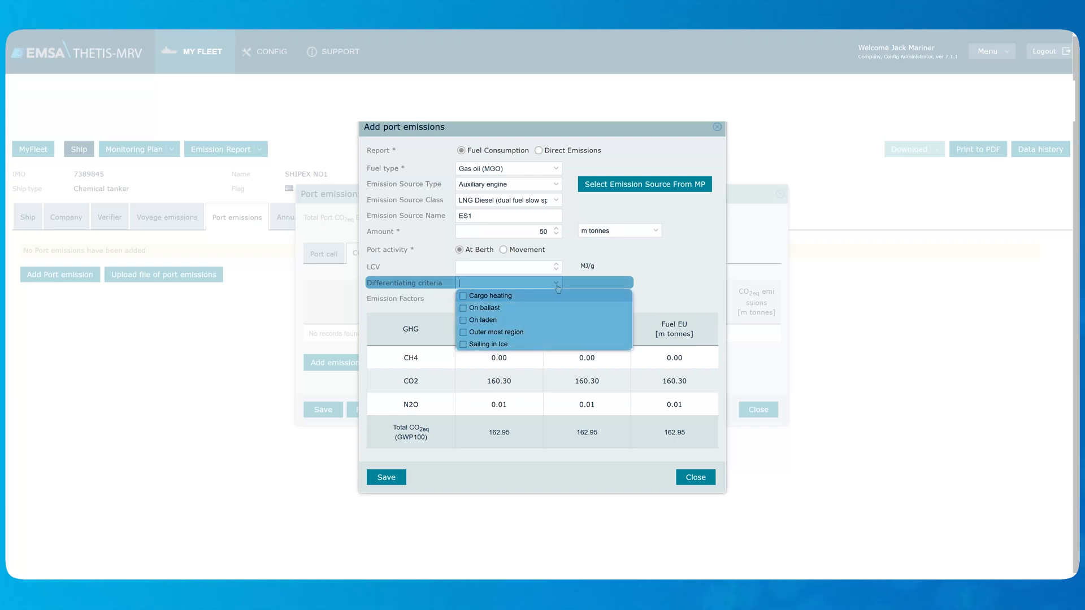
mouse_move(550, 312)
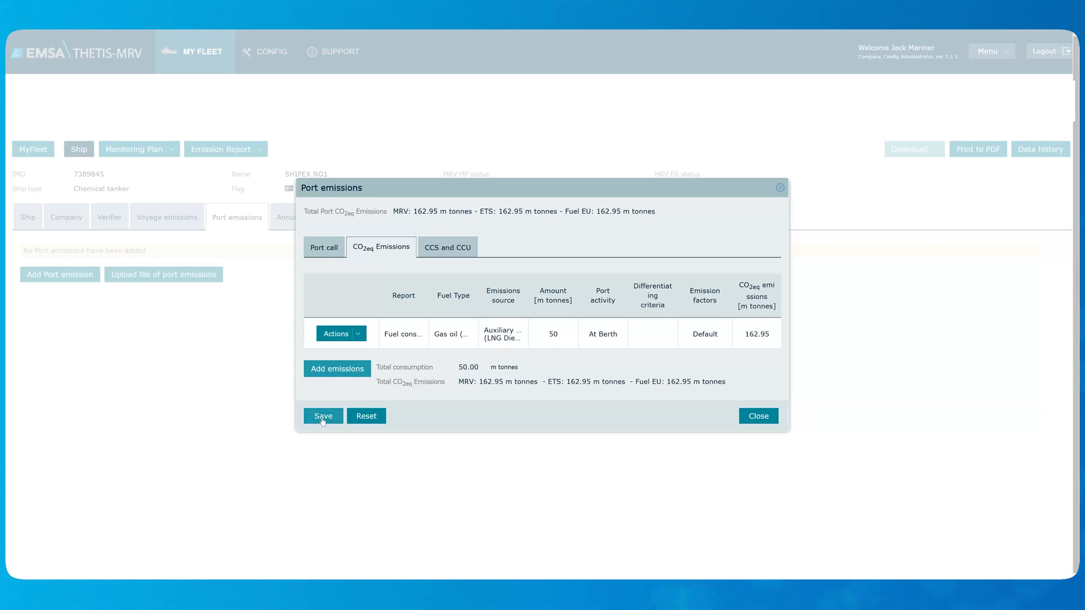
click(322, 416)
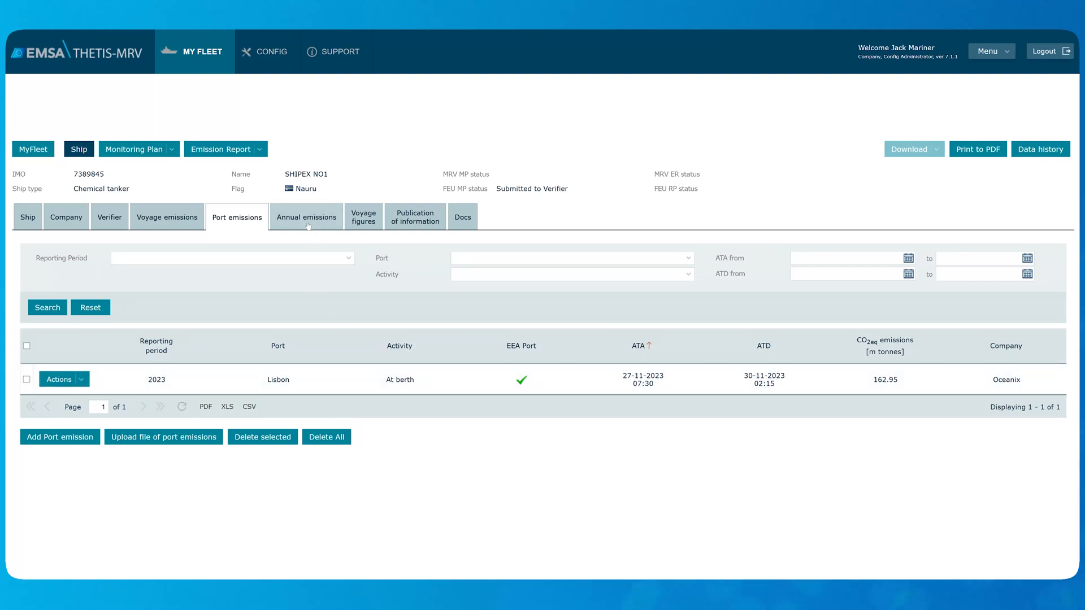
click(306, 216)
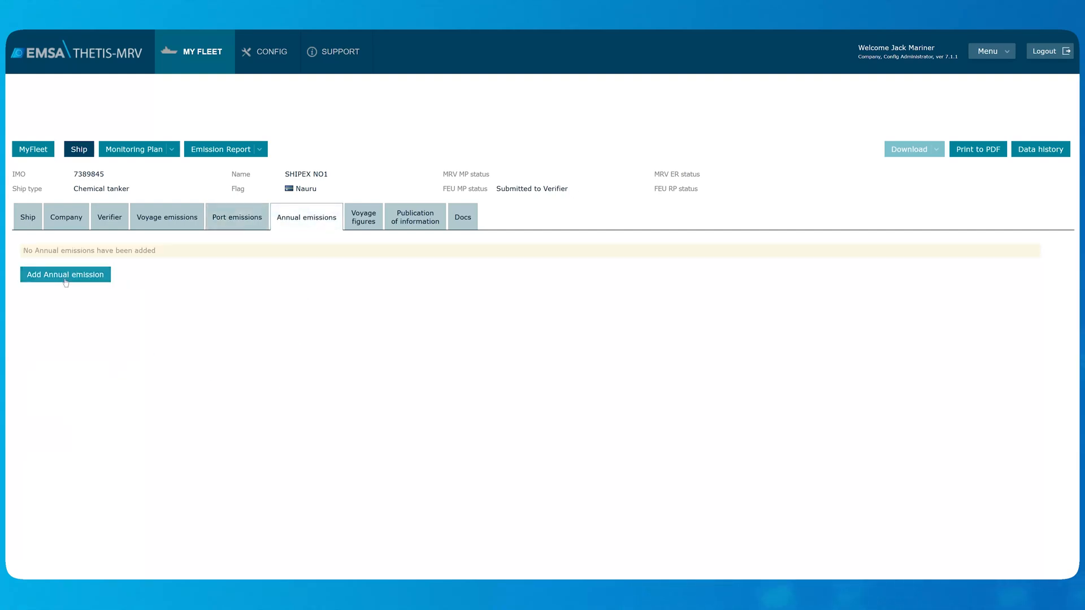
click(65, 274)
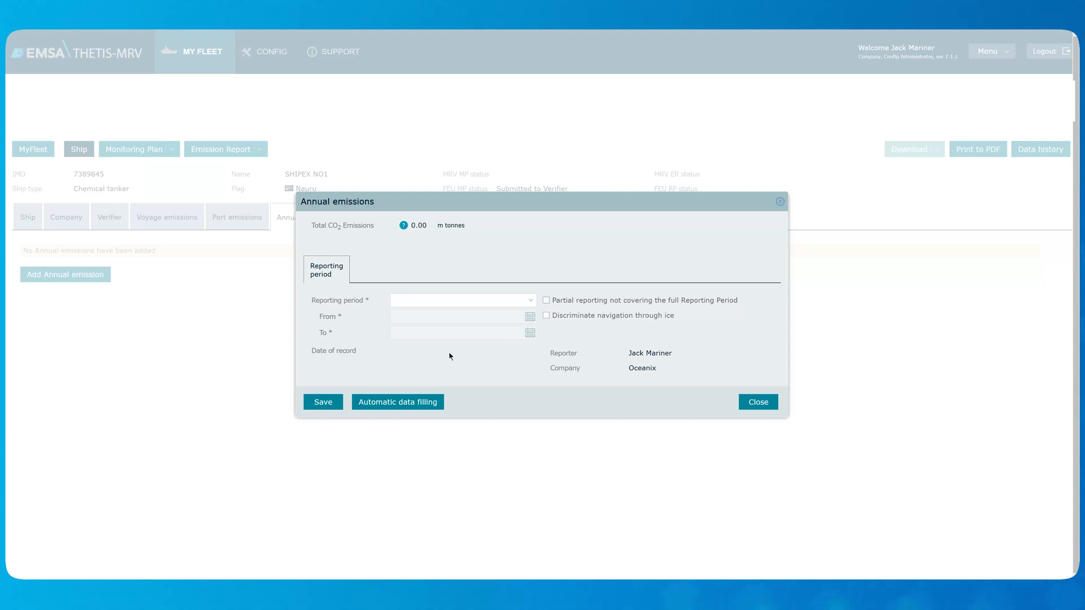
mouse_move(480, 344)
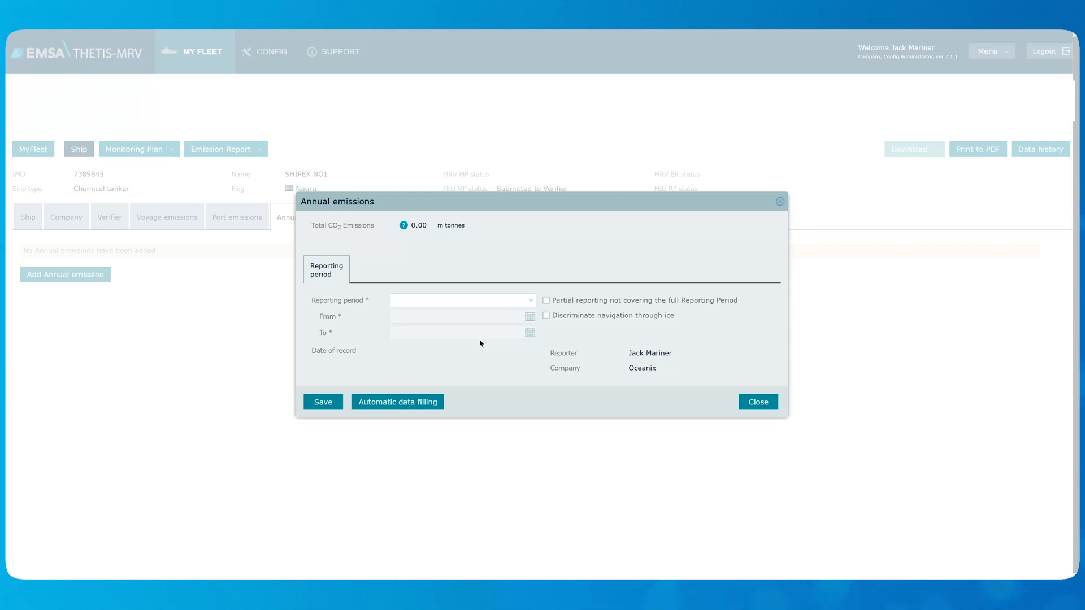
mouse_move(489, 318)
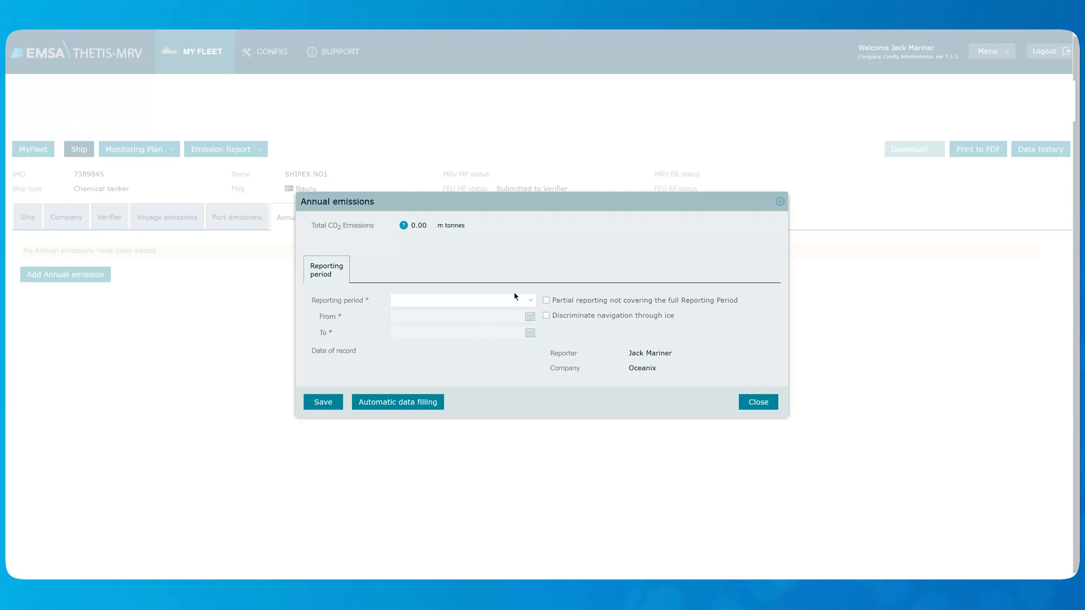
click(462, 299)
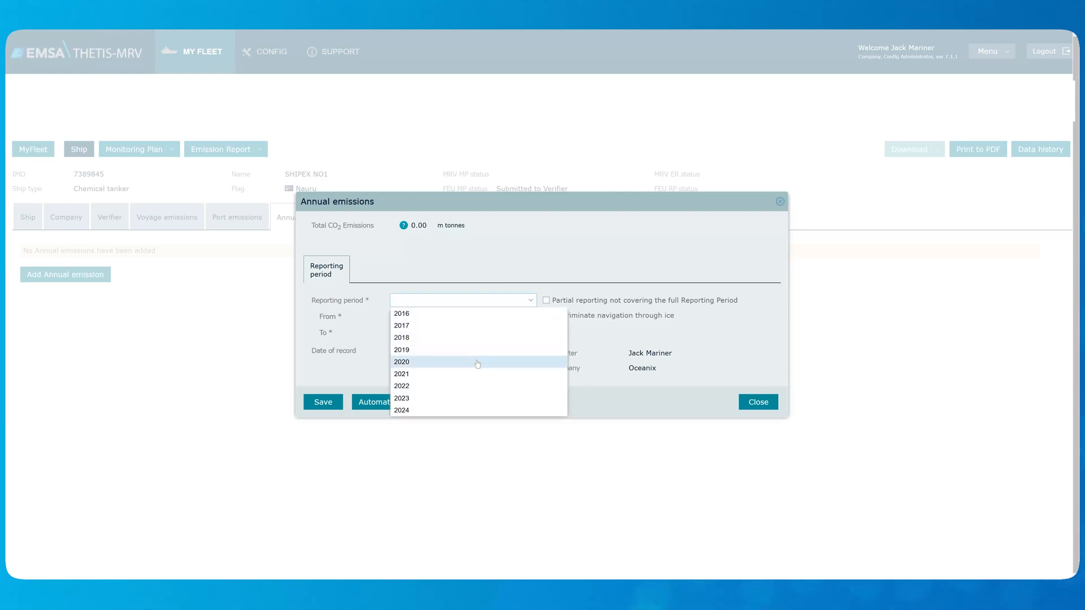
click(401, 398)
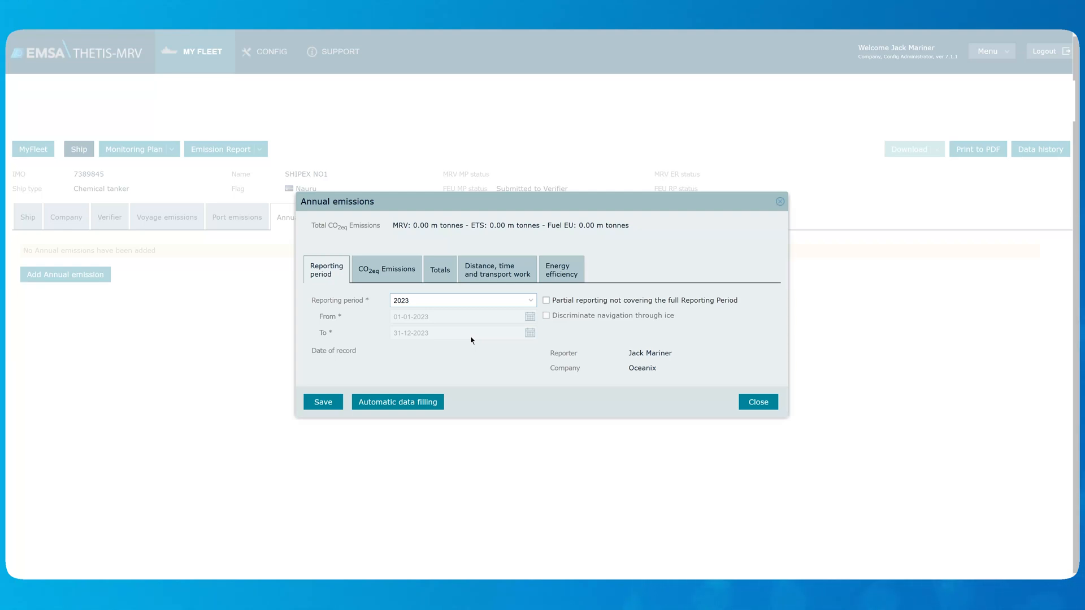
mouse_move(375, 294)
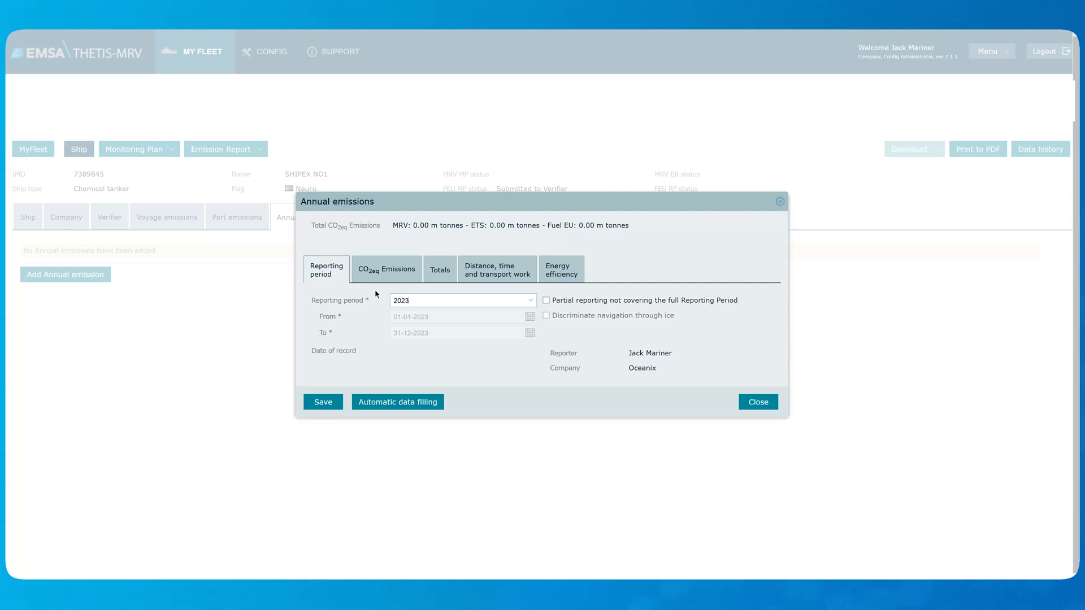
mouse_move(377, 293)
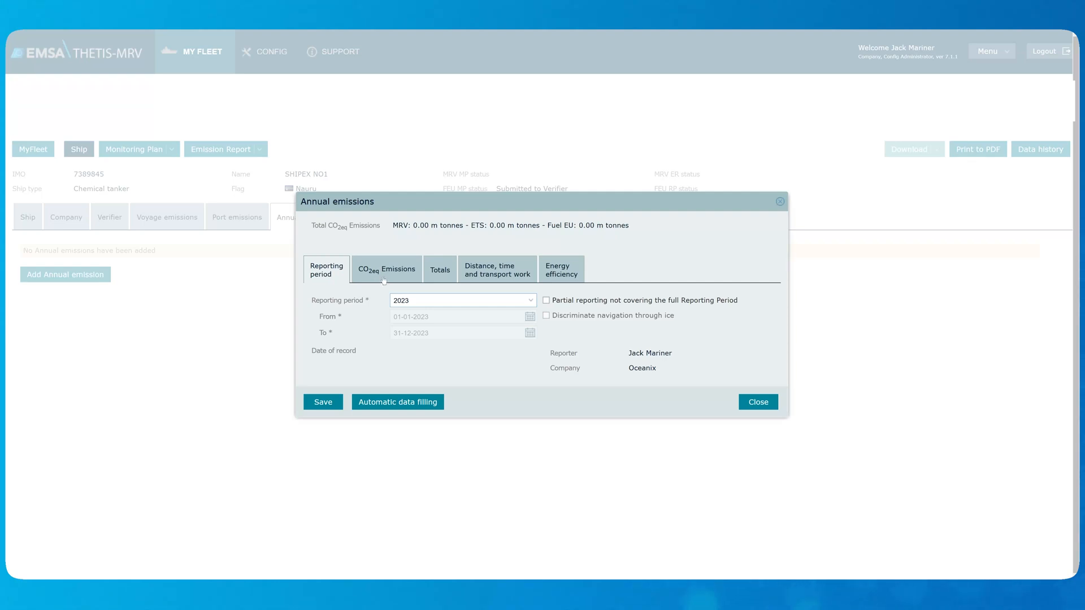
- Run automatic data filling on the 2023 CO2eq emissions, giving two gas oil entries totalling 489.13 tonnes
click(386, 269)
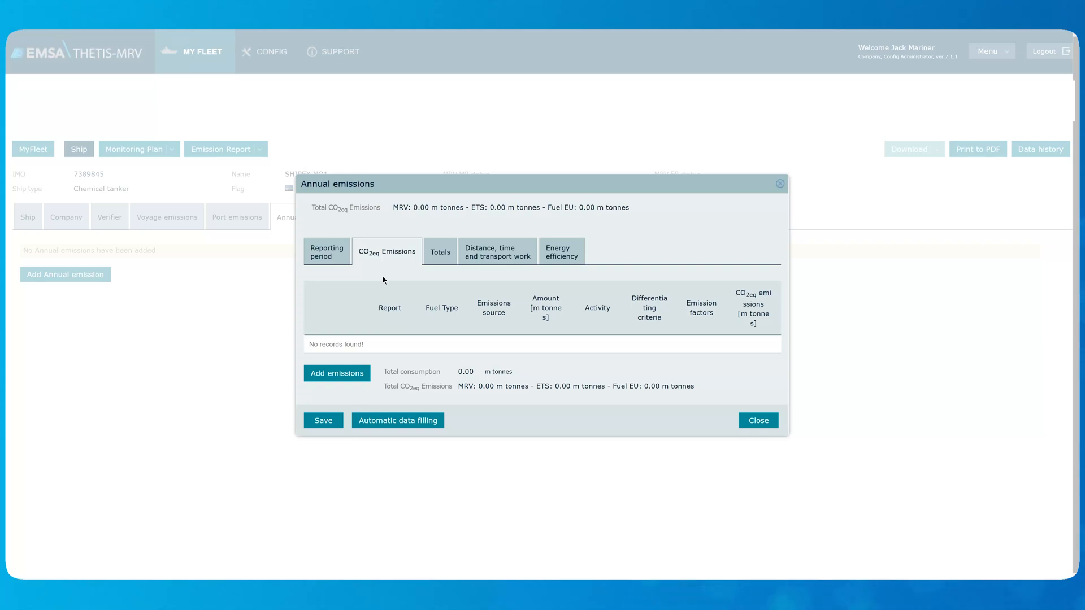
mouse_move(405, 466)
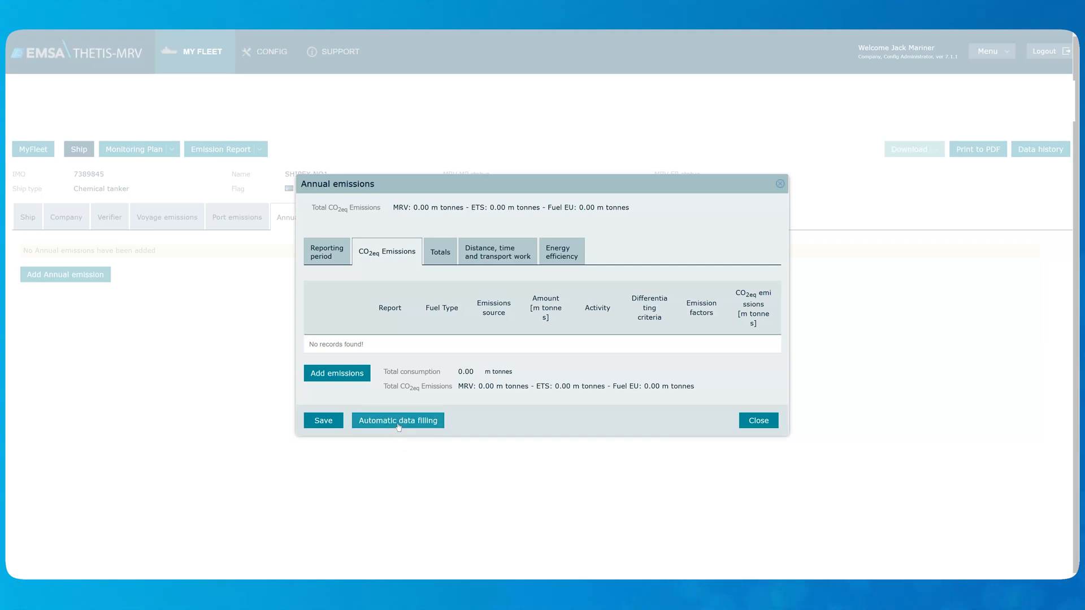
click(398, 420)
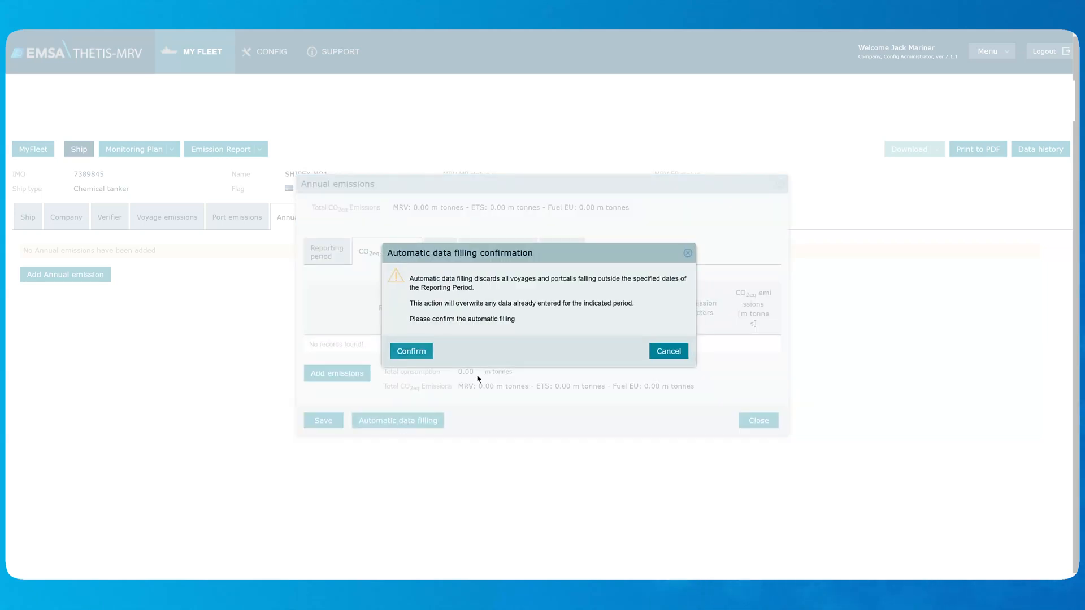
mouse_move(481, 363)
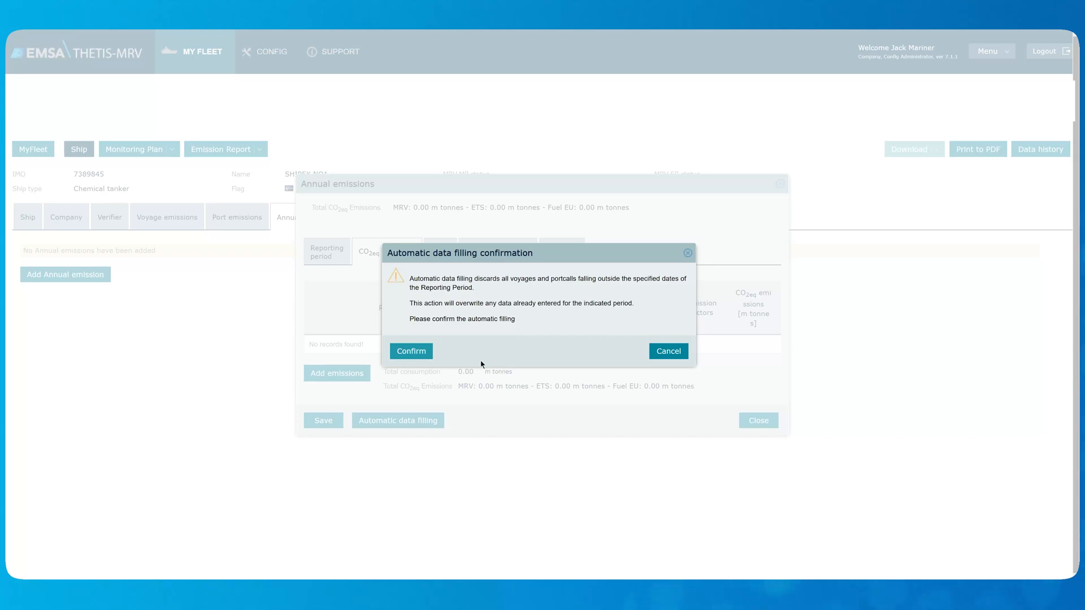
mouse_move(446, 354)
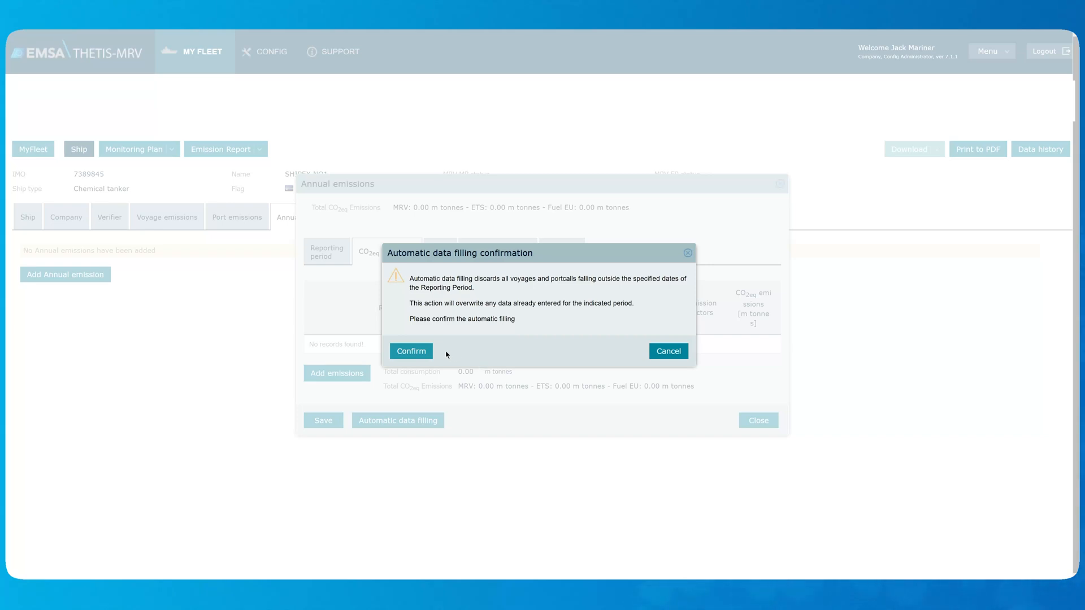
click(410, 351)
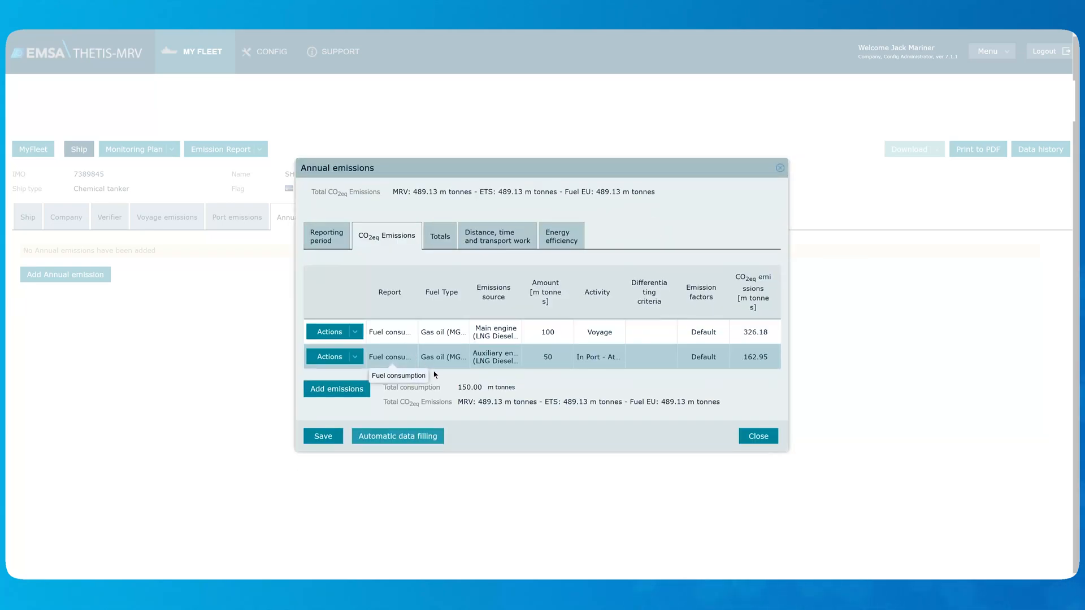
mouse_move(485, 427)
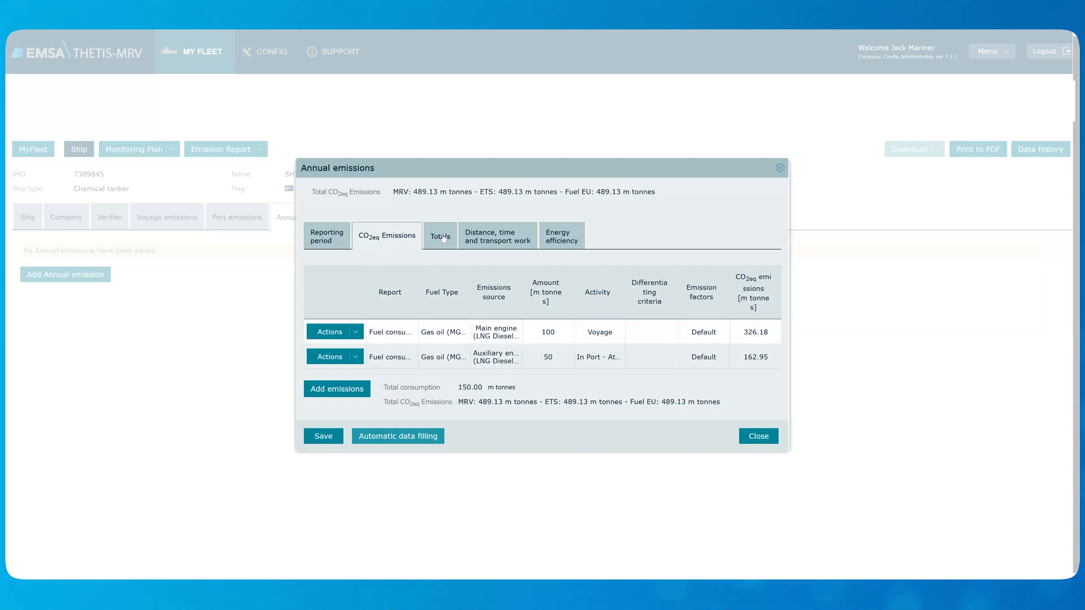
click(440, 235)
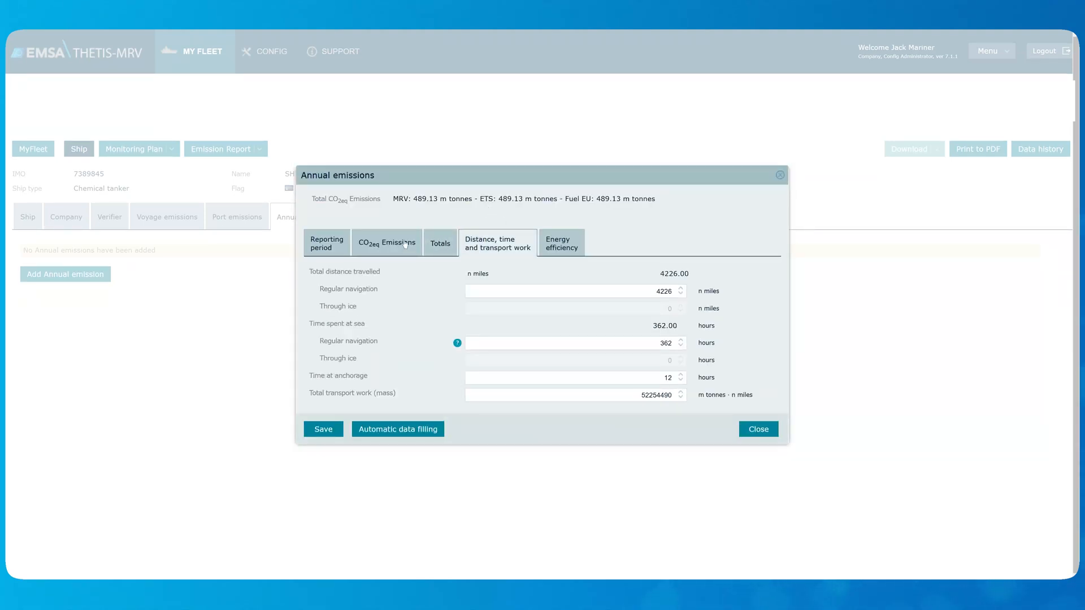
click(385, 241)
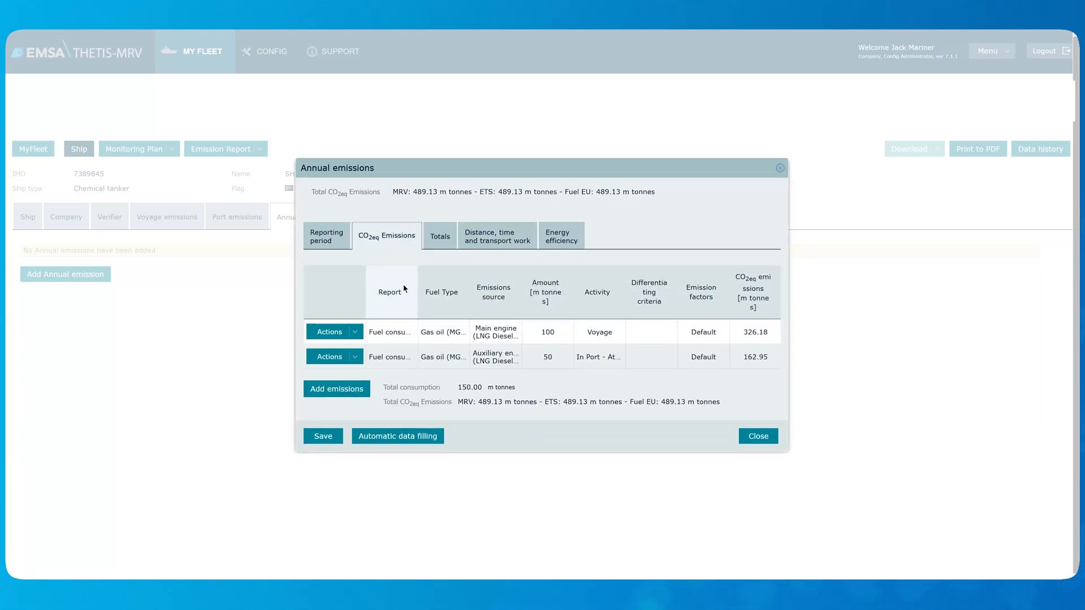
click(334, 332)
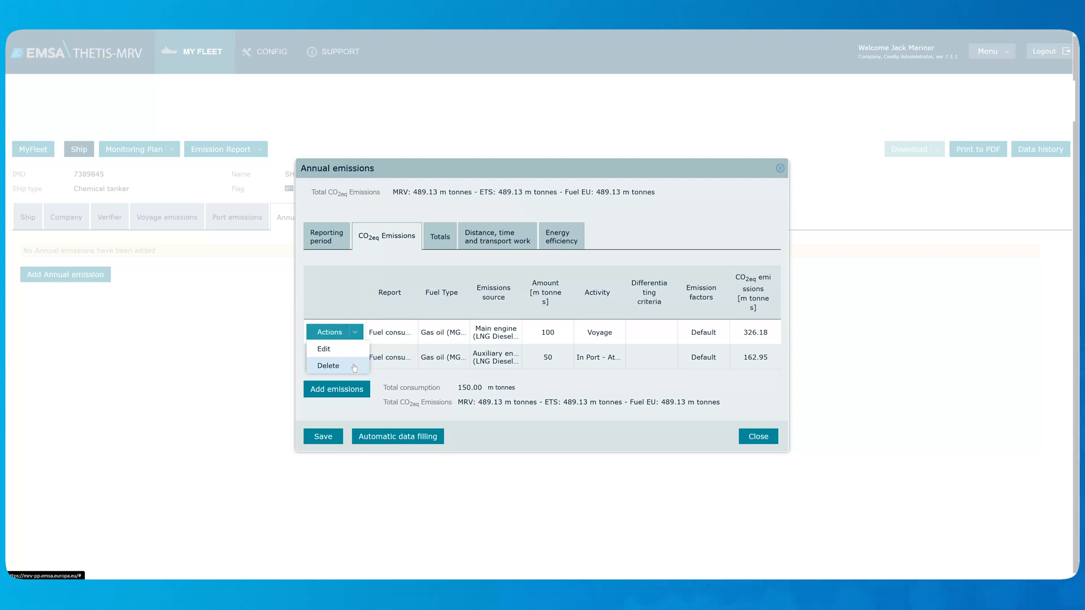
mouse_move(546, 386)
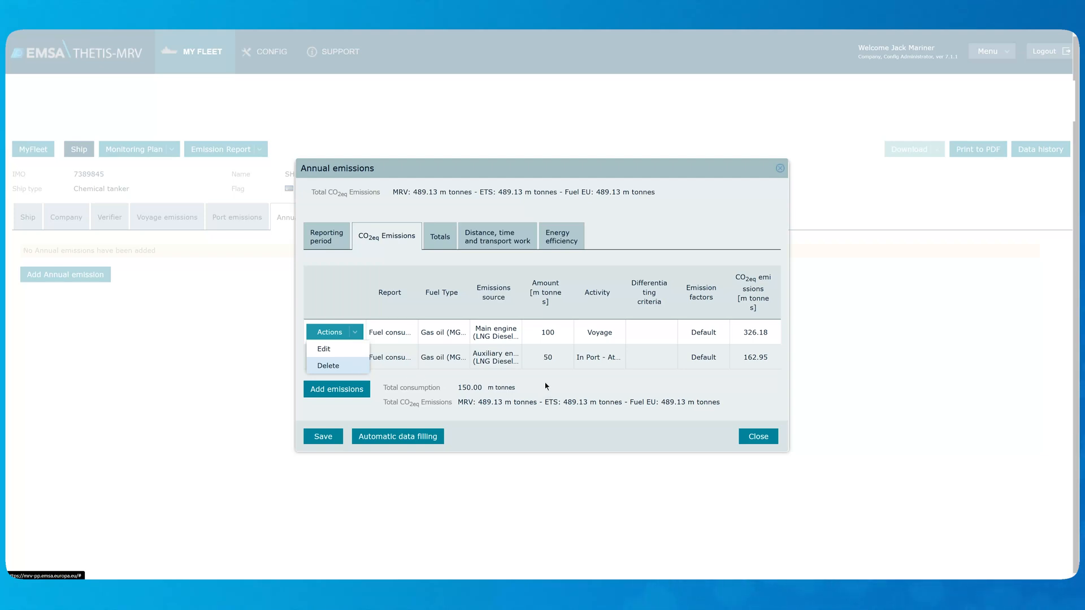
click(329, 332)
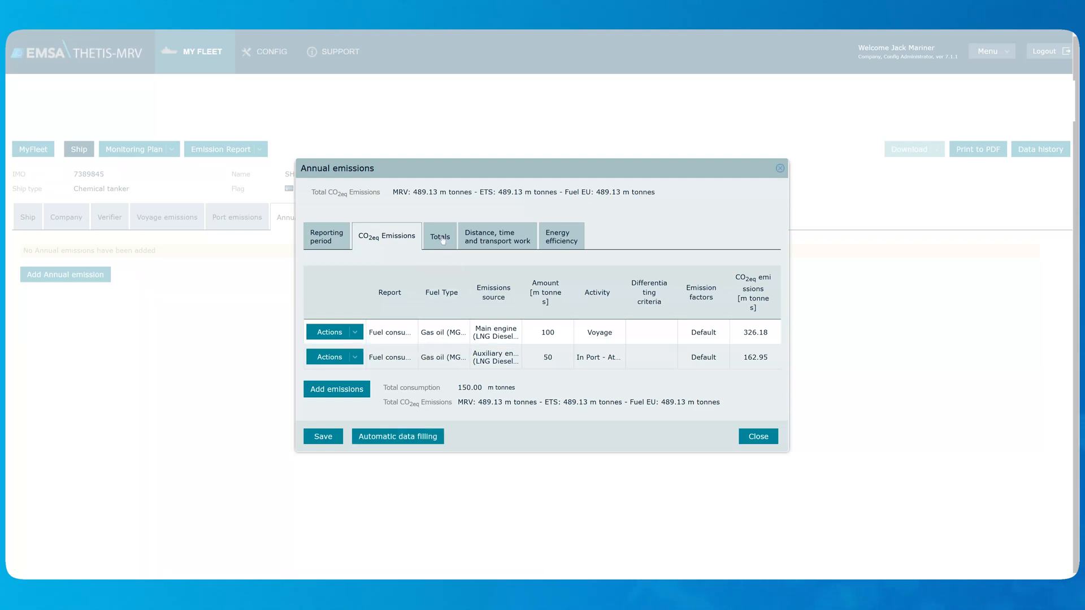
- Review the MRV totals (4226 miles, 362 hours, 489.13 tonnes CO2eq) and save the 2023 annual record
click(440, 235)
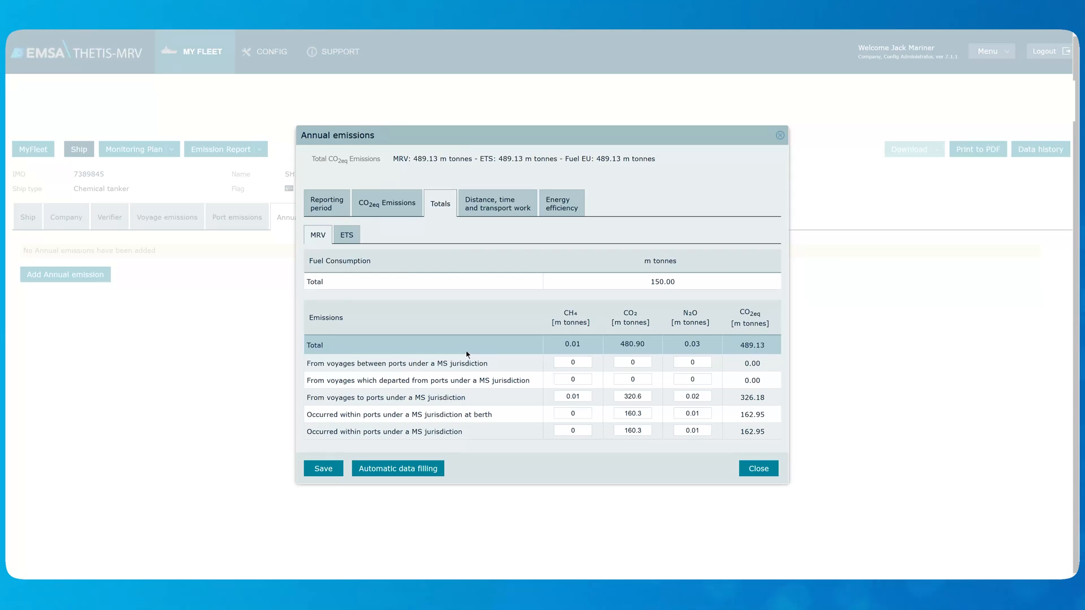
click(572, 363)
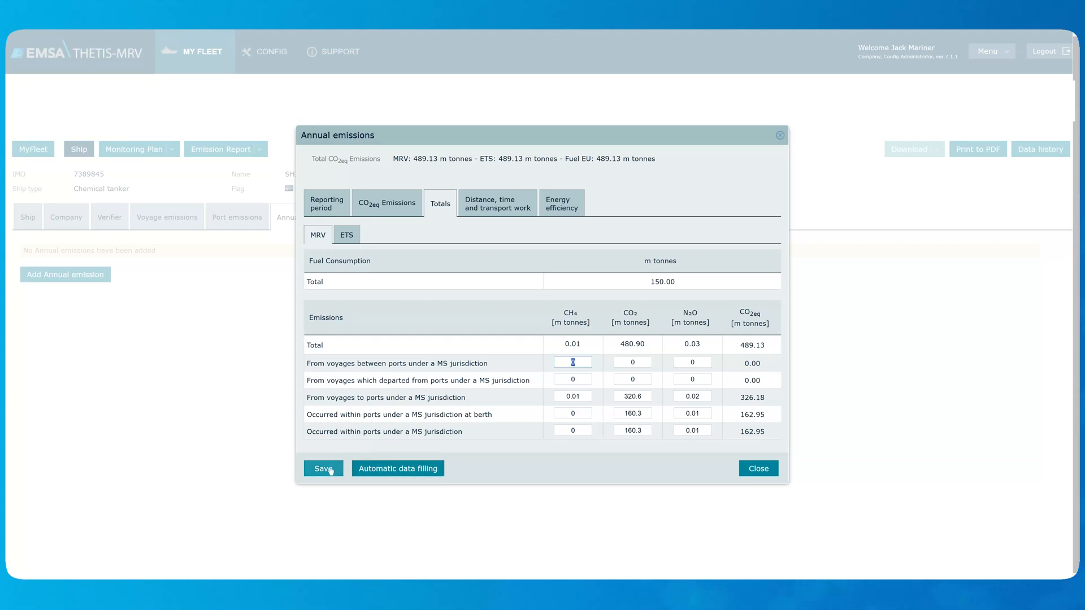
click(323, 468)
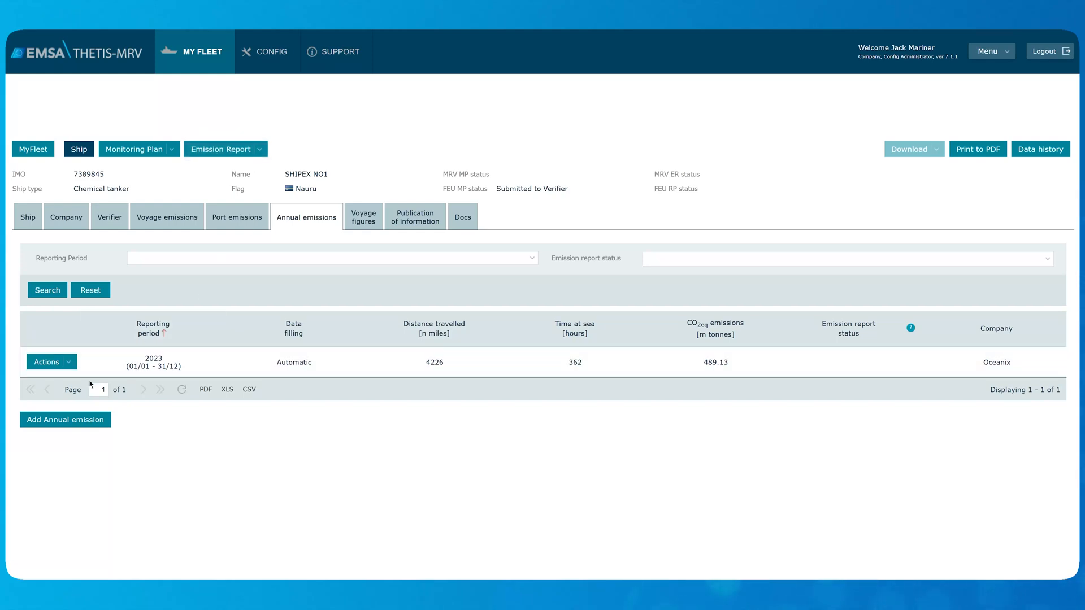
- Create a new MRV emission report for SHIPEX NO1 with reporting period 2023 and save its particulars
click(47, 362)
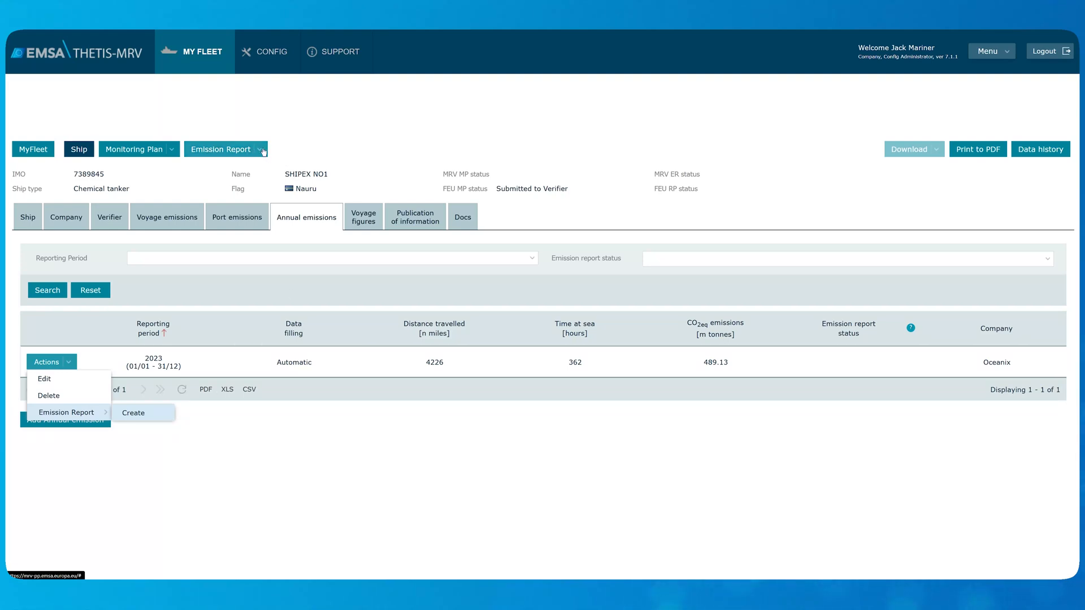
click(221, 149)
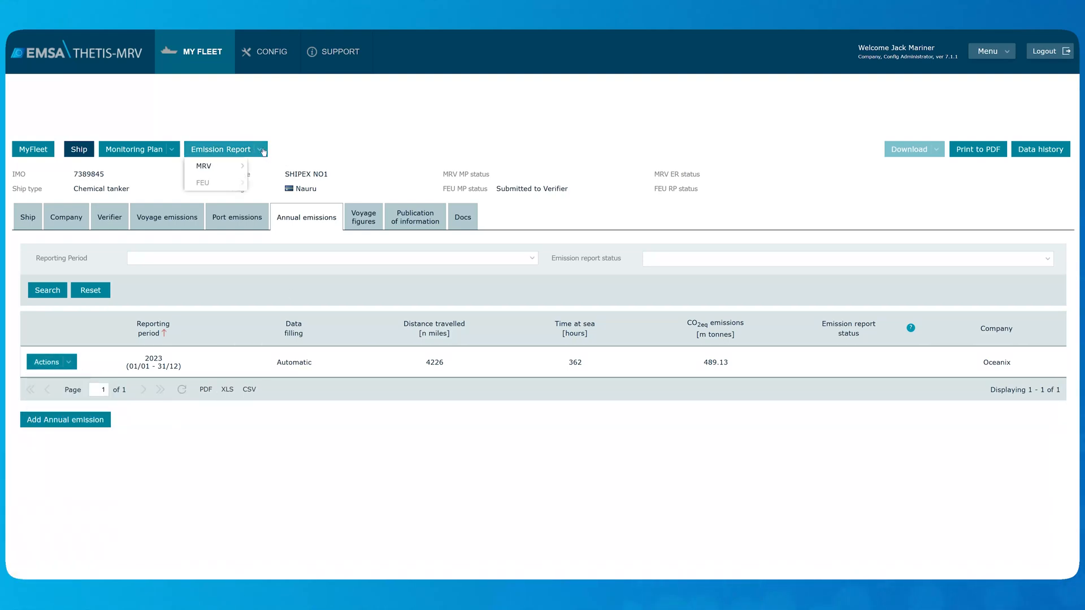
mouse_move(204, 166)
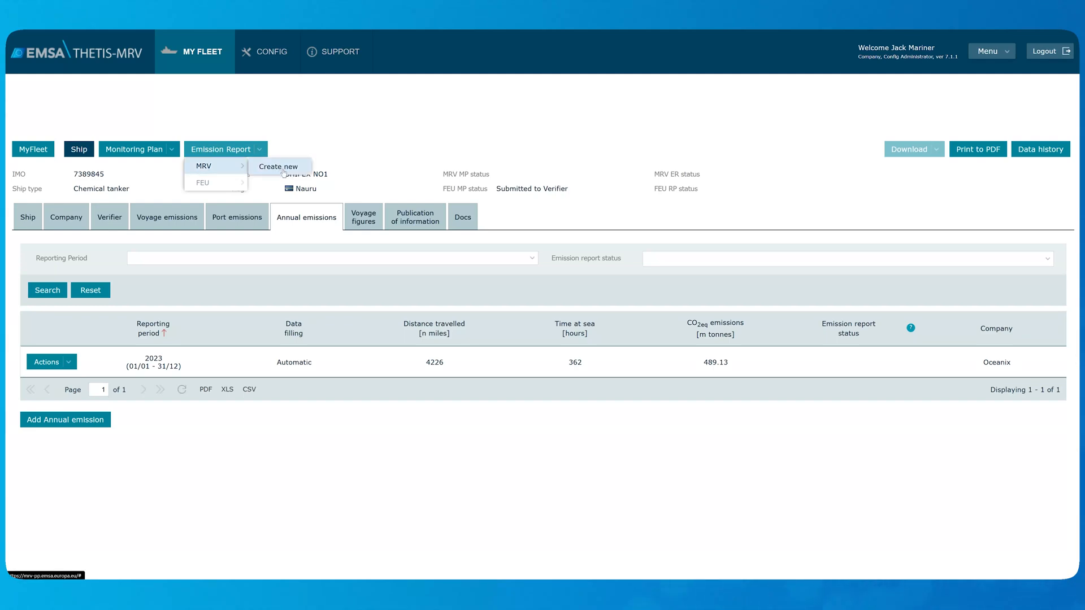
click(277, 166)
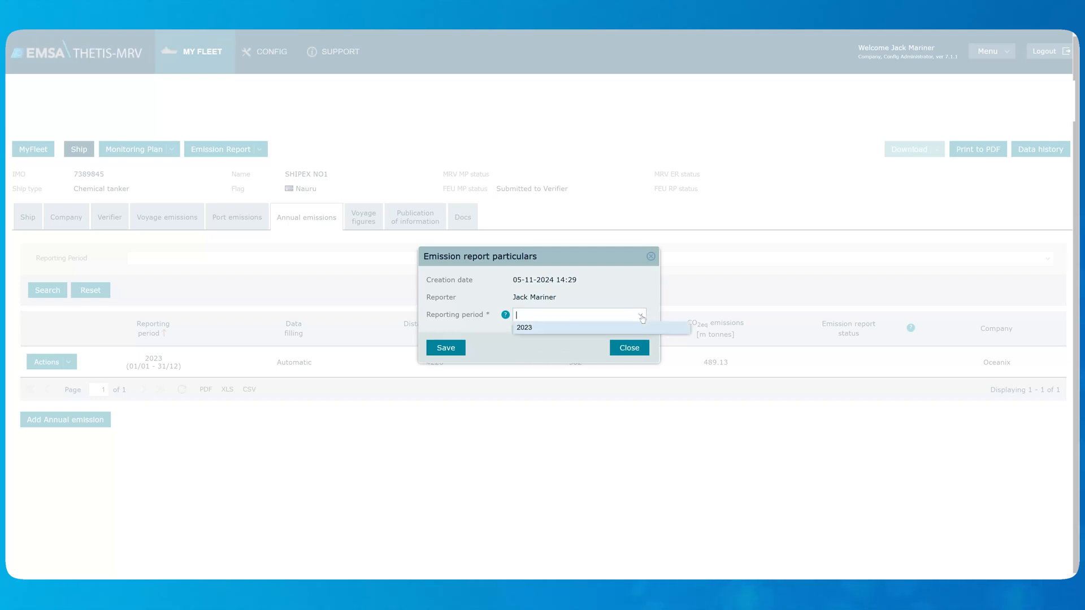
click(524, 327)
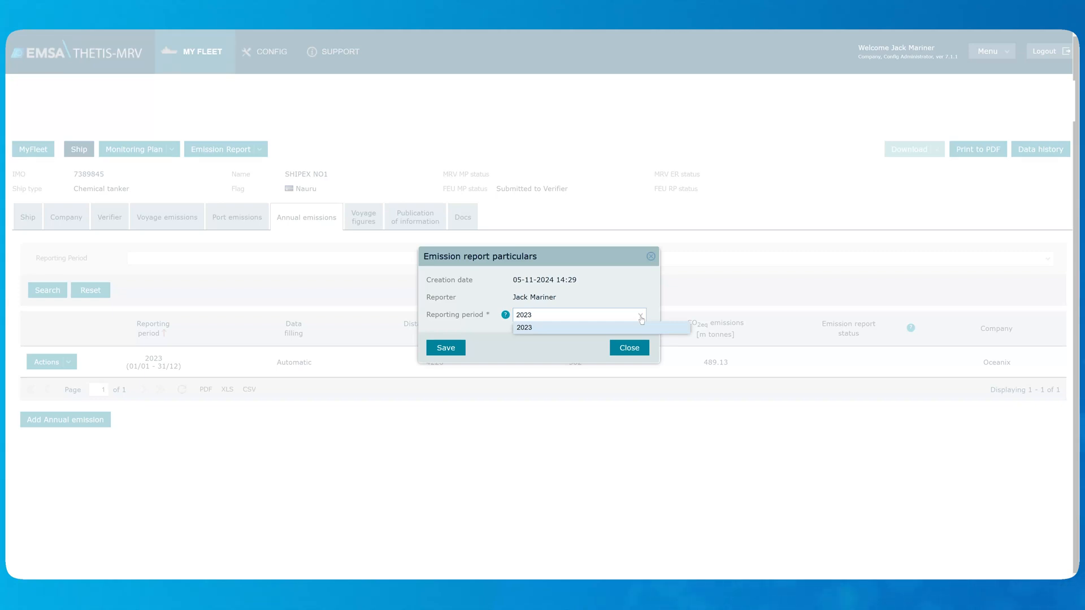
click(580, 314)
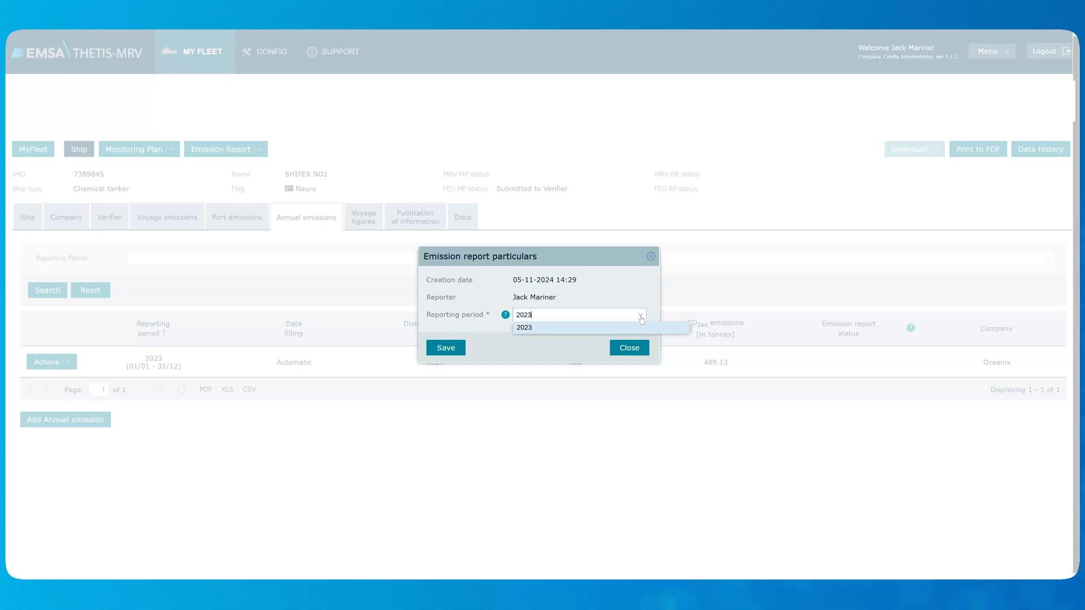
click(524, 327)
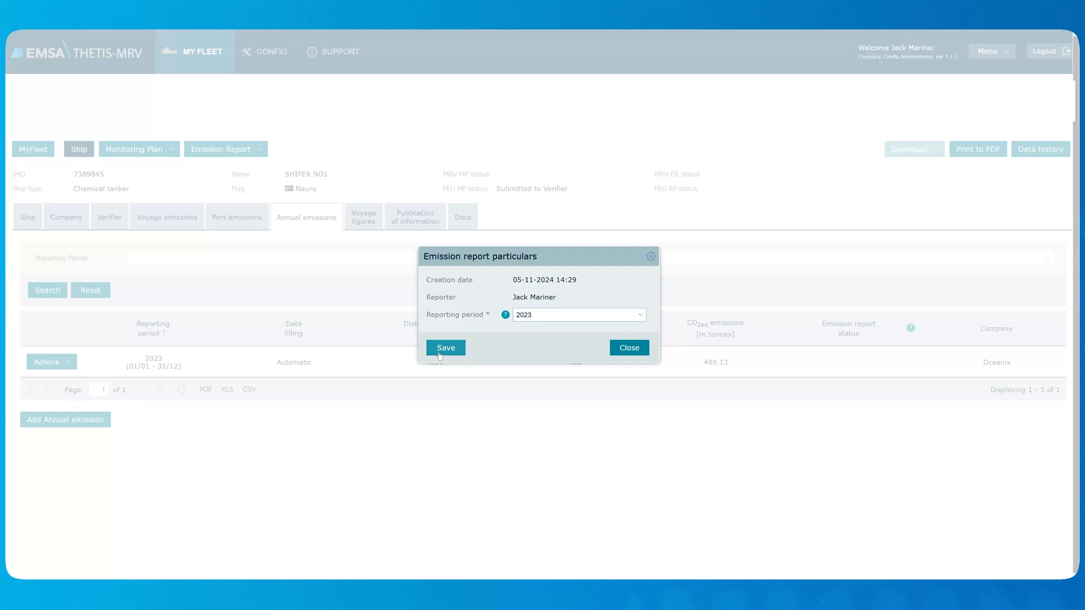
click(444, 347)
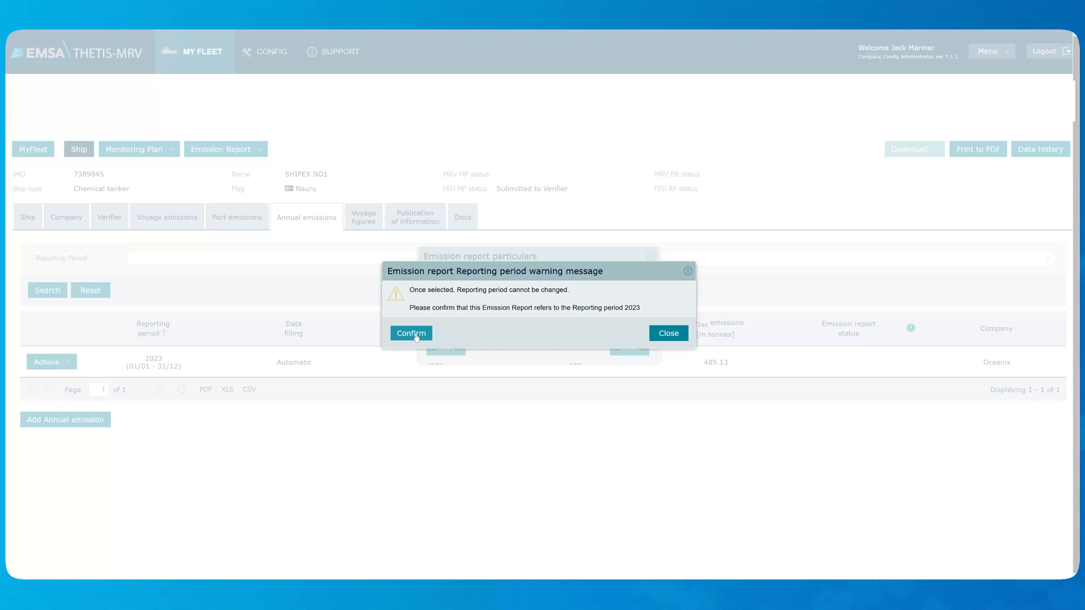
- Confirm the 2023 period, load measuring equipment from the monitoring plan, and show the main engine gas oil emission source
click(410, 333)
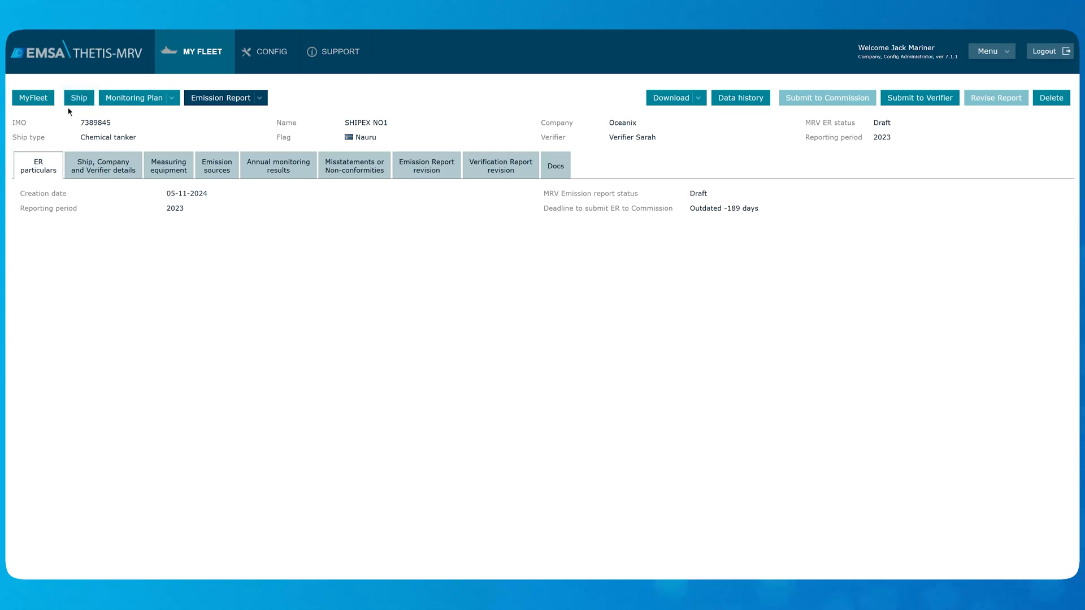
click(167, 166)
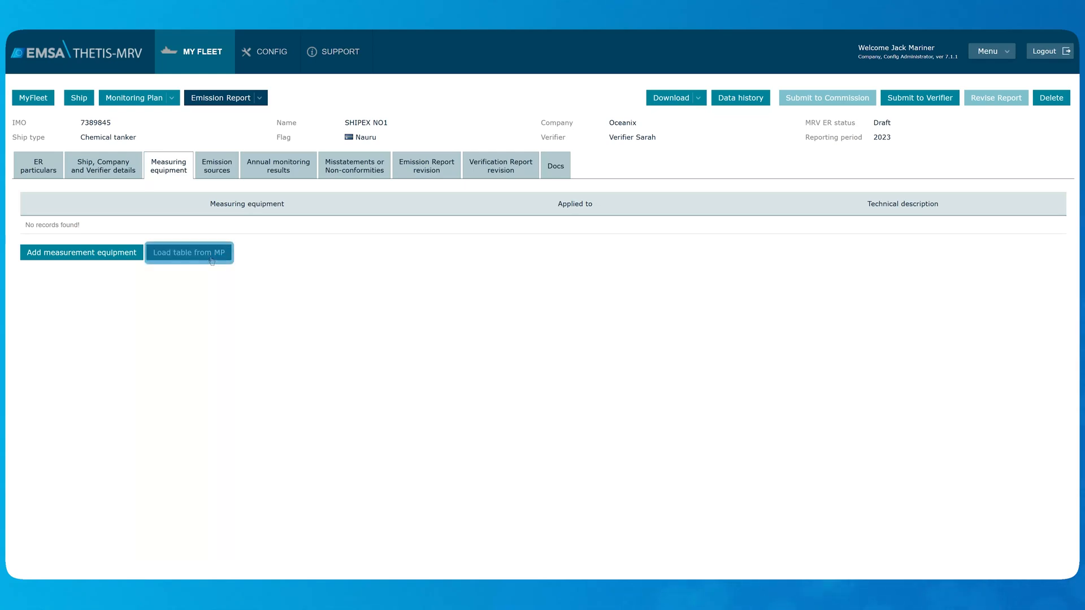
click(189, 252)
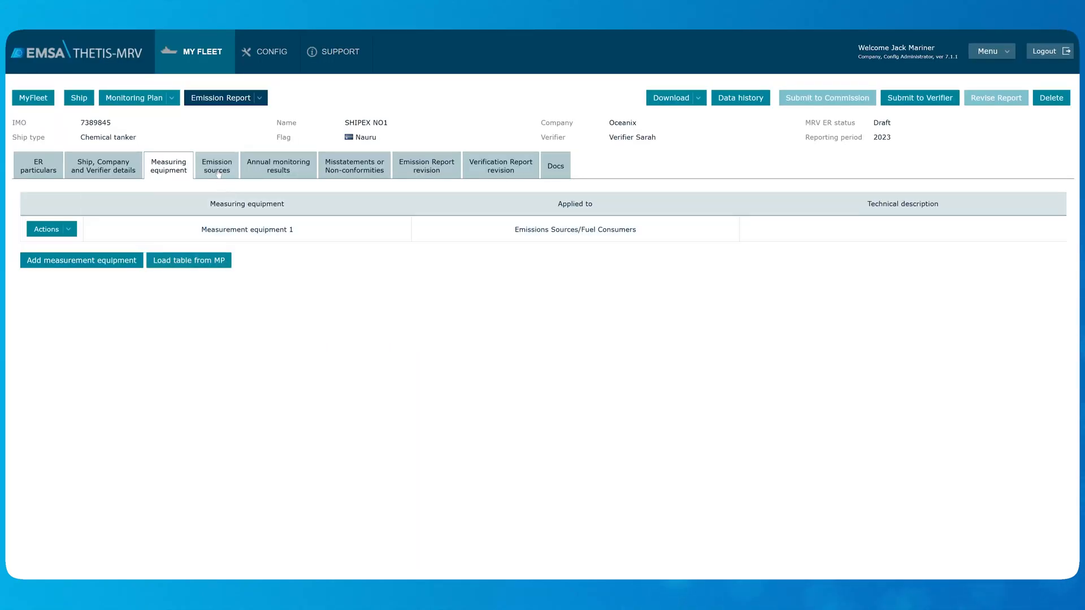
click(215, 166)
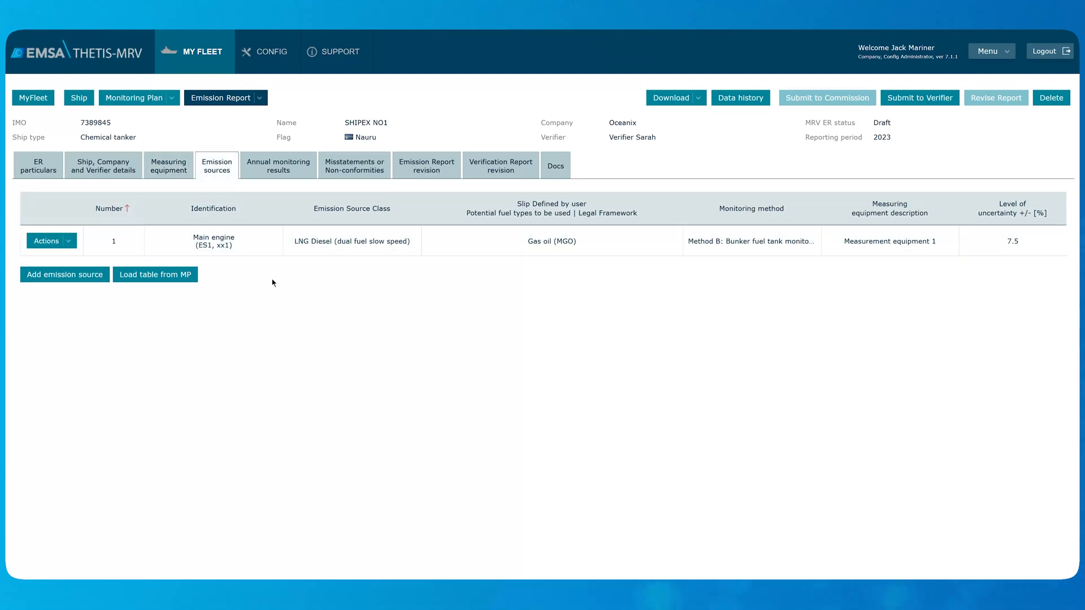
mouse_move(168, 288)
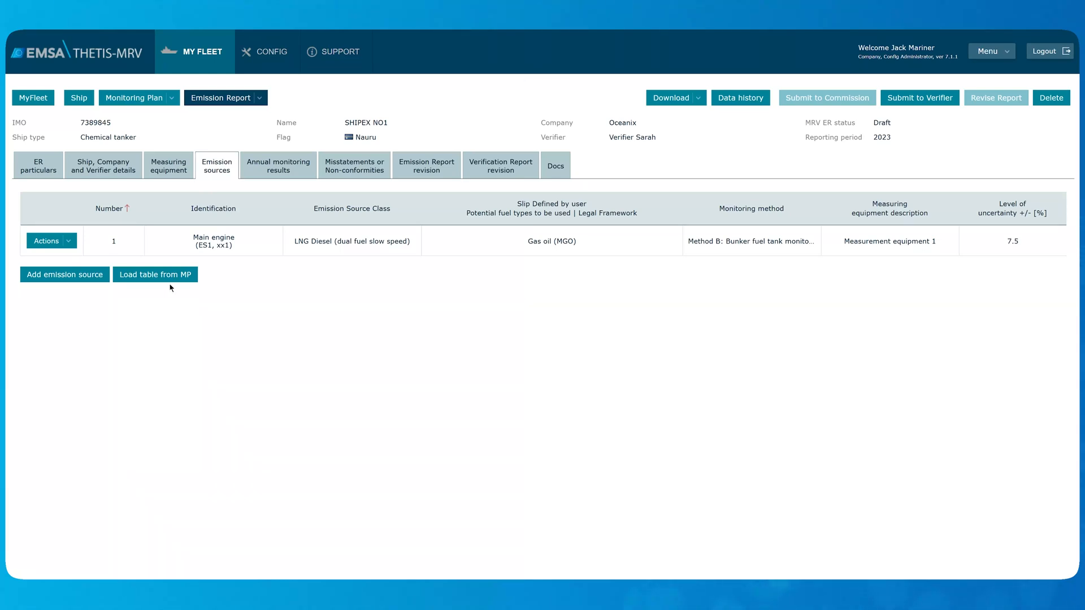
mouse_move(176, 289)
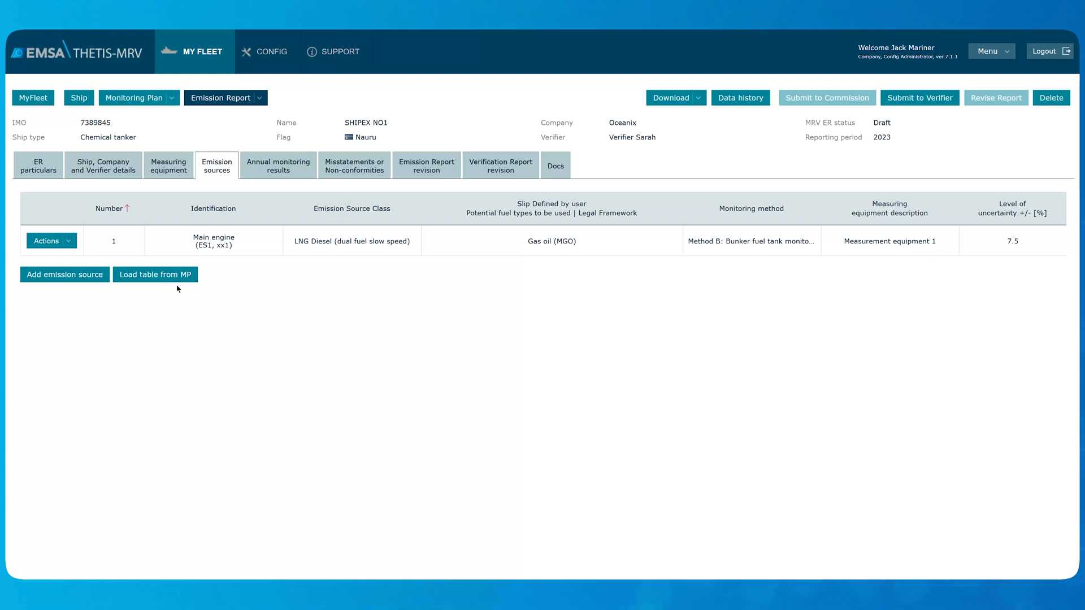
- Review the annual monitoring results sub-tabs, ending on energy efficiency at 113.80 kg CO2 per mile
click(278, 166)
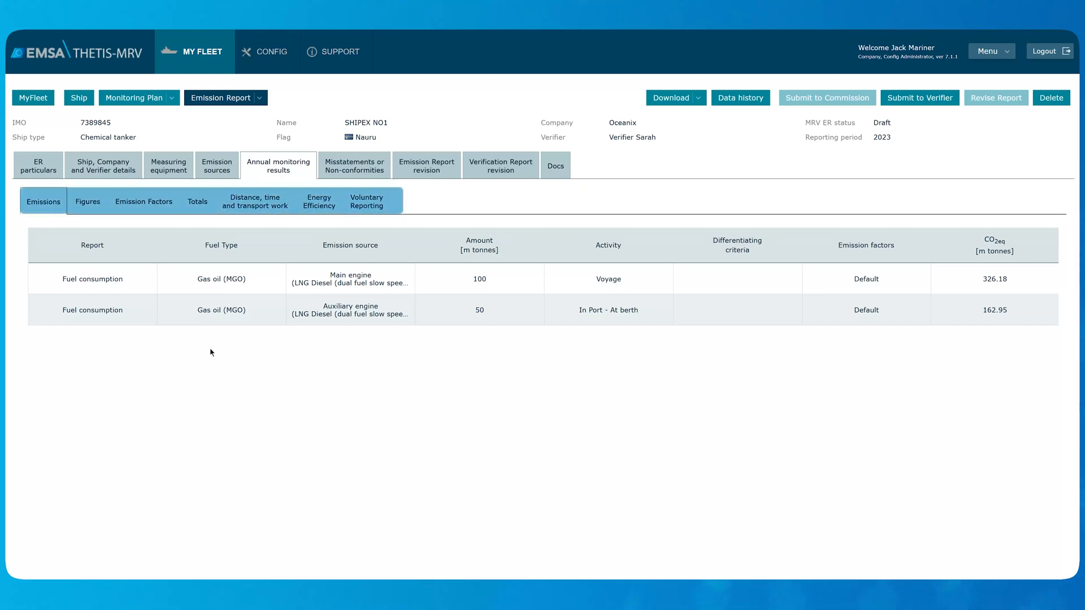
click(87, 202)
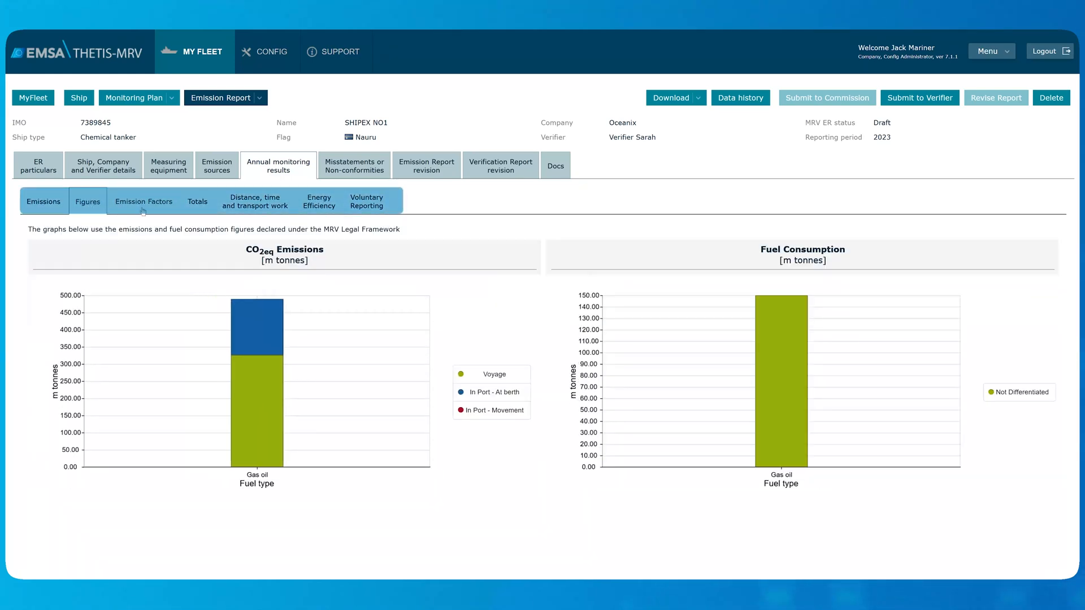
click(143, 201)
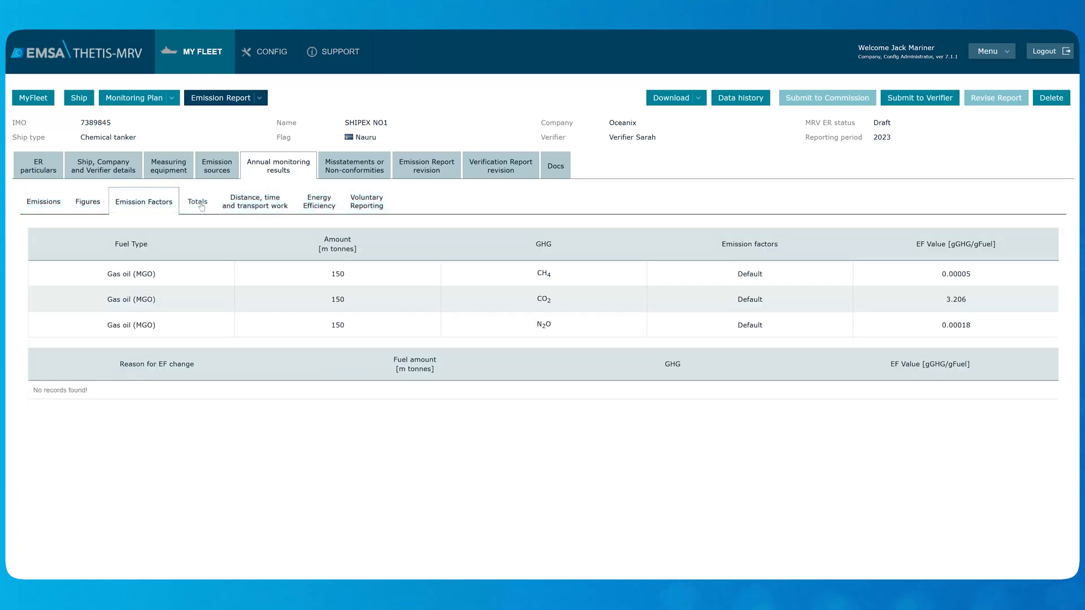
click(254, 201)
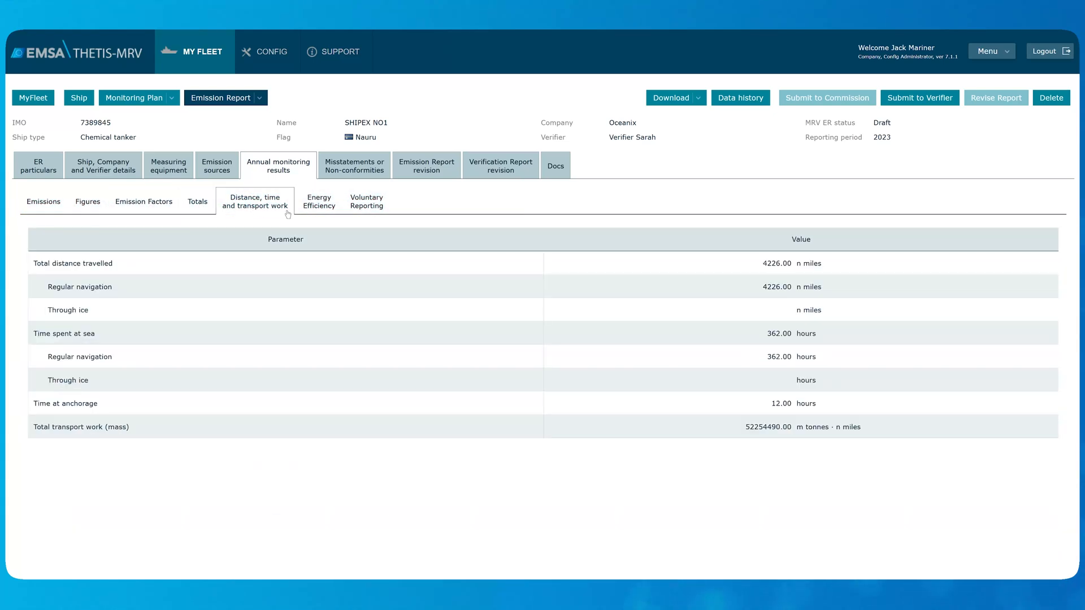
click(366, 201)
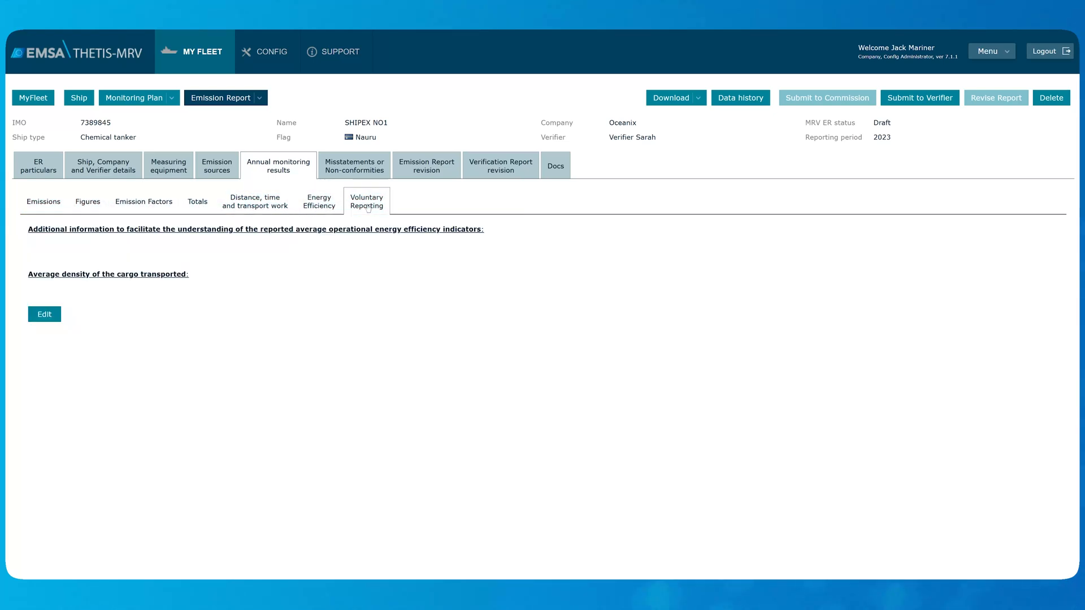
click(318, 202)
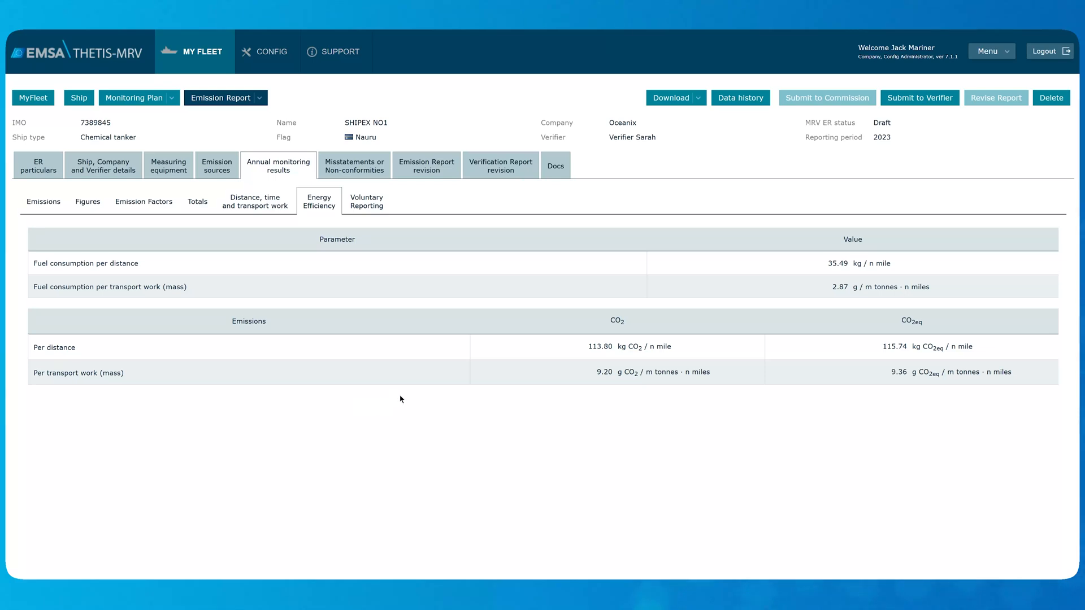
mouse_move(919, 98)
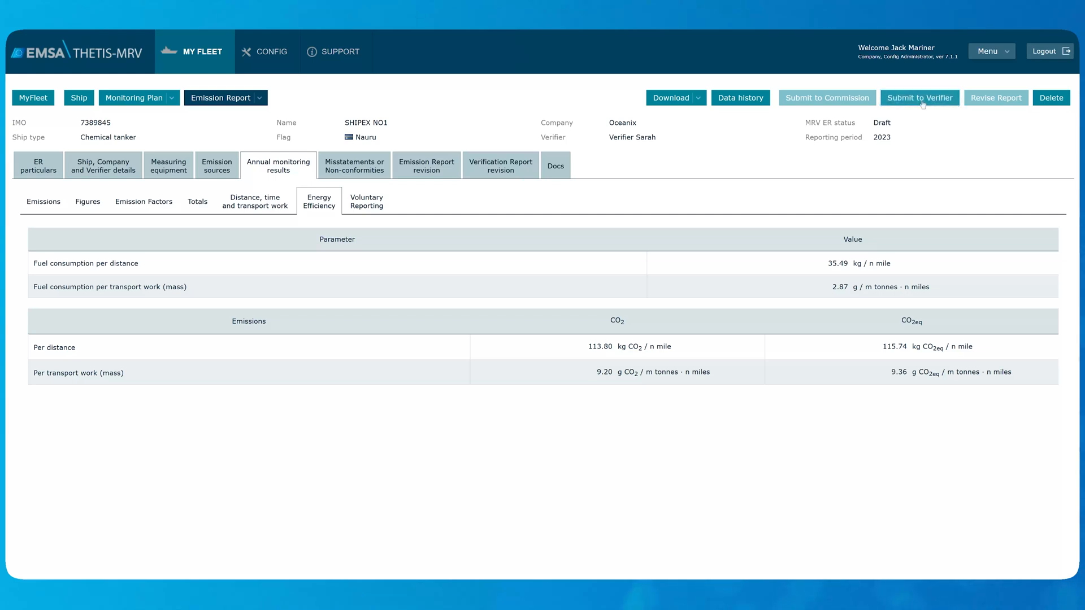
- Submit the 2023 report to the verifier with Generate ER document version ticked and confirm
click(919, 97)
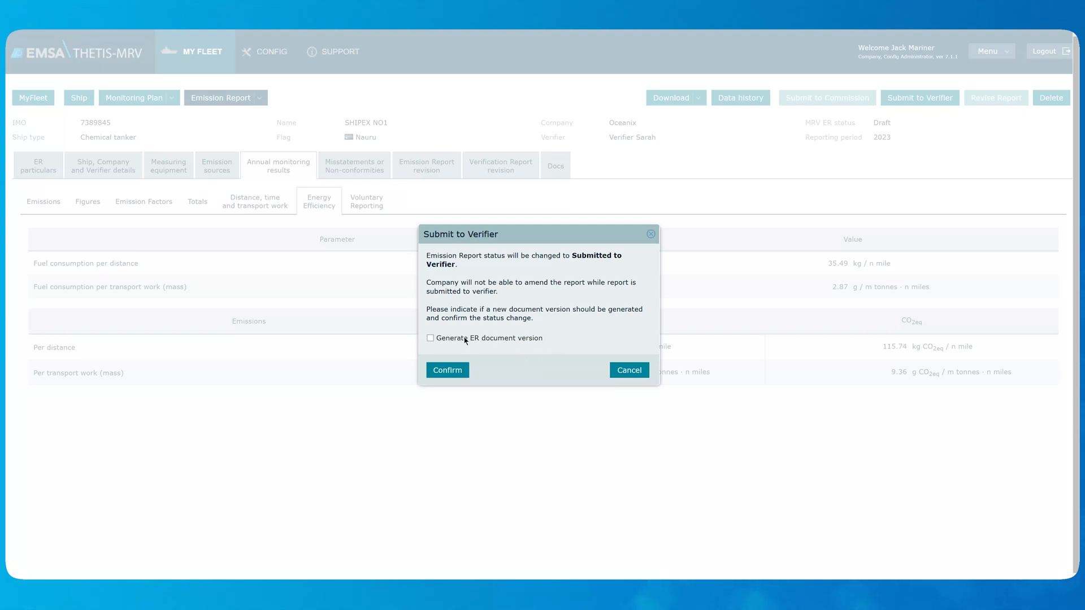
click(429, 338)
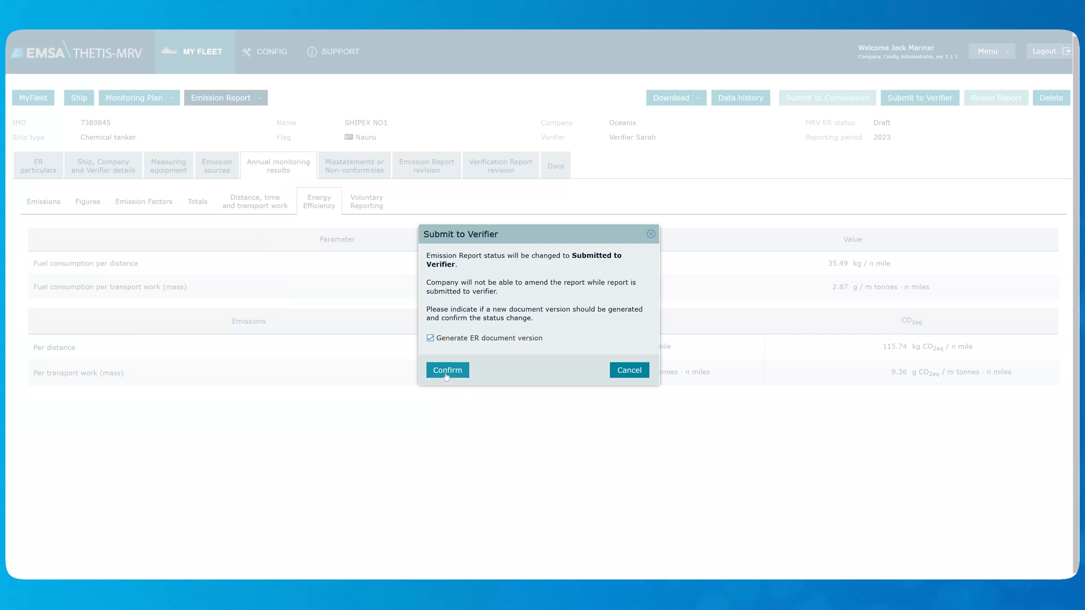
click(447, 370)
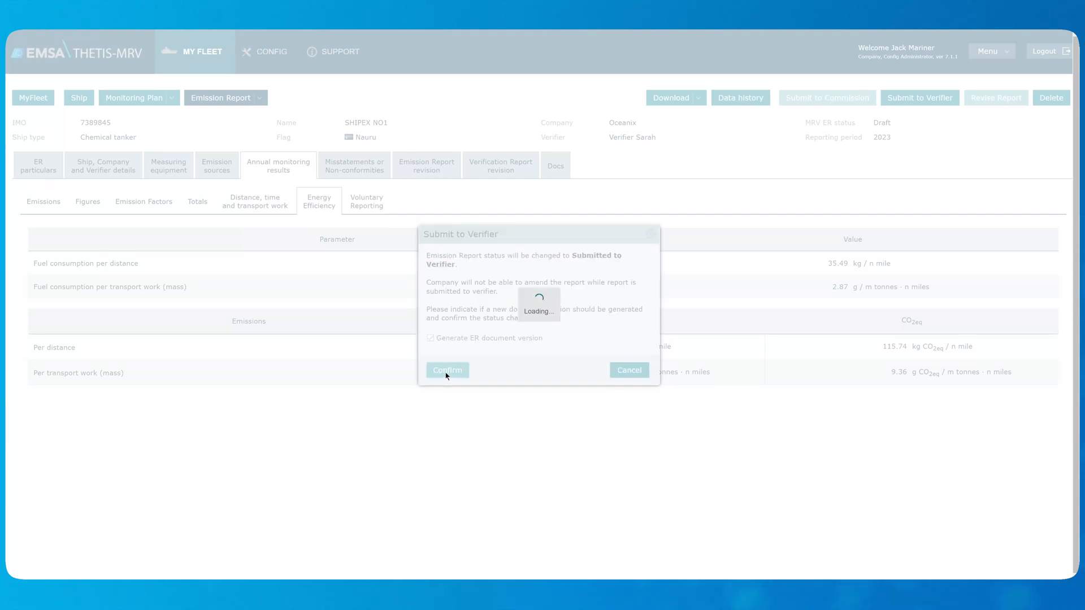
click(446, 370)
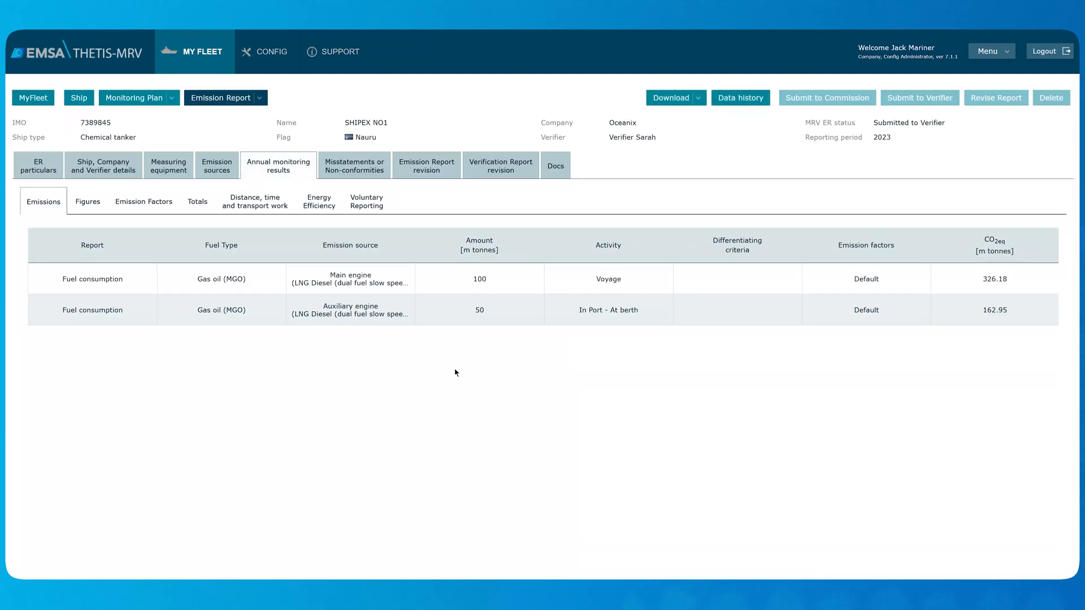
- Show the emission report revision history and select version 1, submitted to the verifier
click(426, 165)
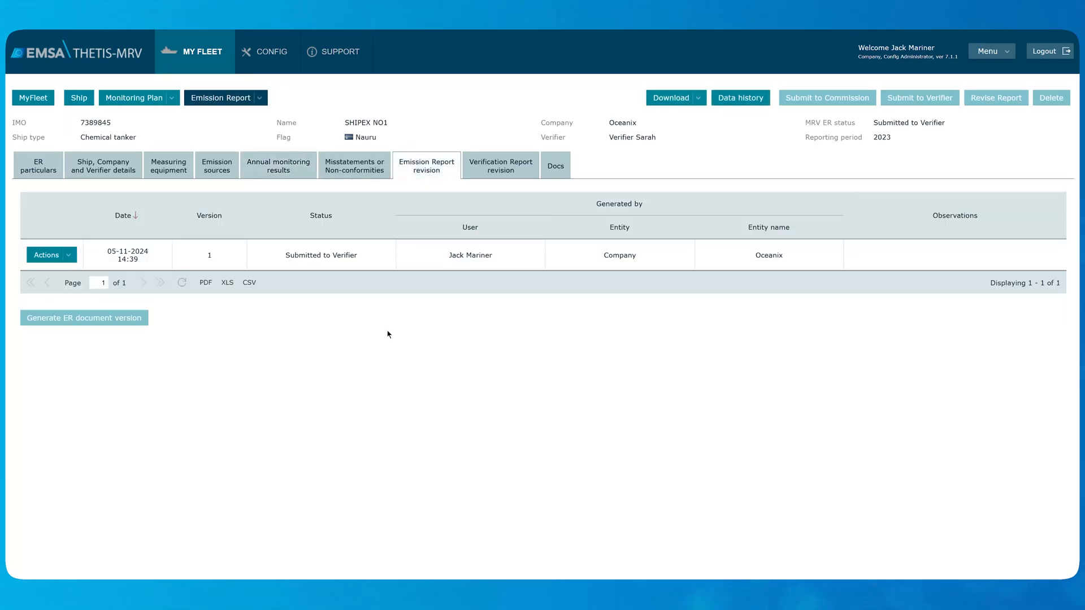
mouse_move(387, 320)
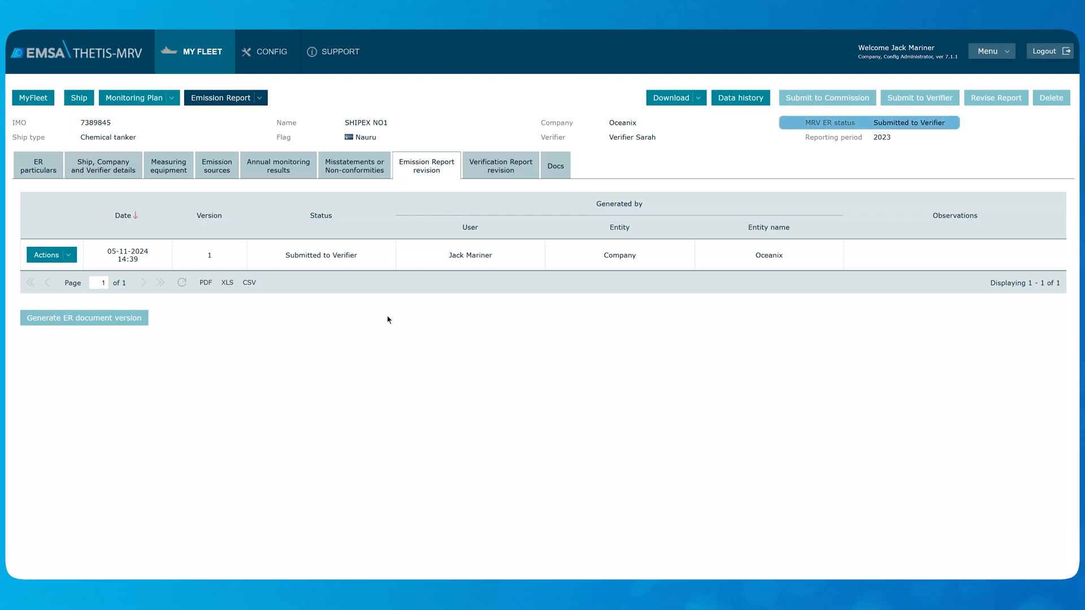
mouse_move(518, 318)
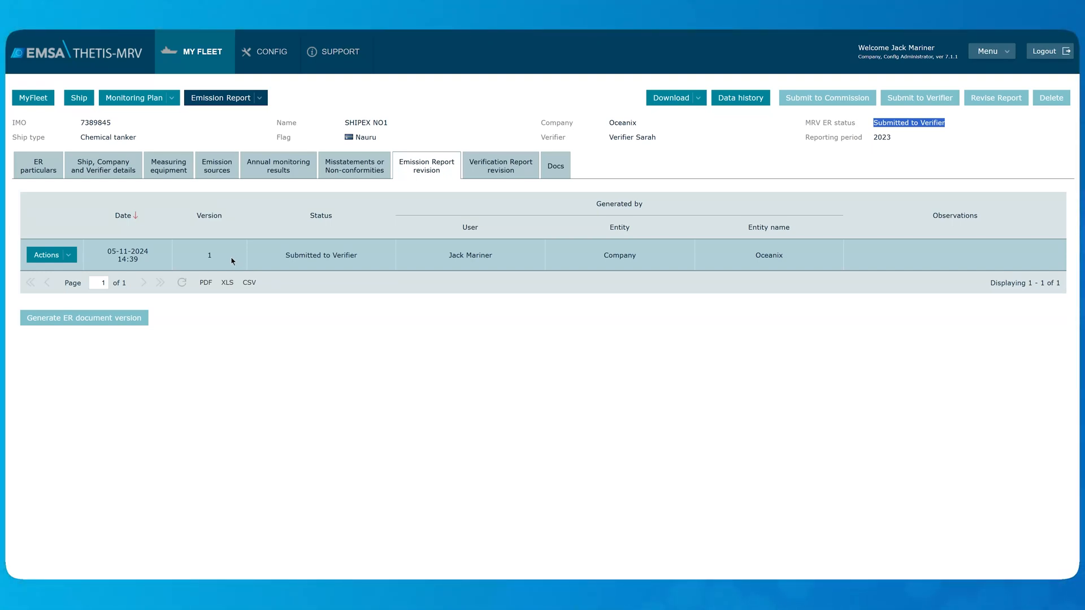
click(46, 255)
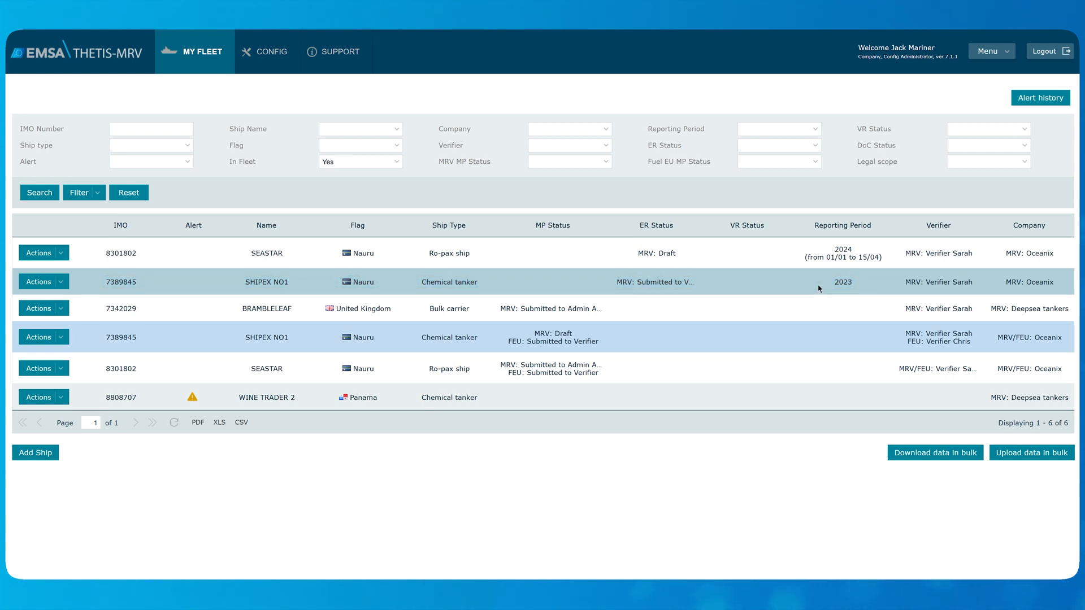
mouse_move(654, 282)
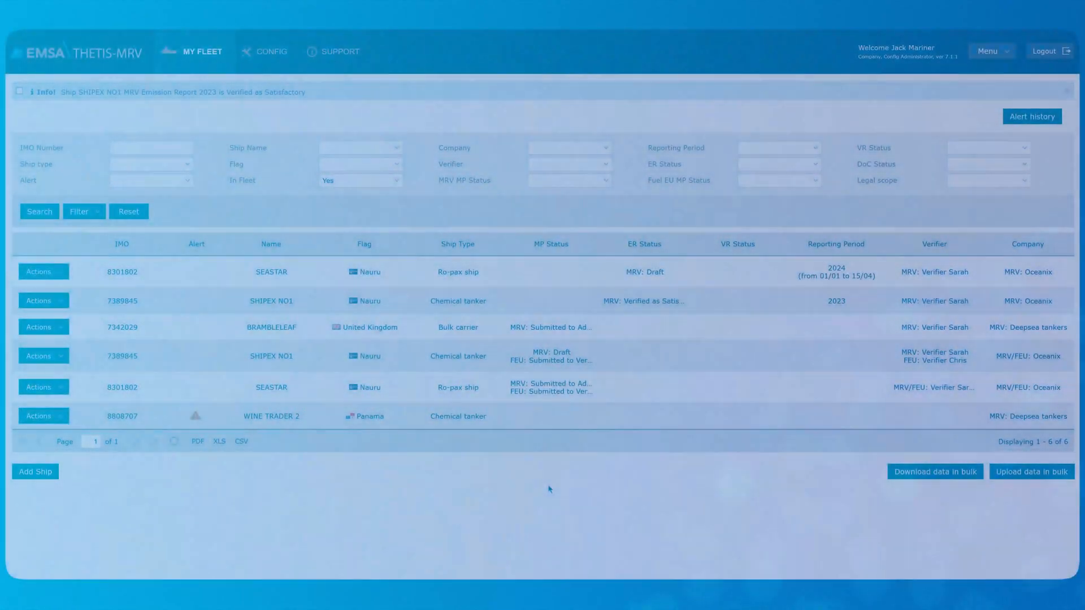
mouse_move(643, 300)
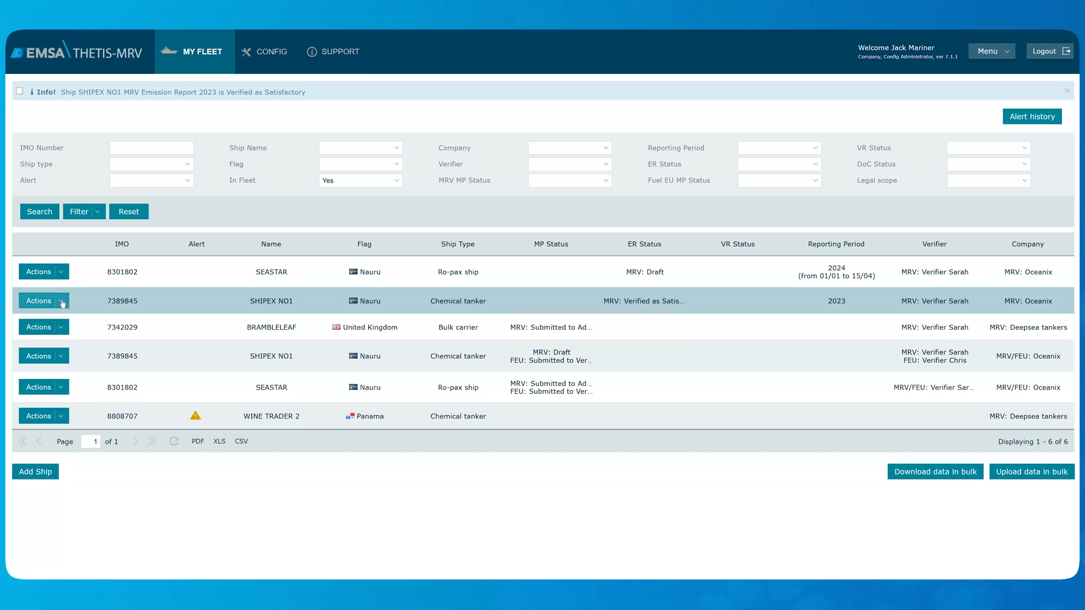
- Open SHIPEX NO1's 2023 emission report for editing via the row's Actions menu
click(38, 300)
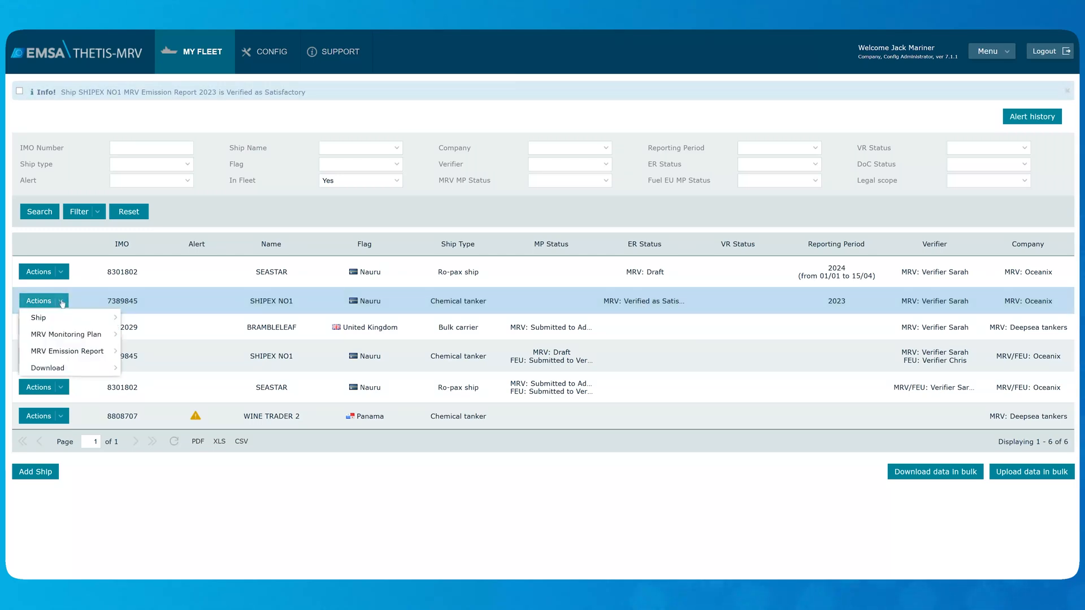
mouse_move(67, 351)
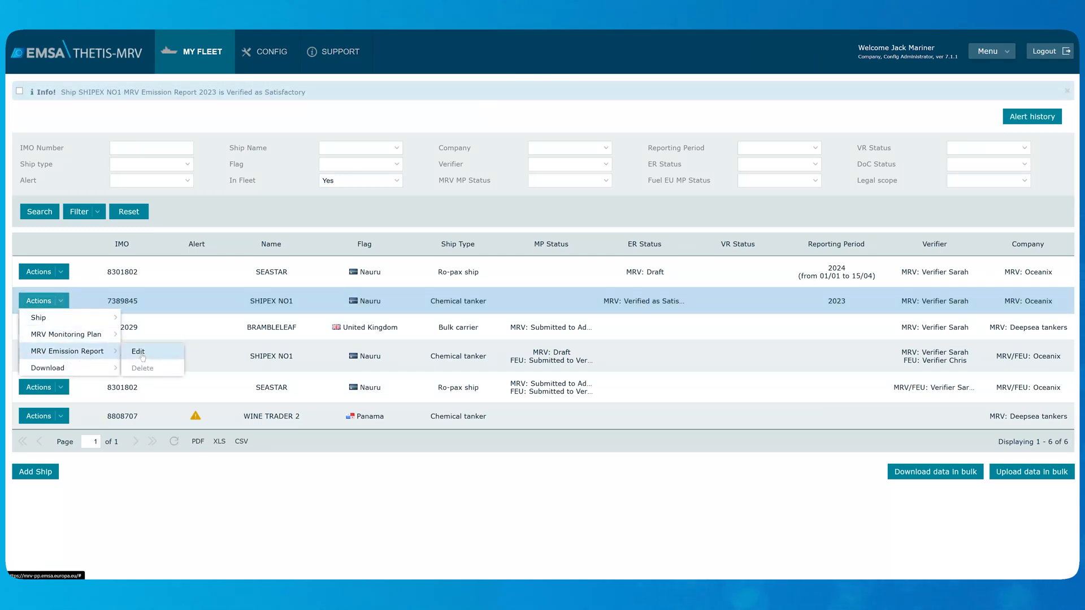
click(138, 351)
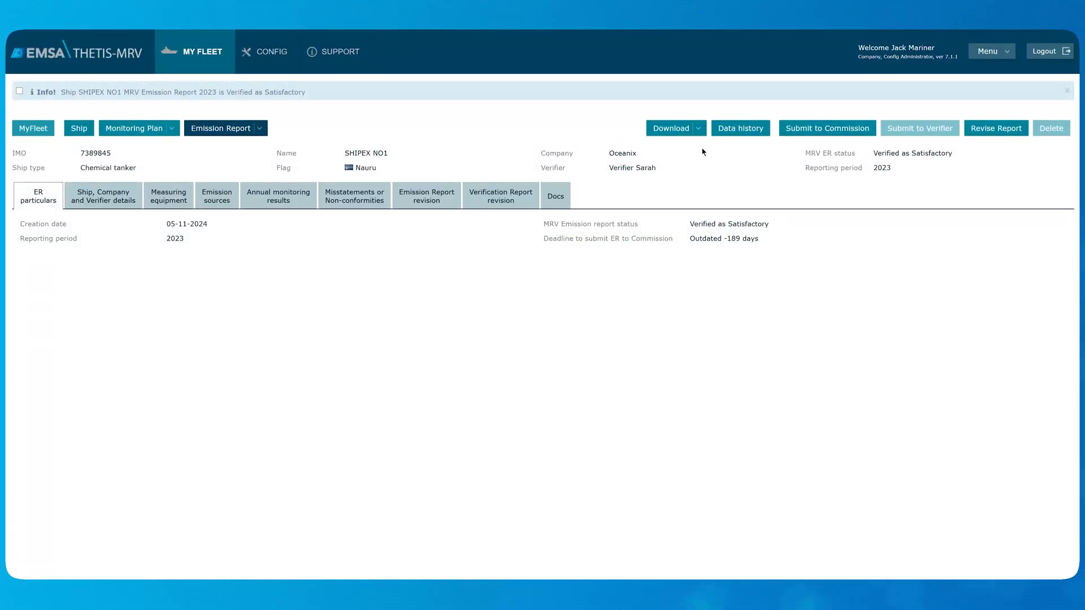
- Submit the report to the Commission from the revision view, generating a new ER document version 3
click(426, 196)
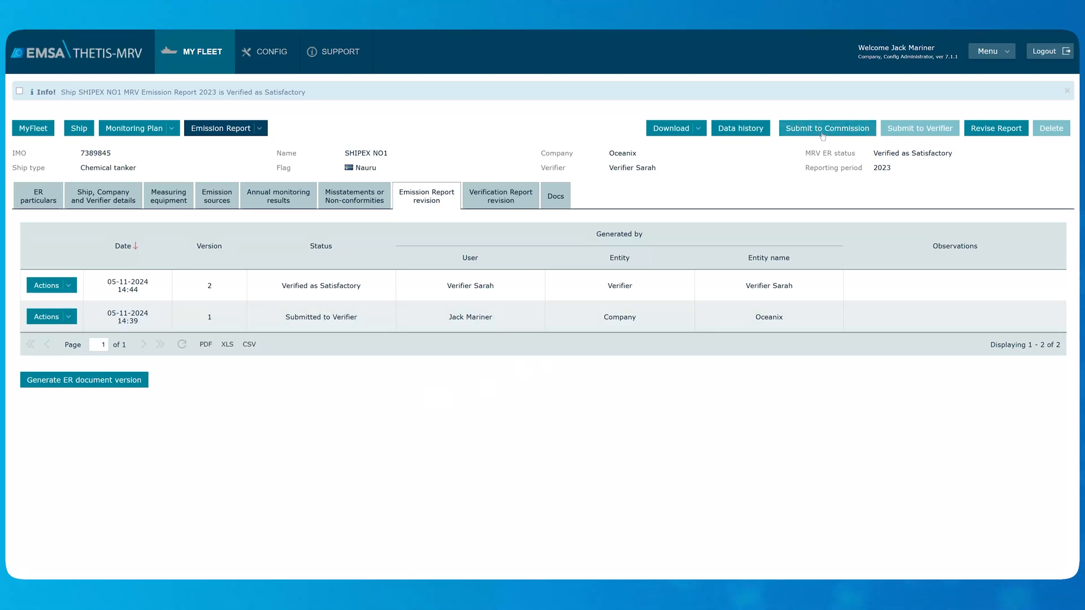
click(827, 129)
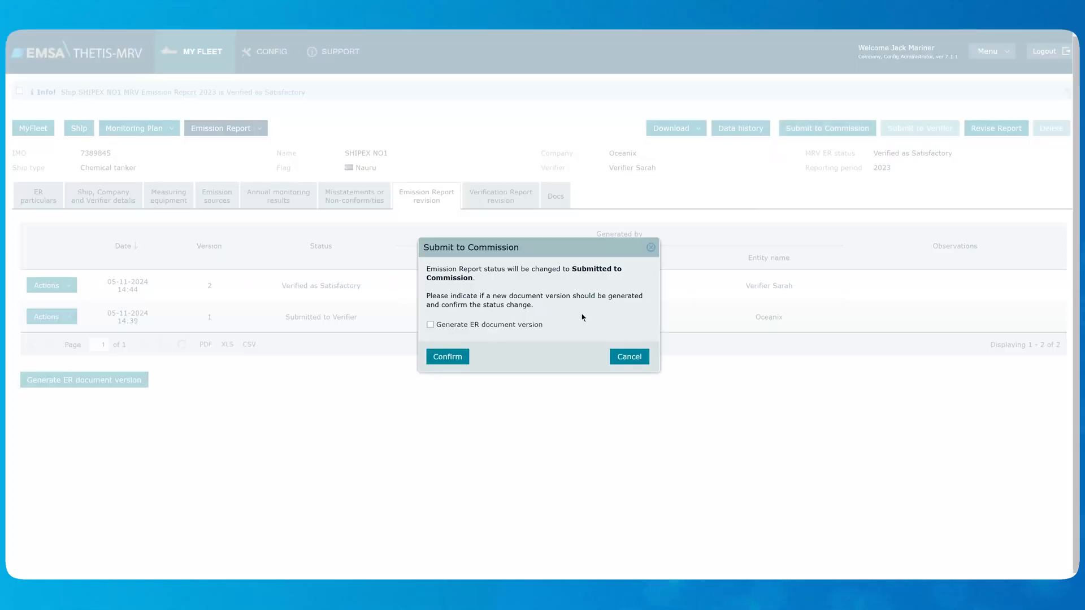
click(431, 324)
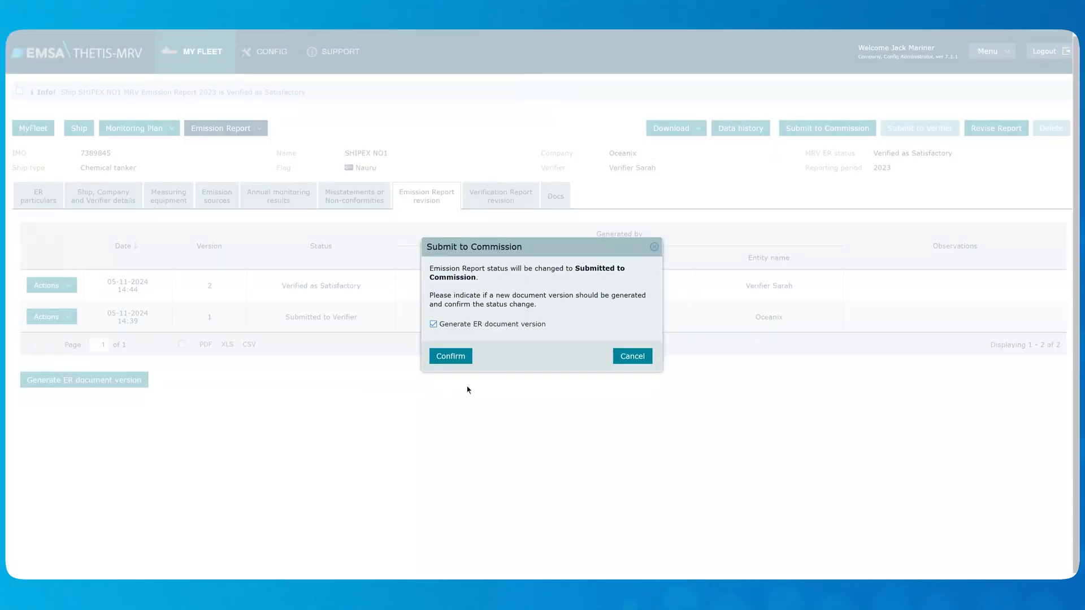
click(450, 355)
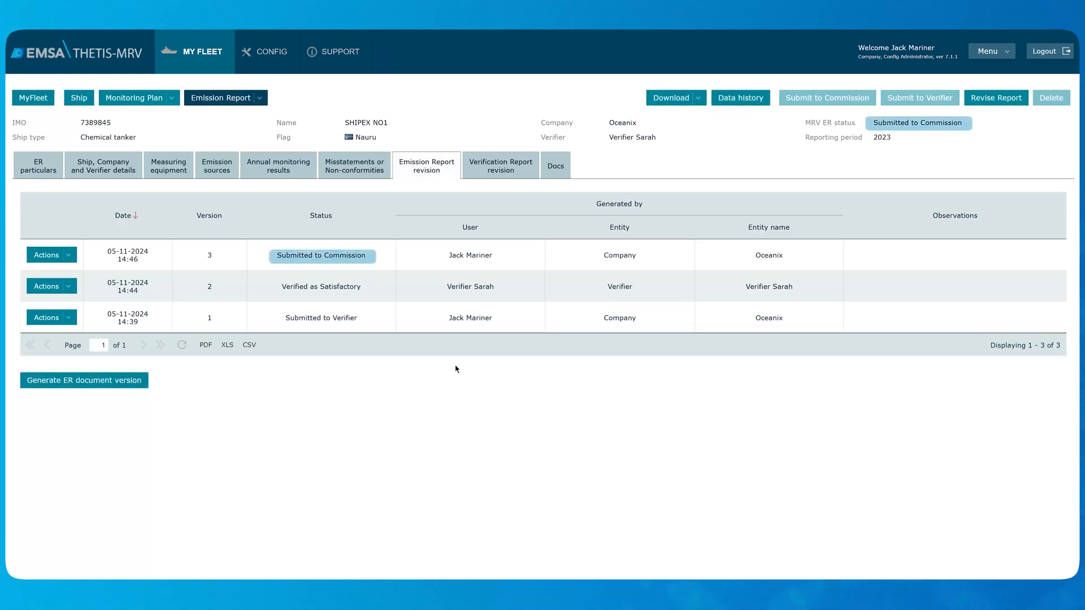
mouse_move(931, 139)
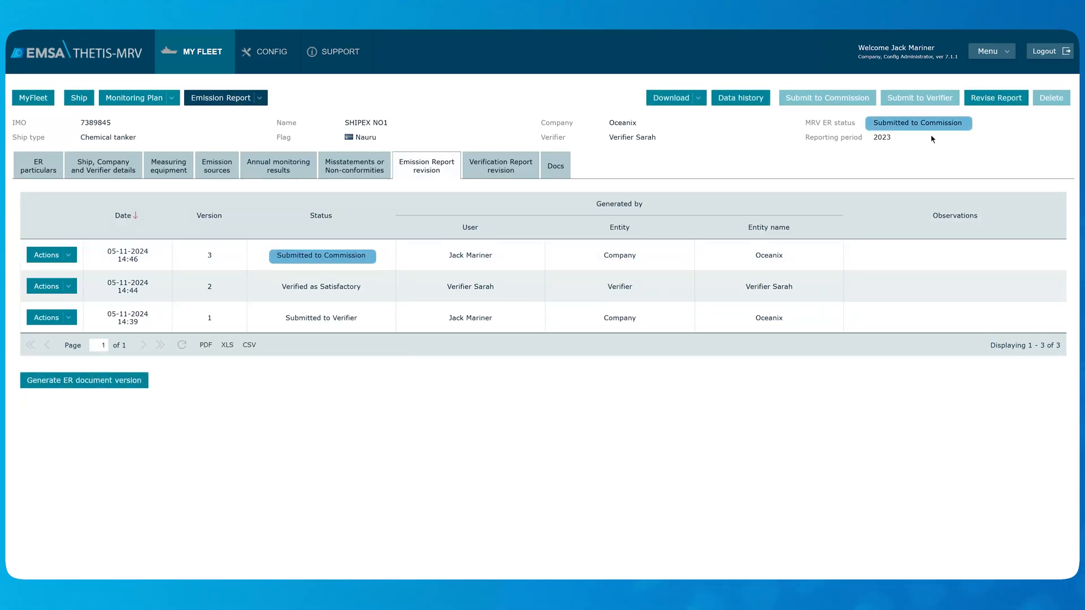